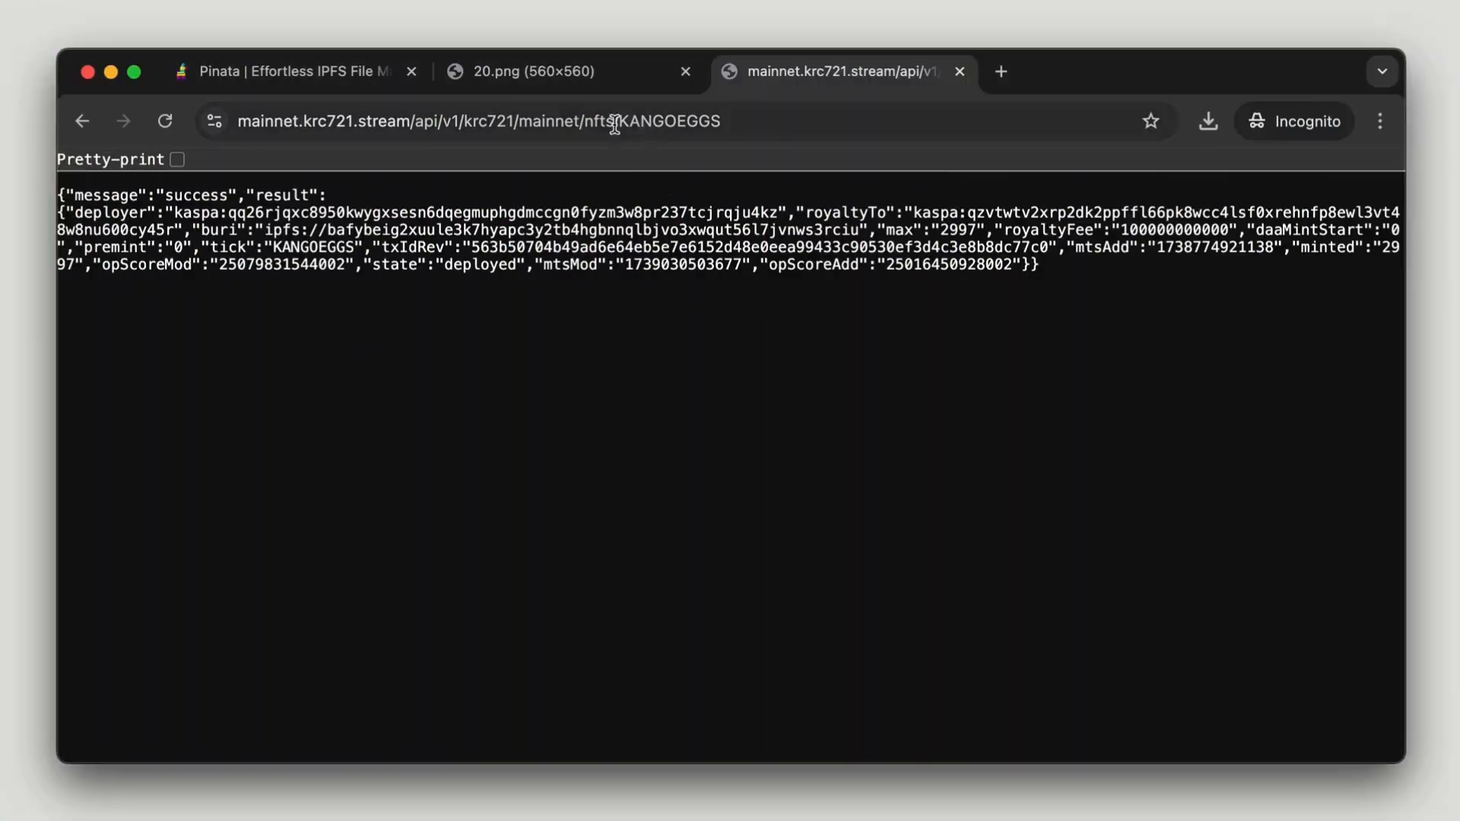
Step: Switch the indexer query from KANGOEGGS to NACHO and copy NACHO's metadata CID
left_click(611, 121)
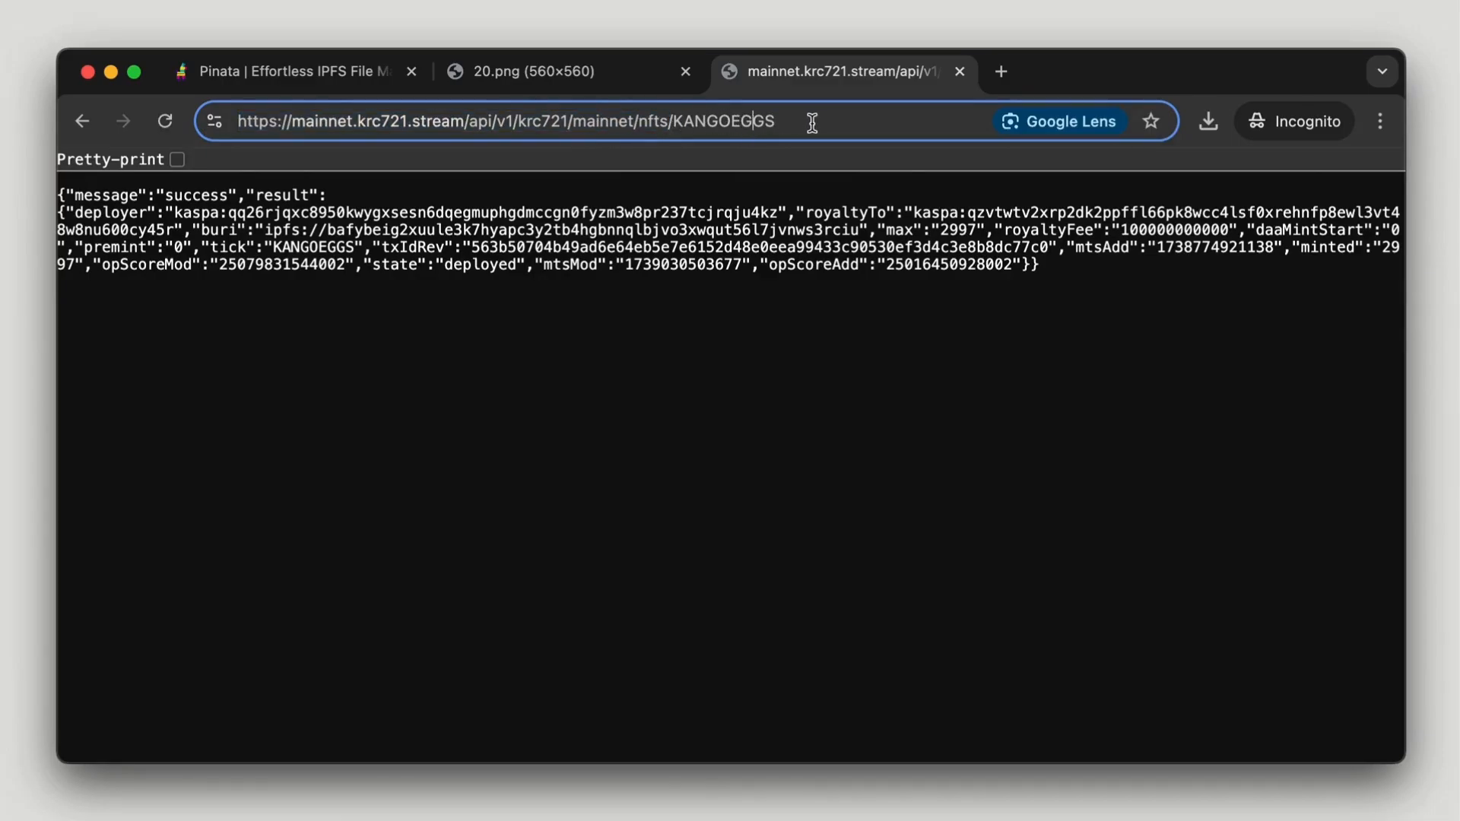
double_click(733, 121)
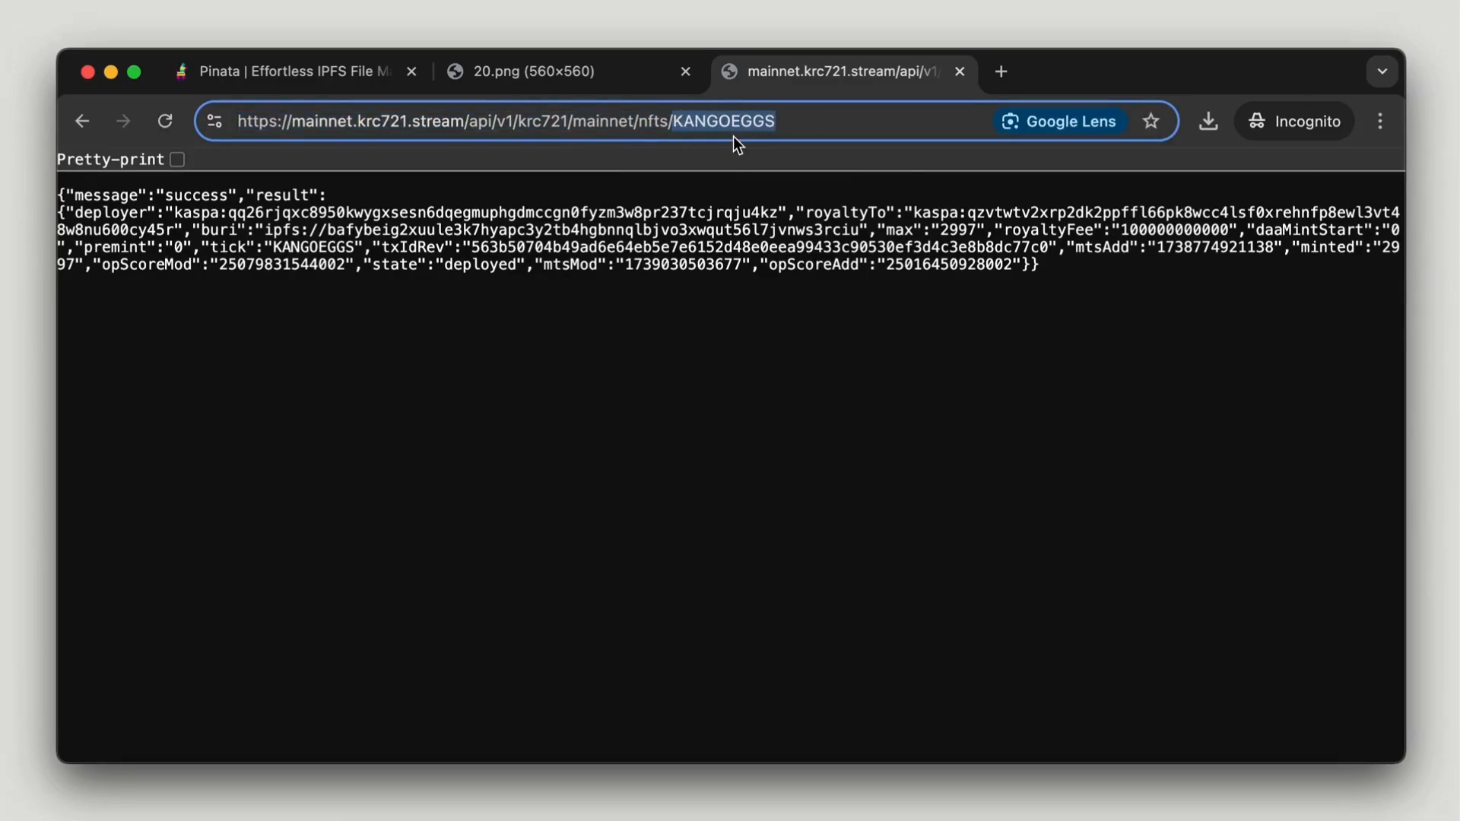
type("NACHO")
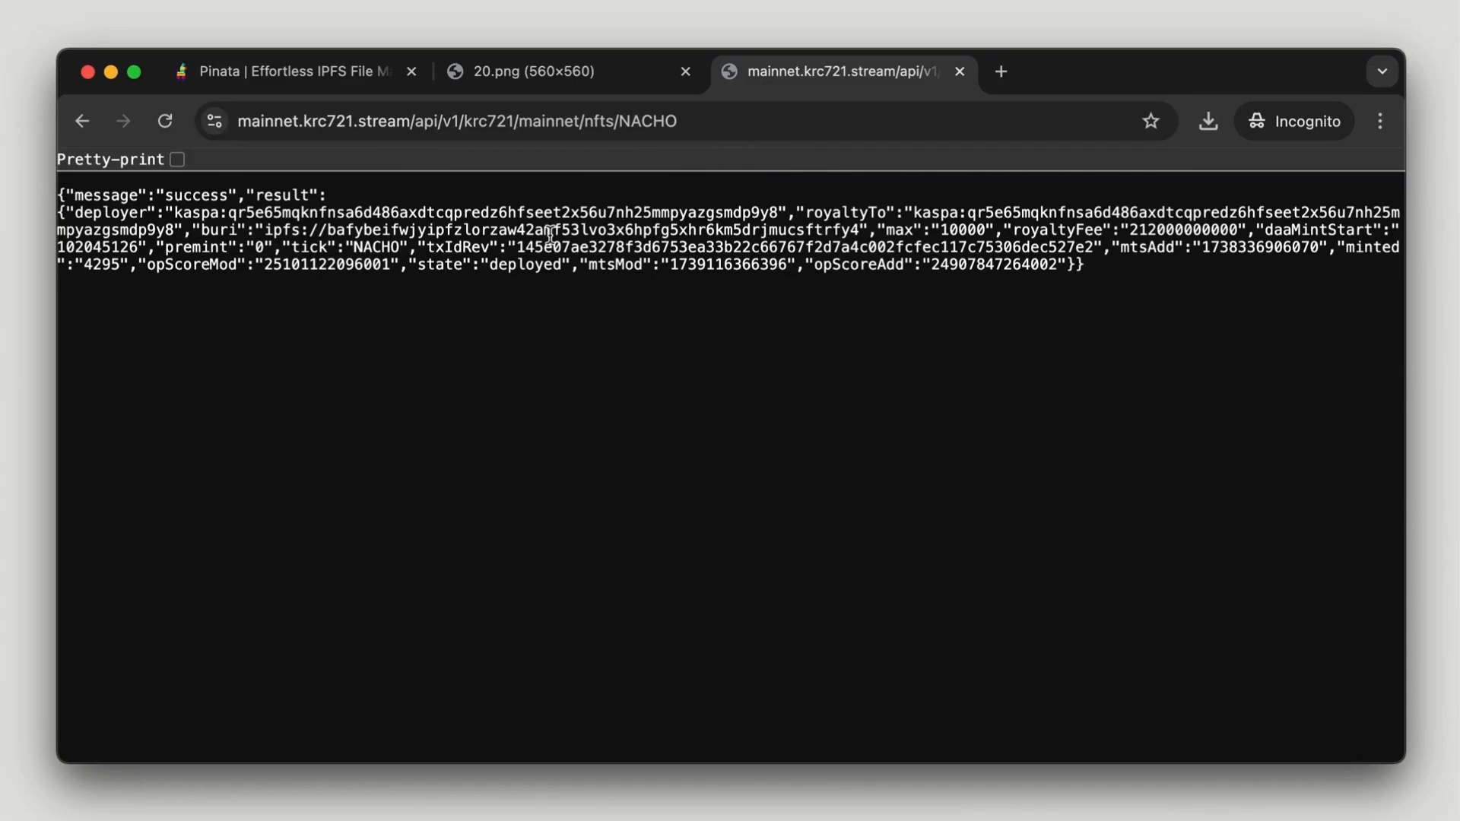
mouse_move(215, 228)
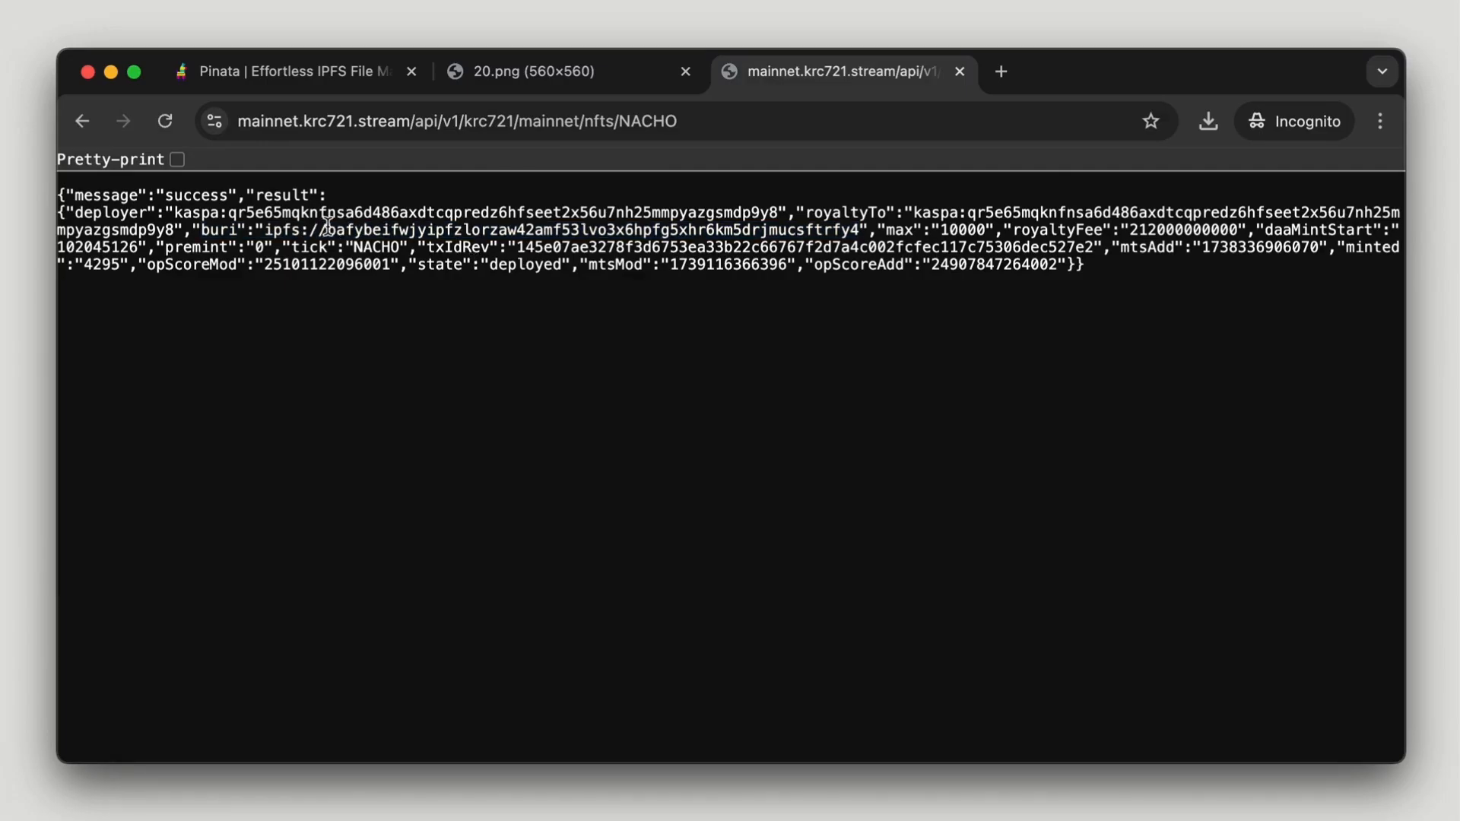
left_click_drag(336, 230, 857, 229)
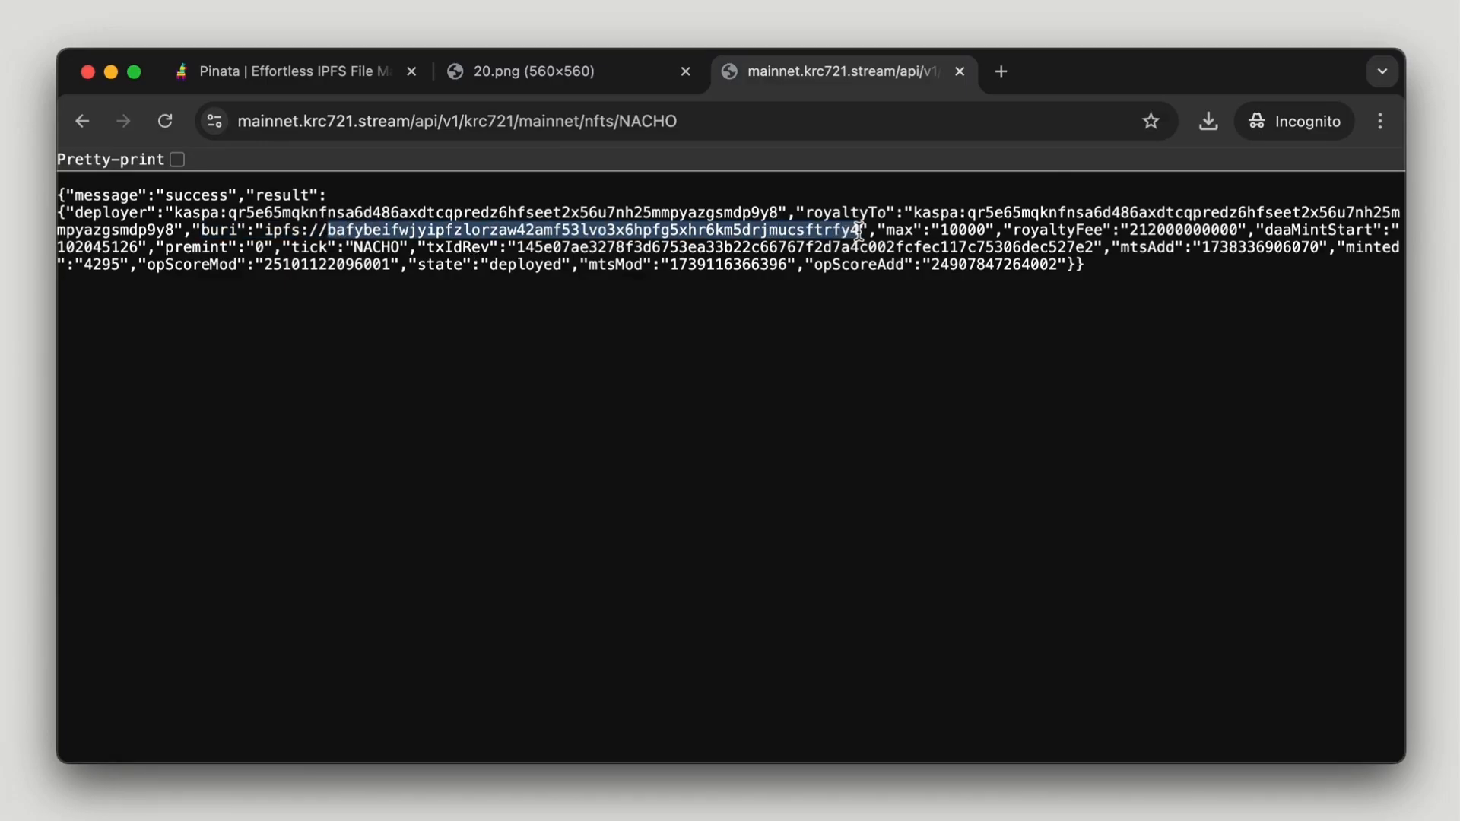
left_click(532, 71)
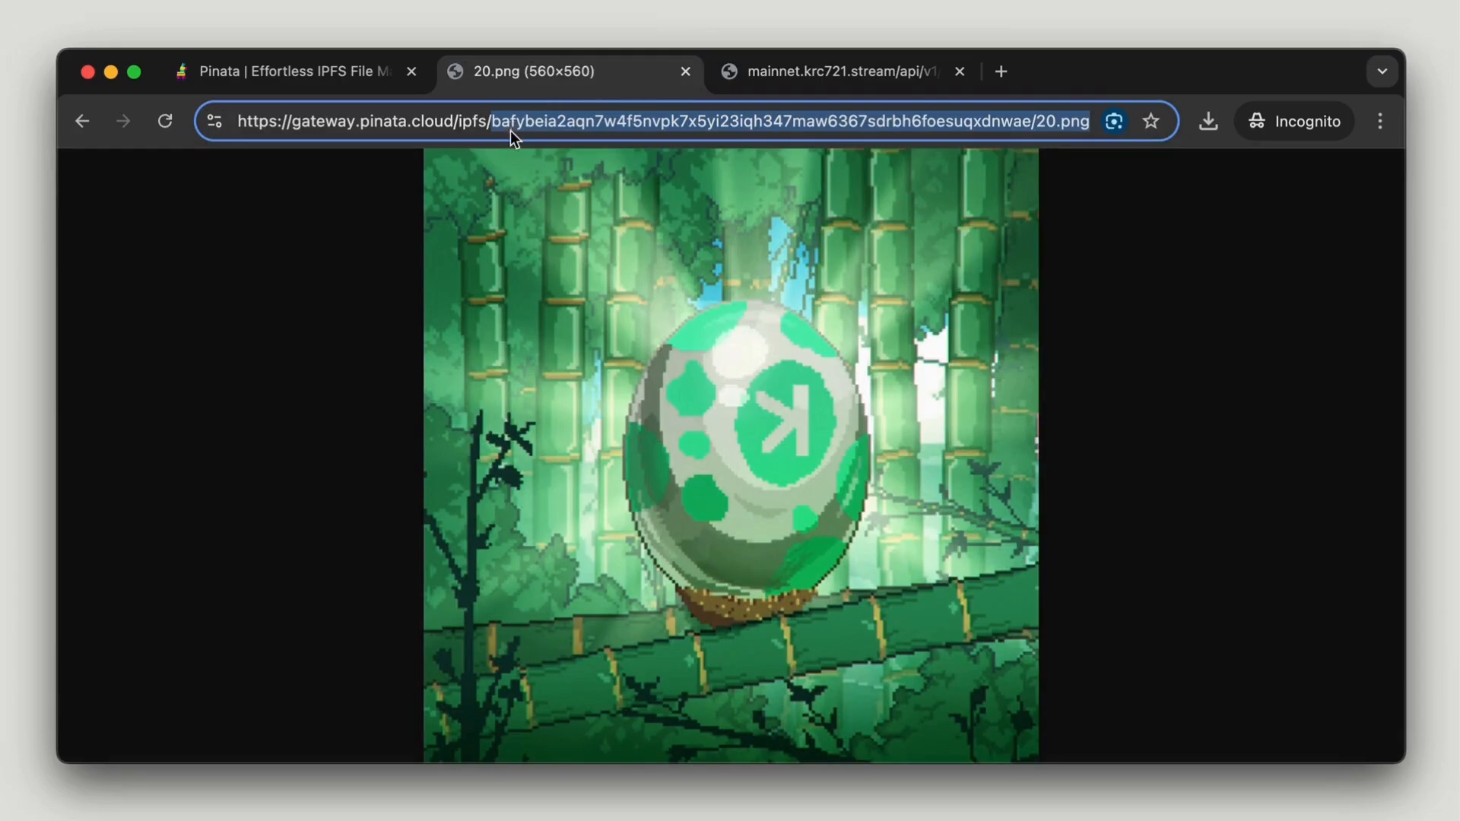
mouse_move(1236, 143)
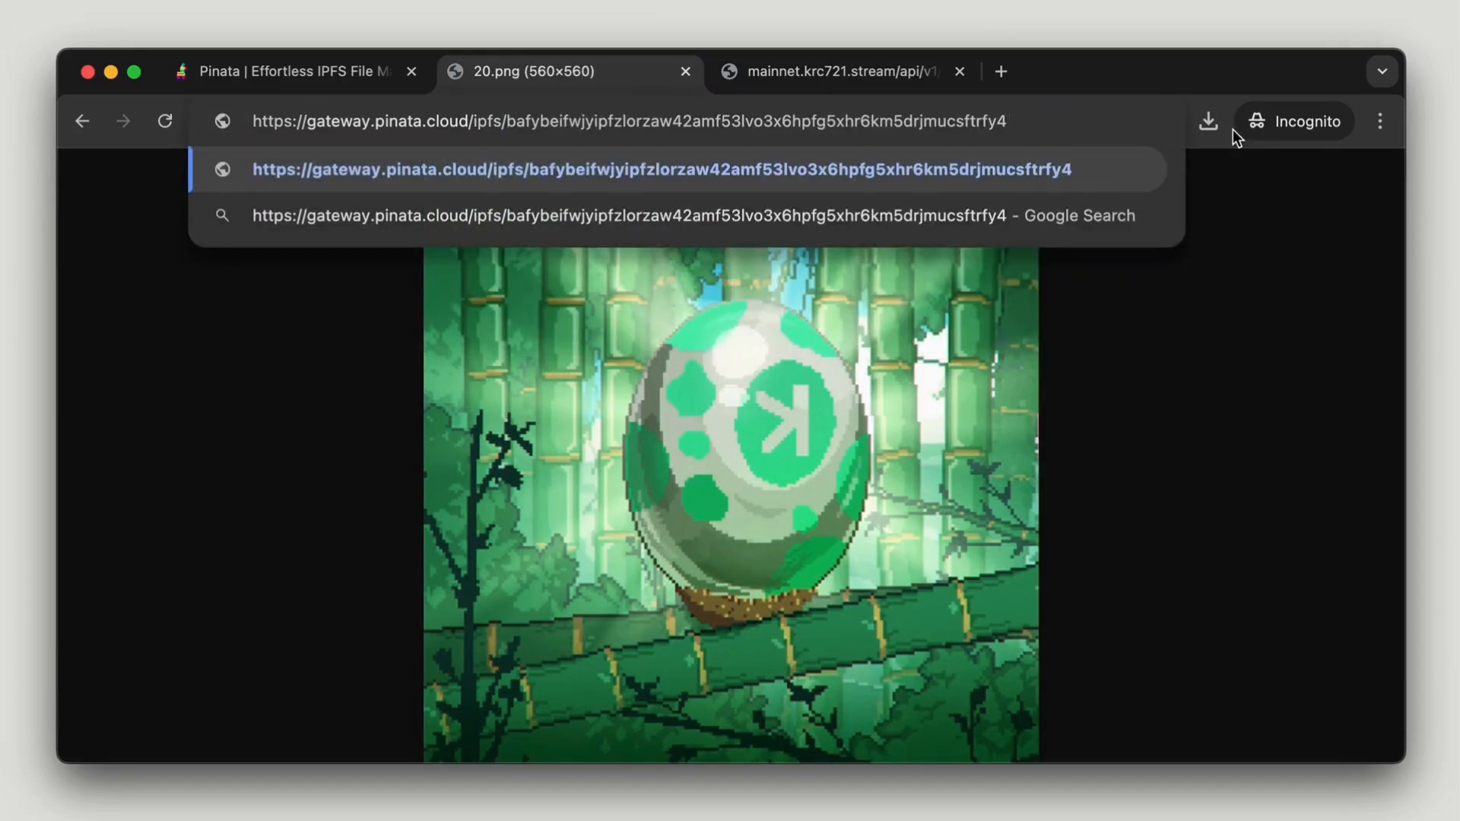
Step: Load NACHO token #100 metadata on the Pinata gateway and paste its image ipfs link
type("/100")
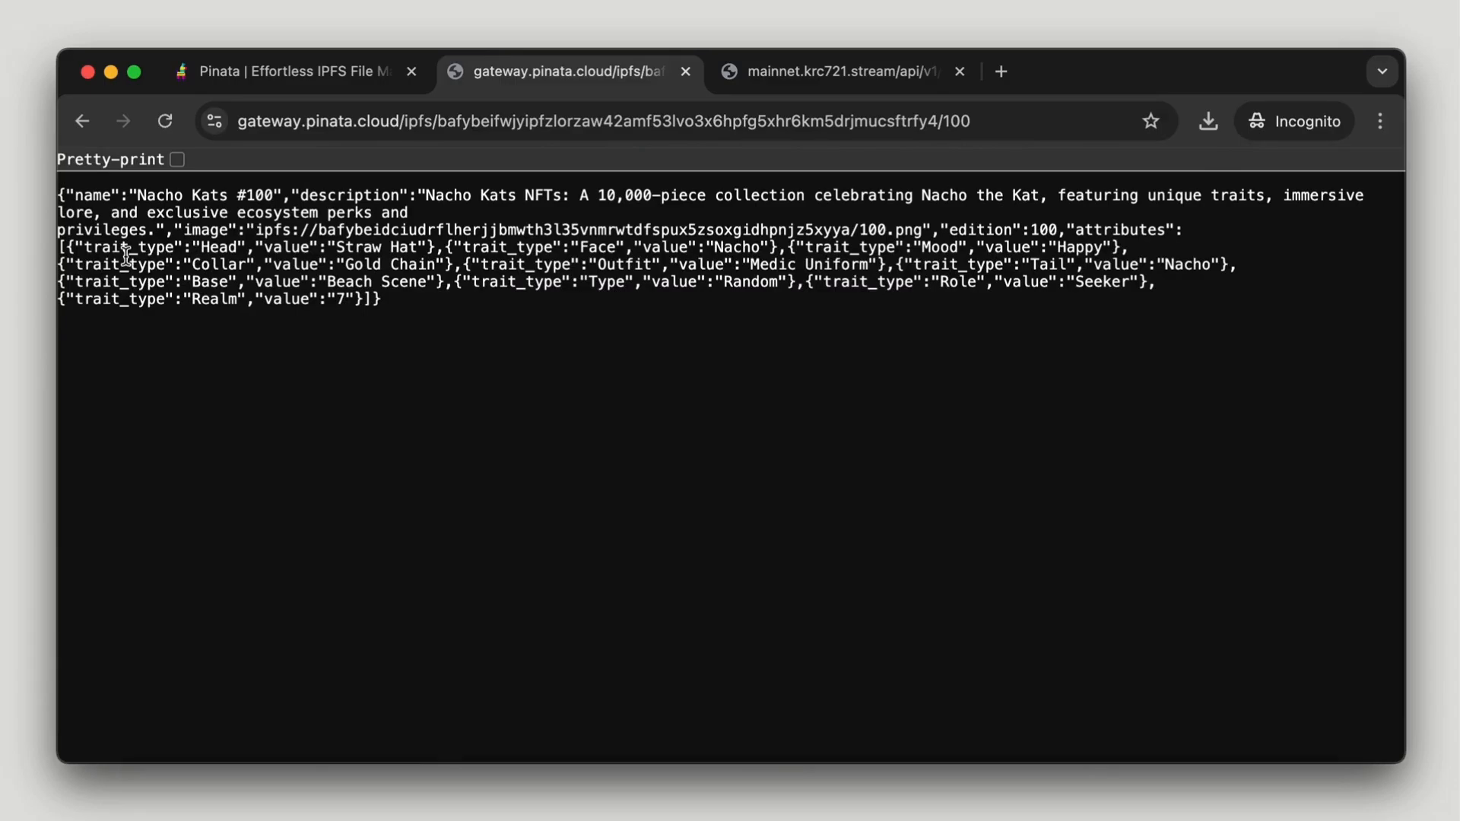
mouse_move(540, 247)
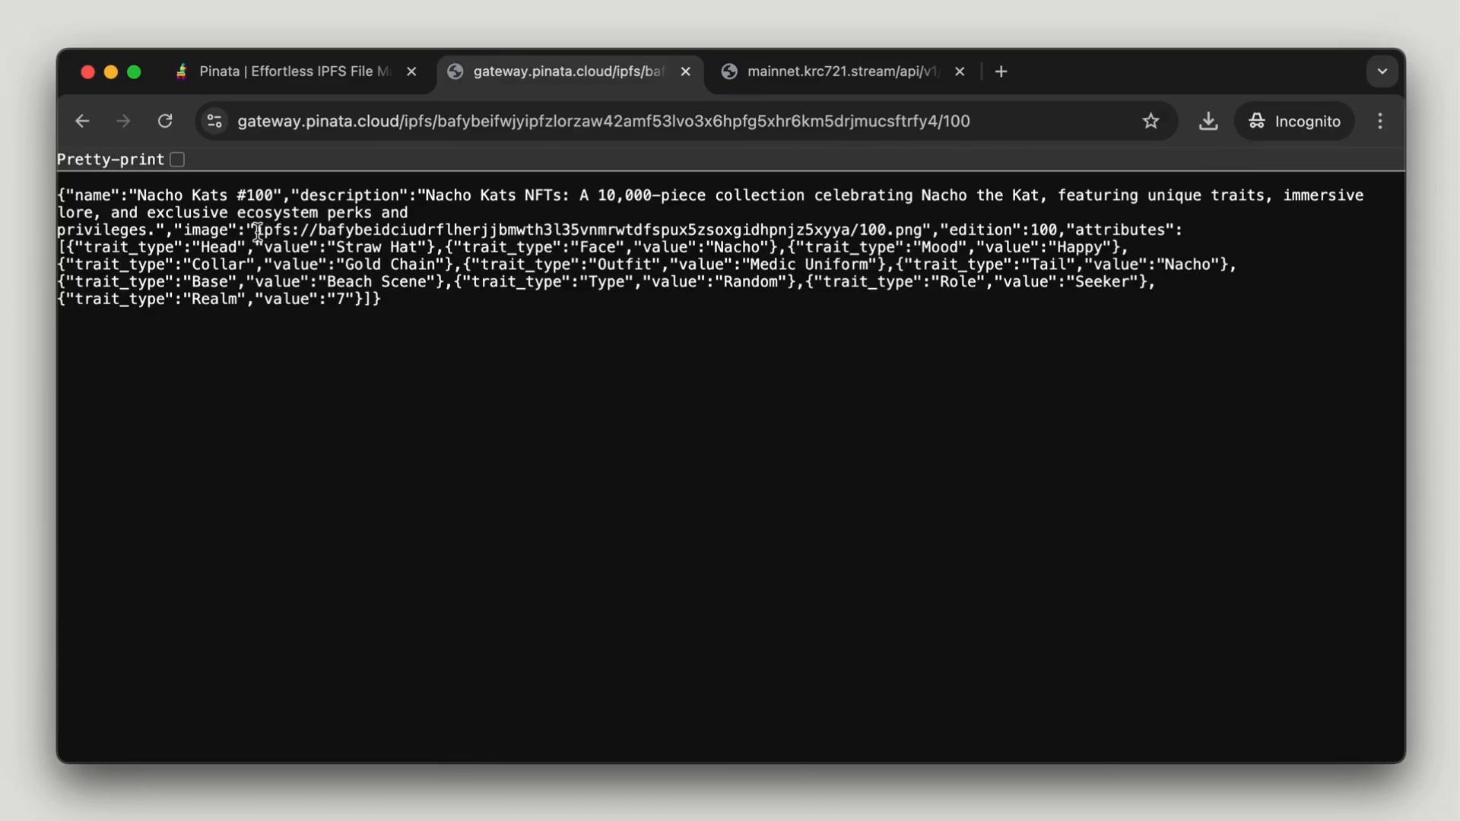
left_click_drag(258, 230, 930, 230)
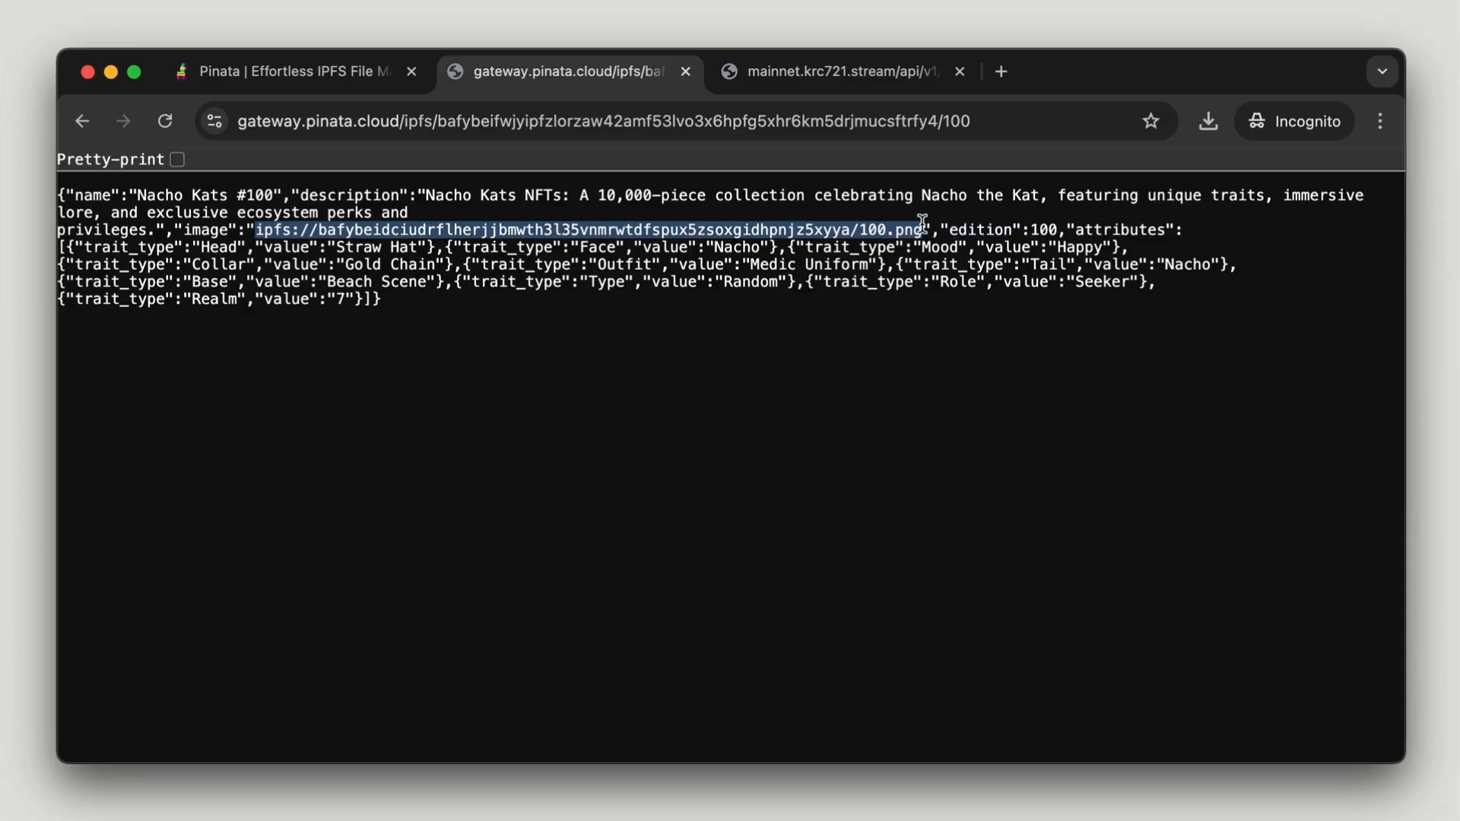
left_click(626, 121)
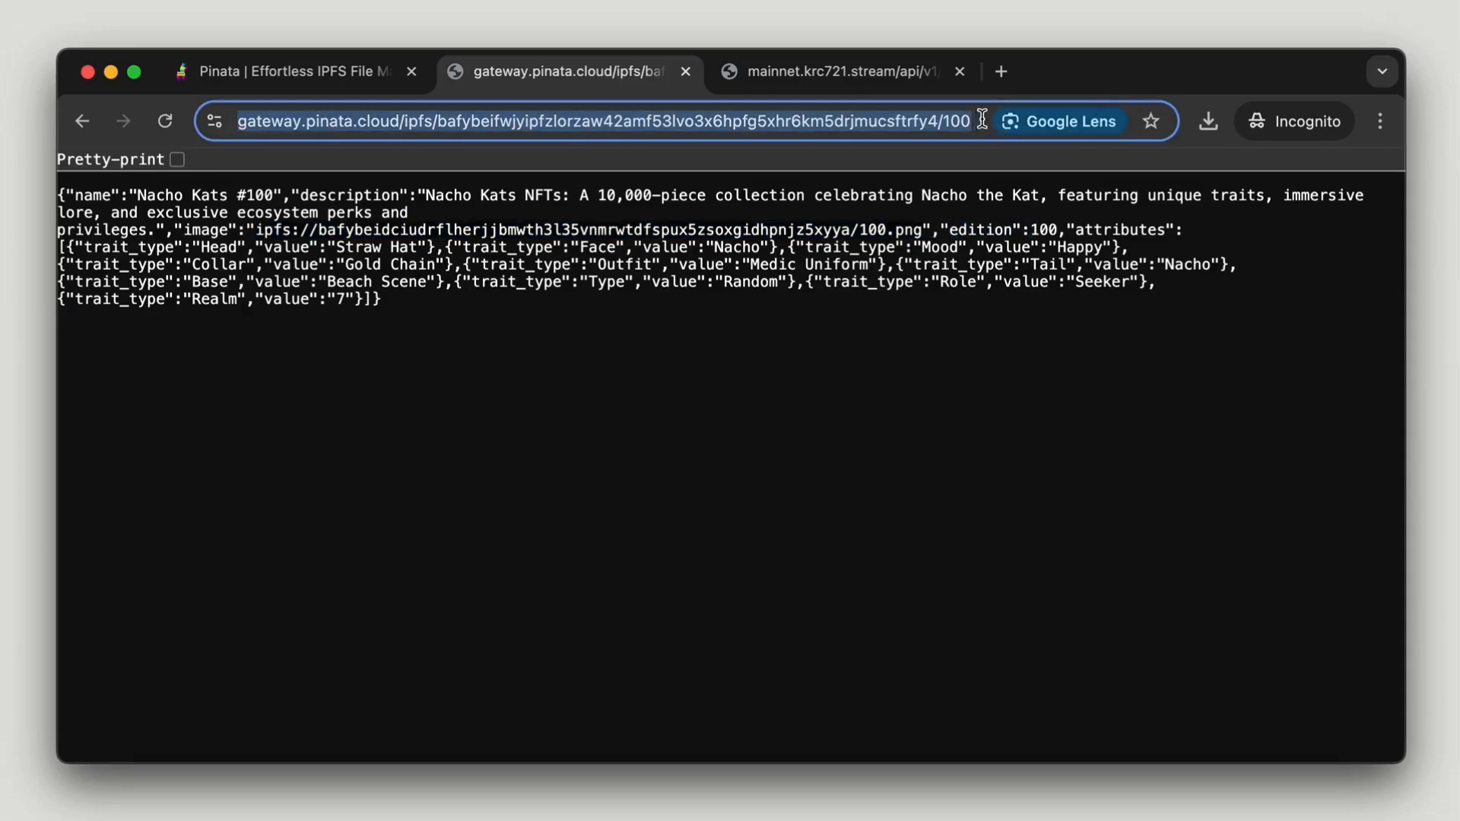
left_click(492, 124)
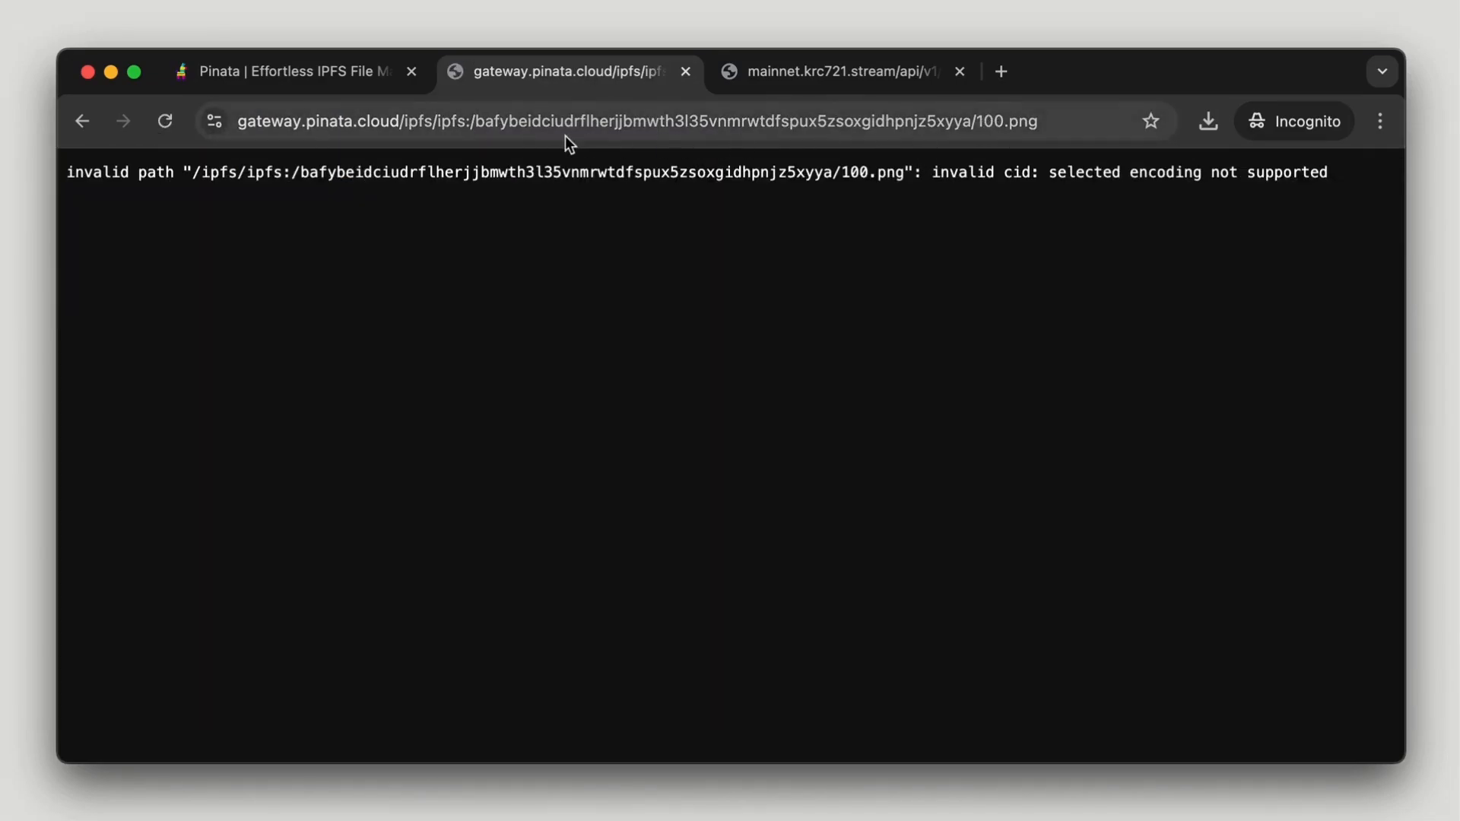
left_click(525, 123)
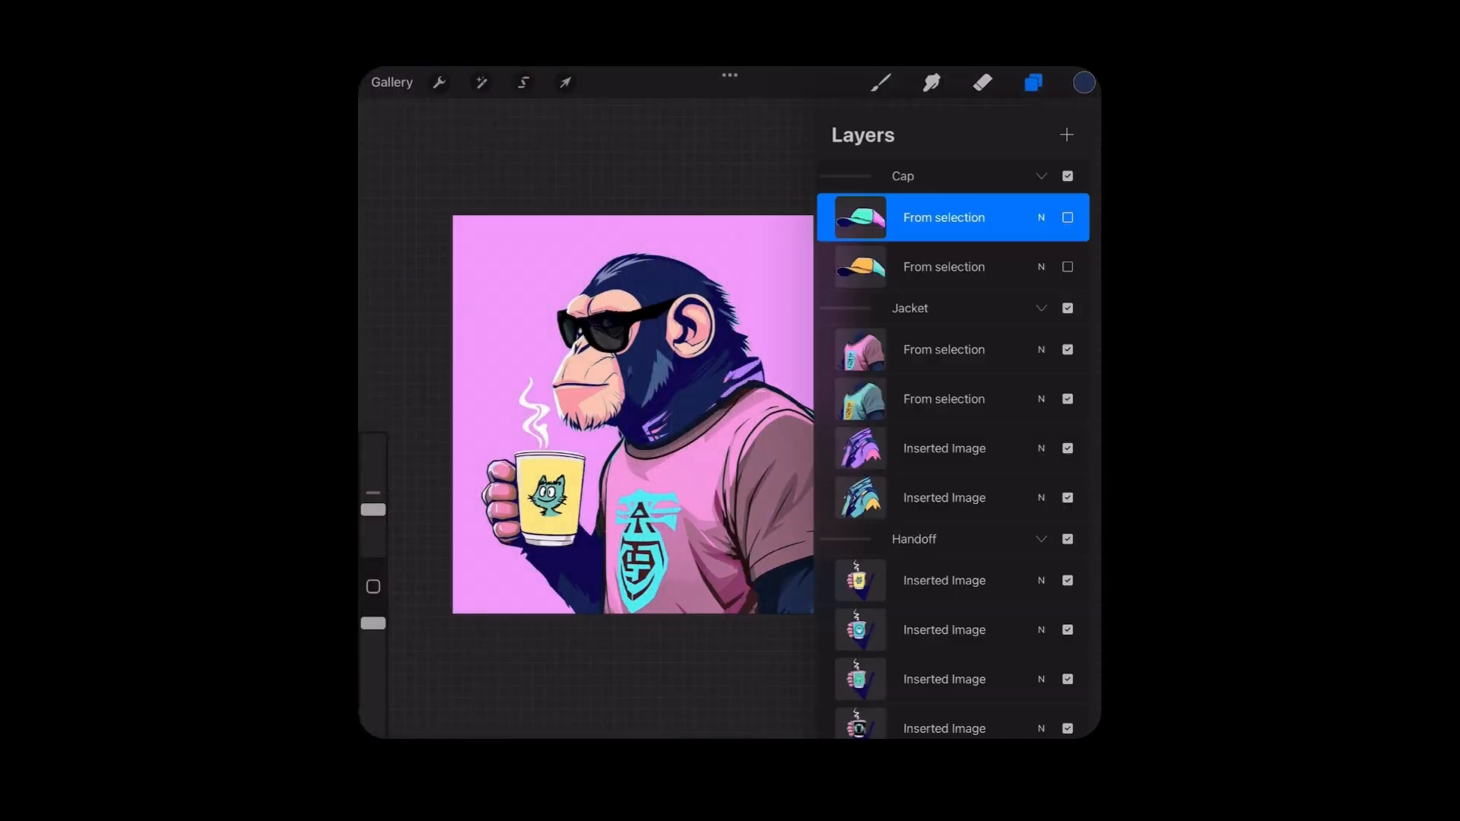
Step: Toggle the teal cap layer's visibility on and off to preview the trait
left_click(1067, 217)
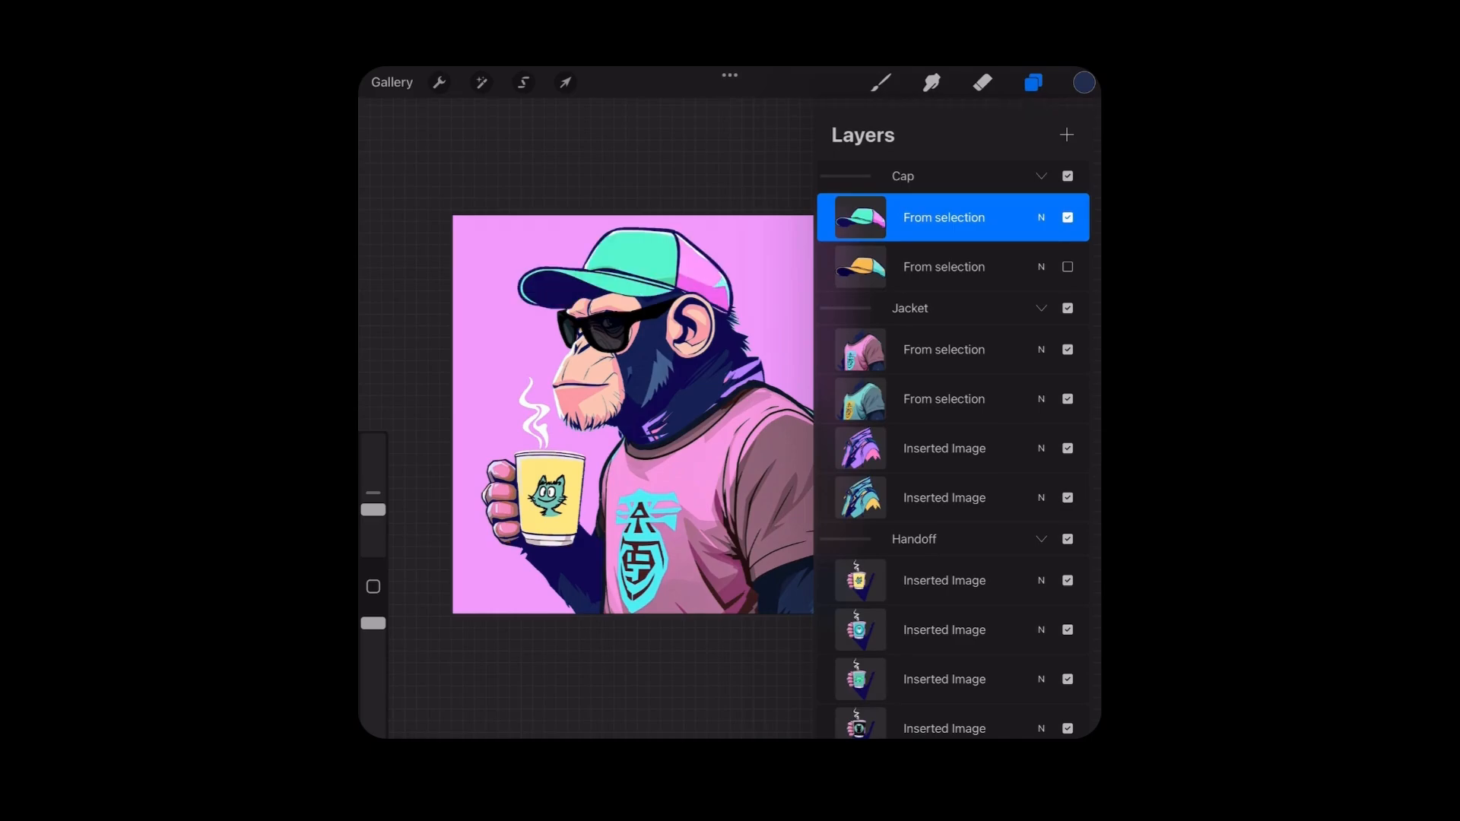
left_click(1067, 218)
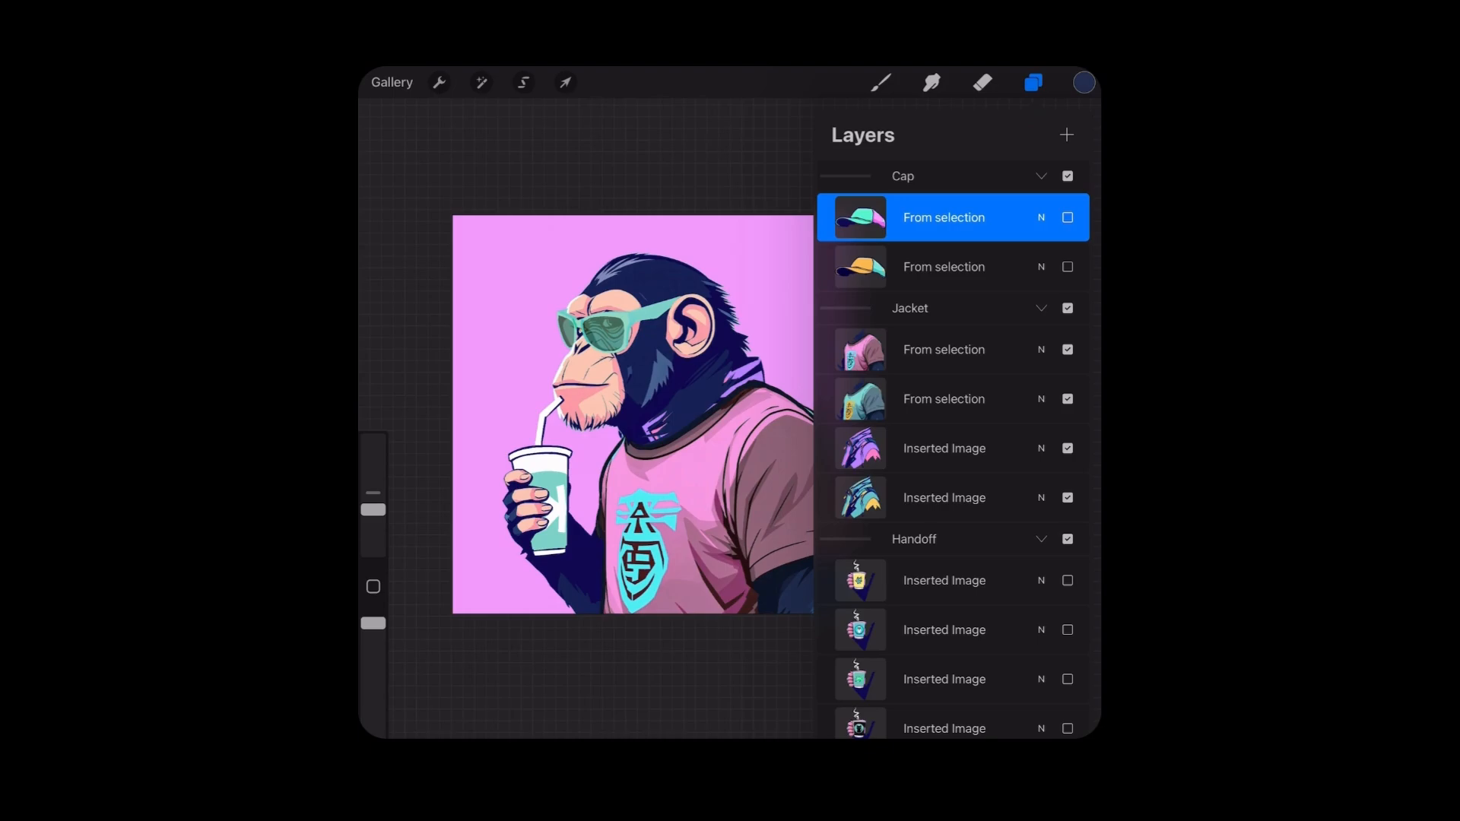
left_click(438, 83)
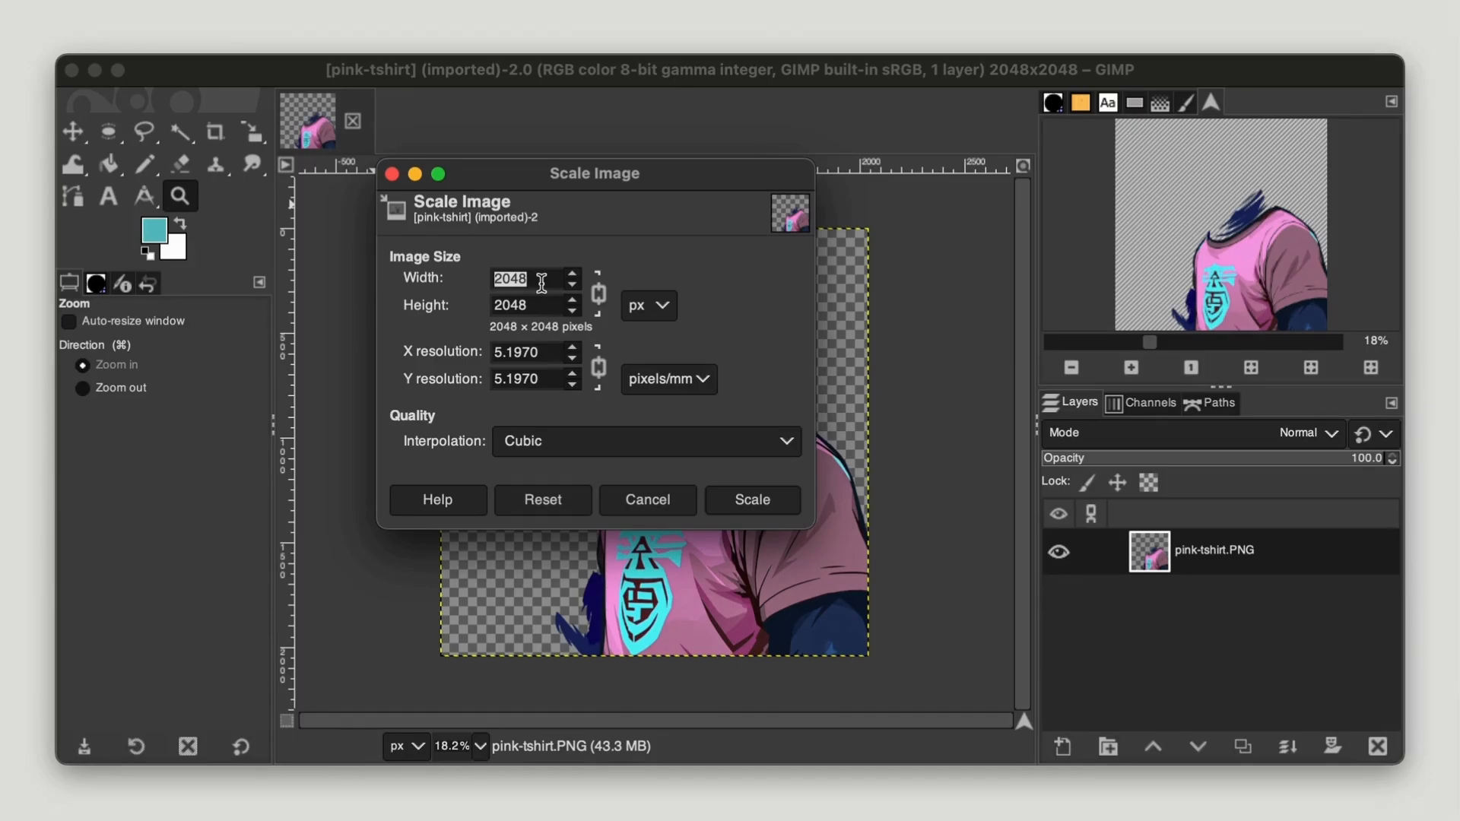
Step: Set the pink t-shirt image width to 1024 so it scales to 1024×1024
type("1024")
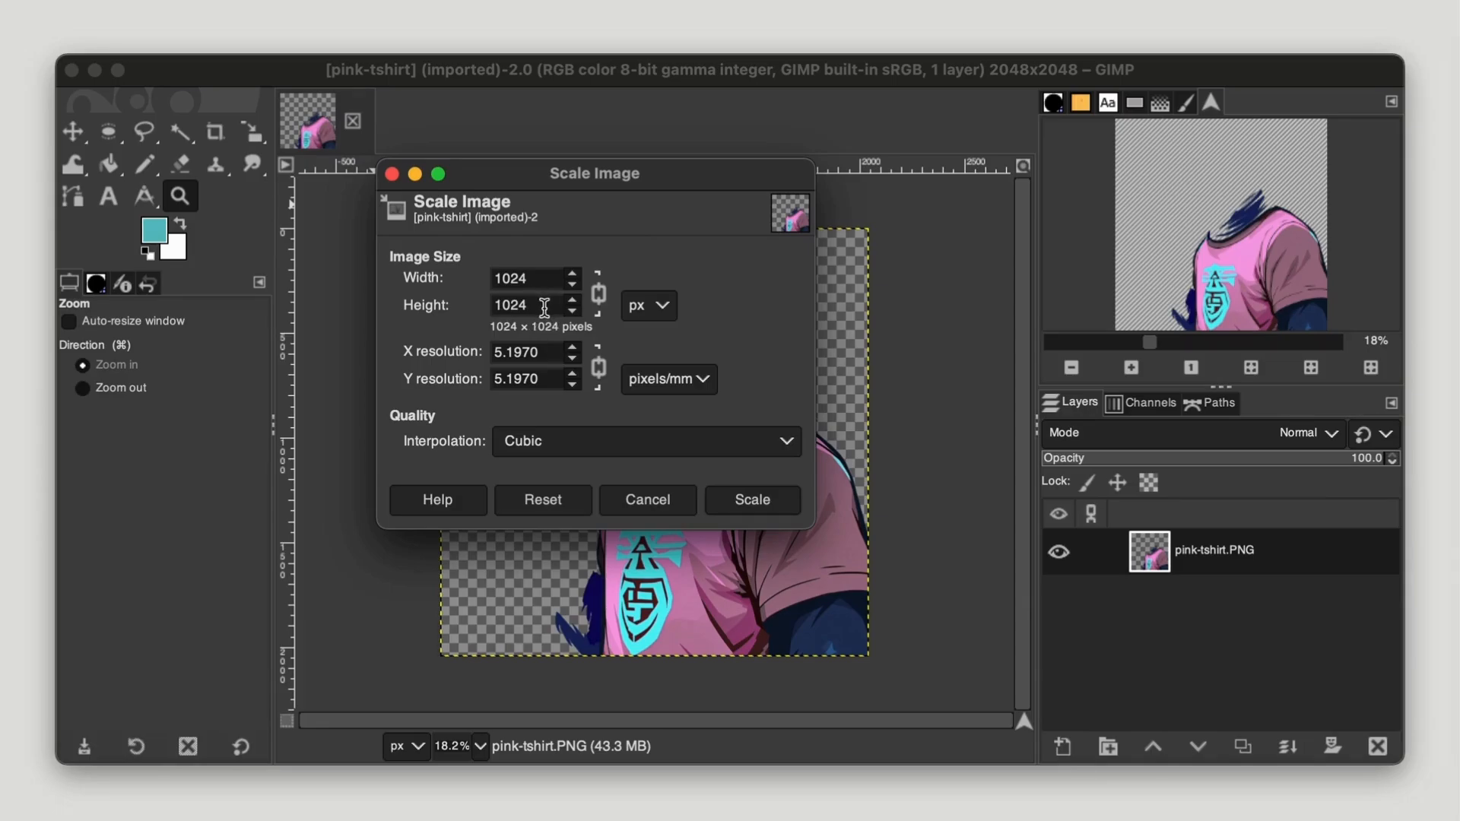
left_click(751, 500)
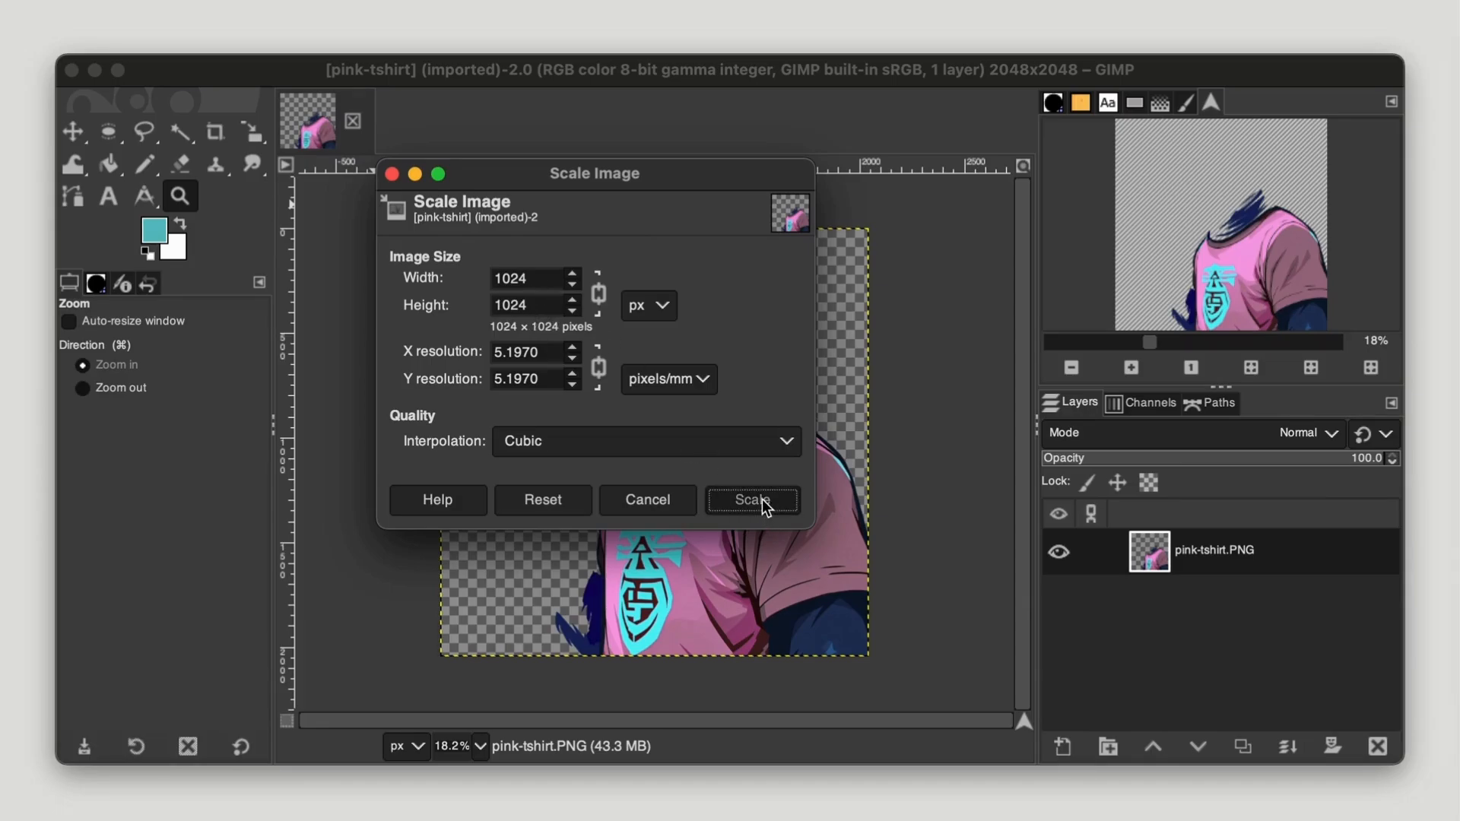
left_click(753, 500)
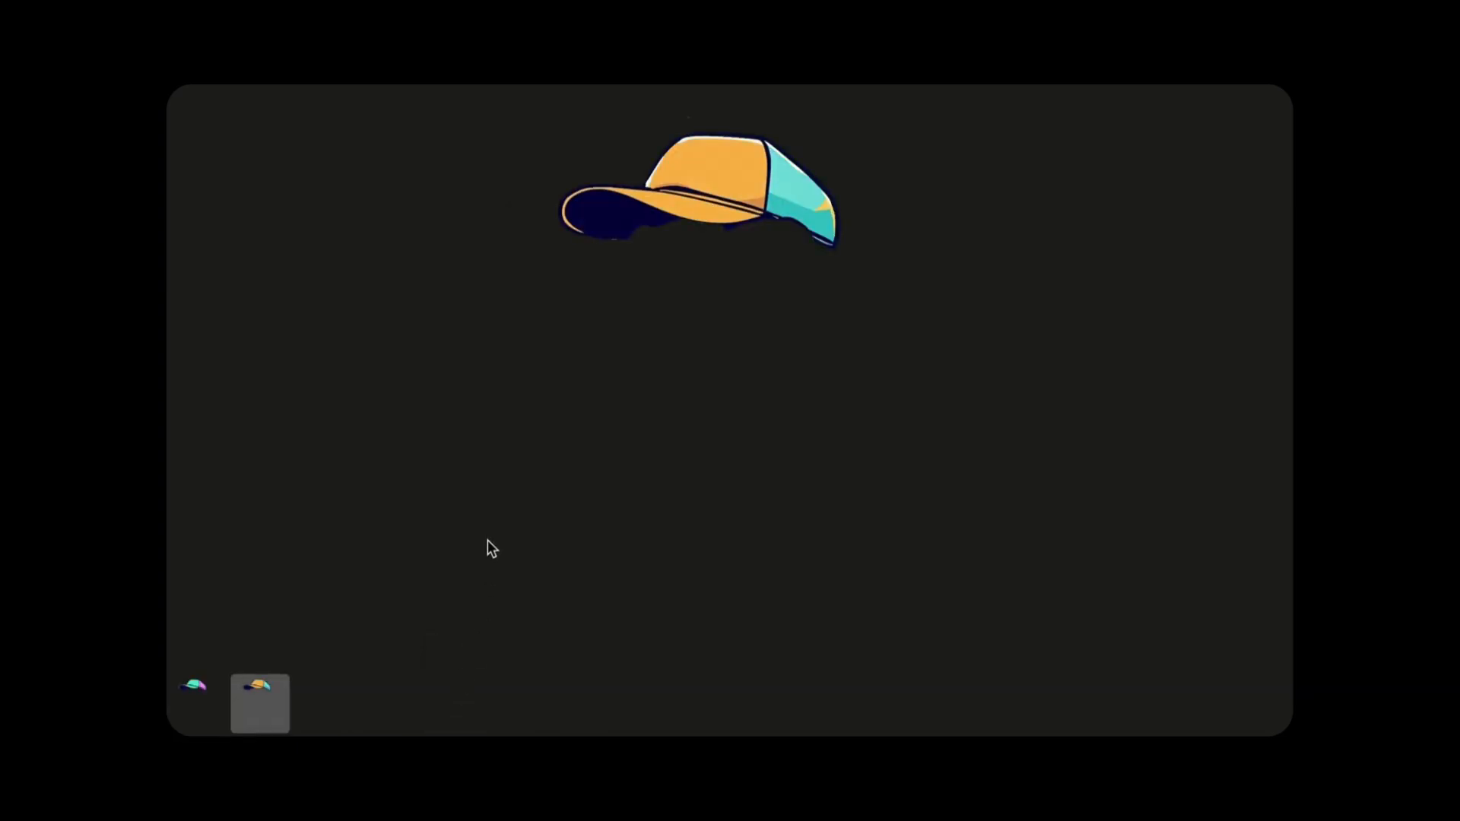
mouse_move(514, 415)
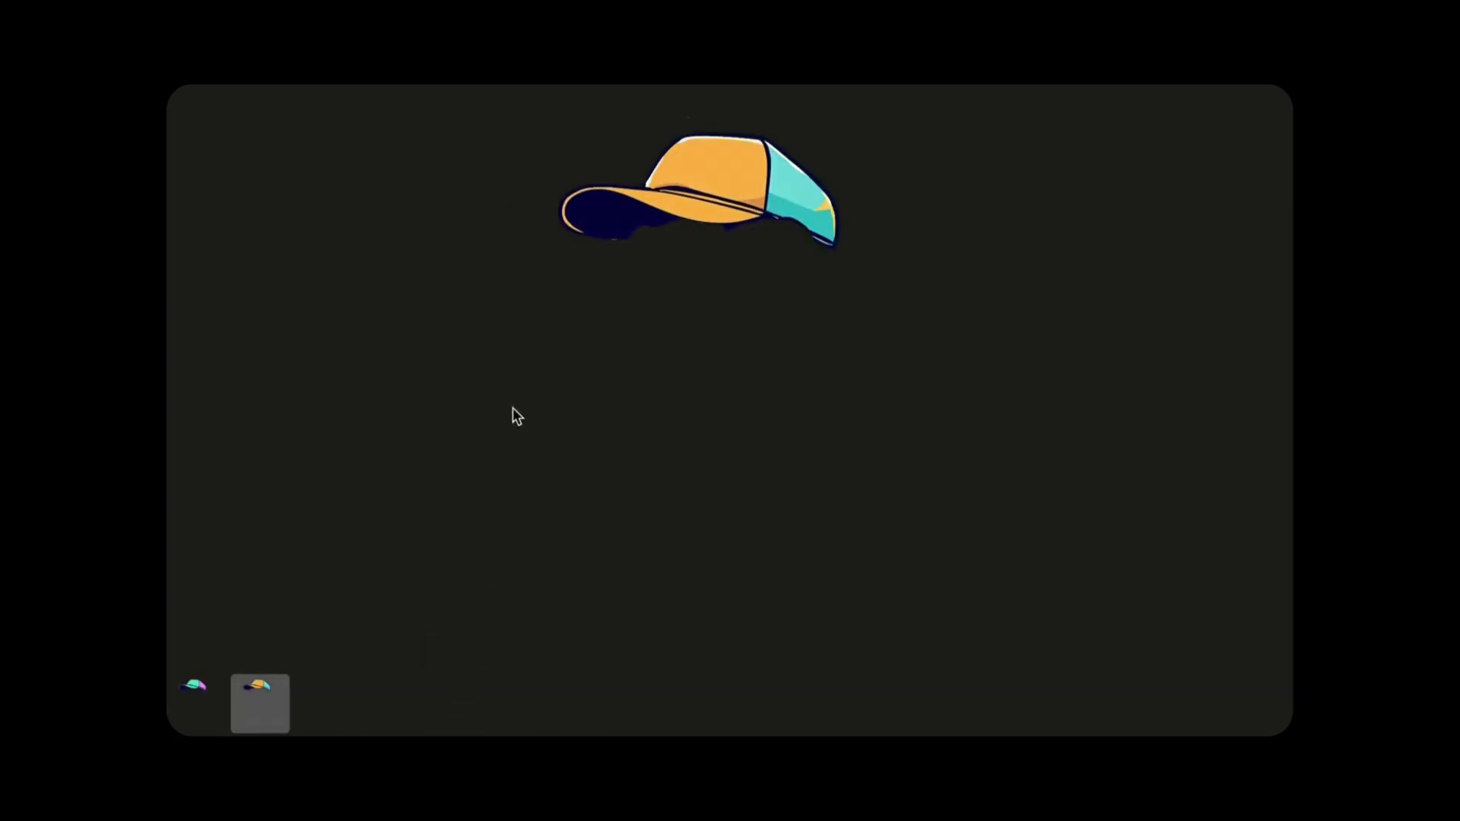
mouse_move(314, 121)
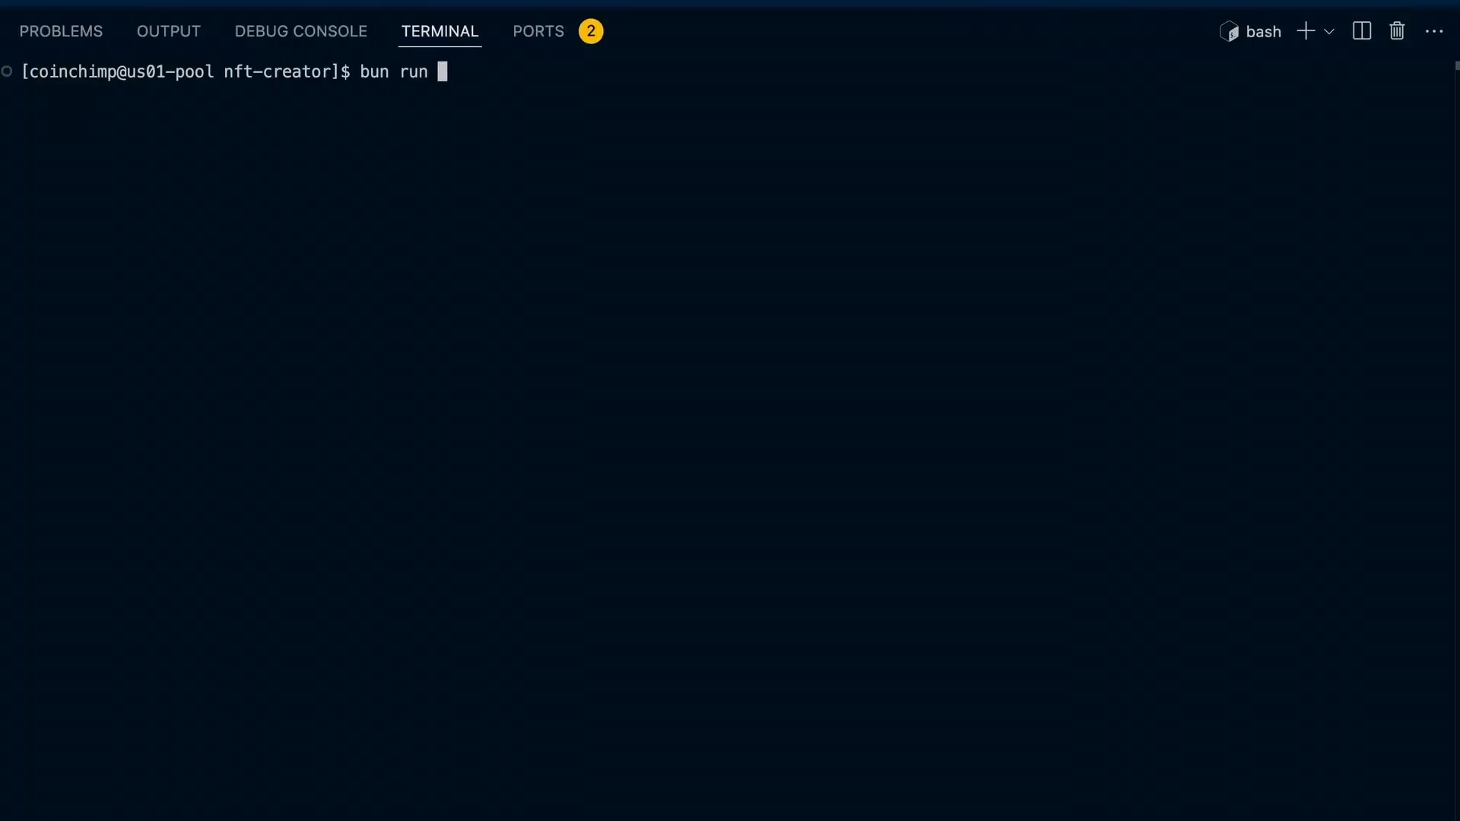
Step: Run 'bun run src/server.ts' in the terminal to serve on localhost:8080
type("src/")
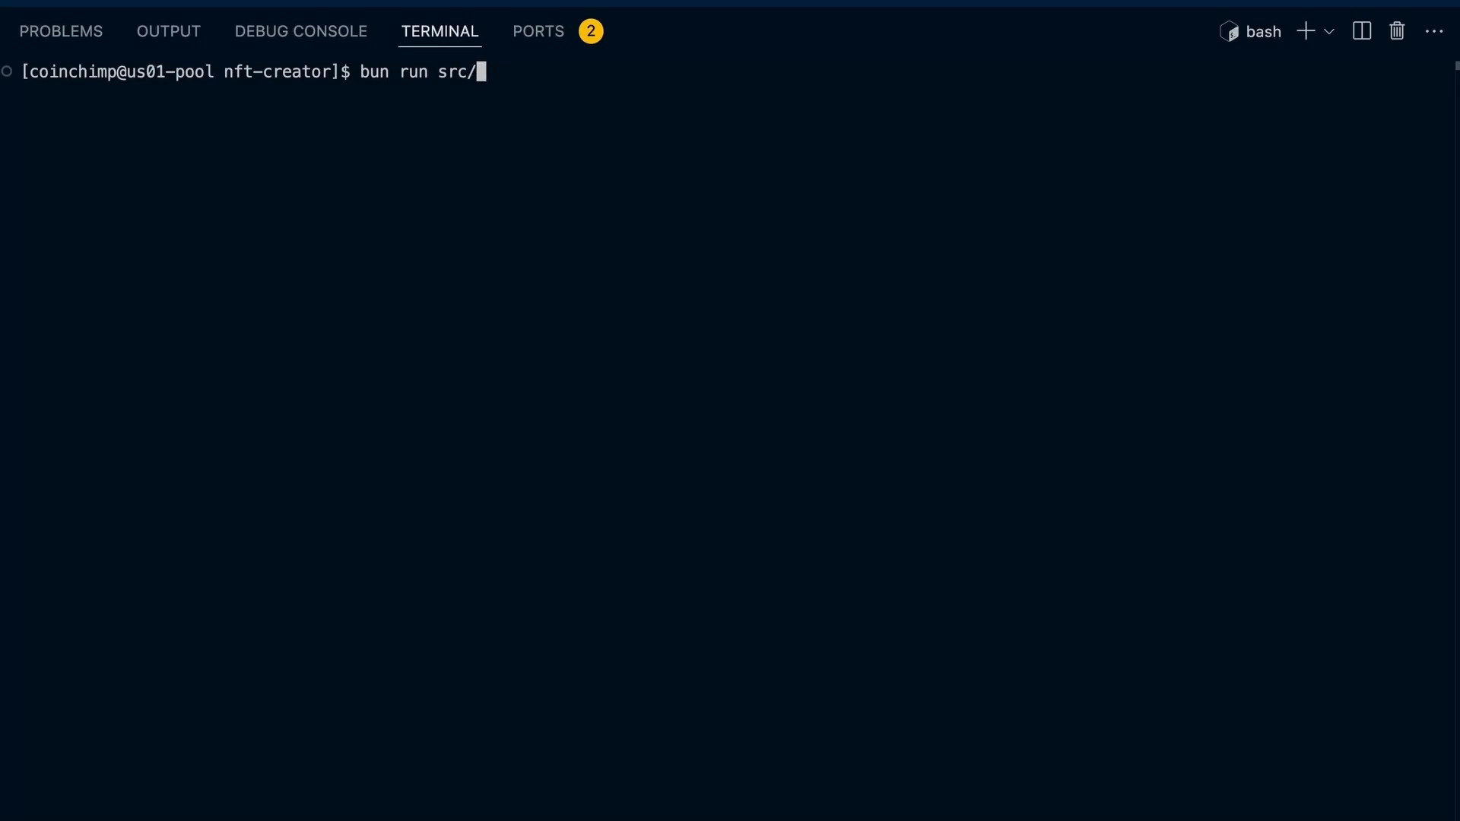
type("se")
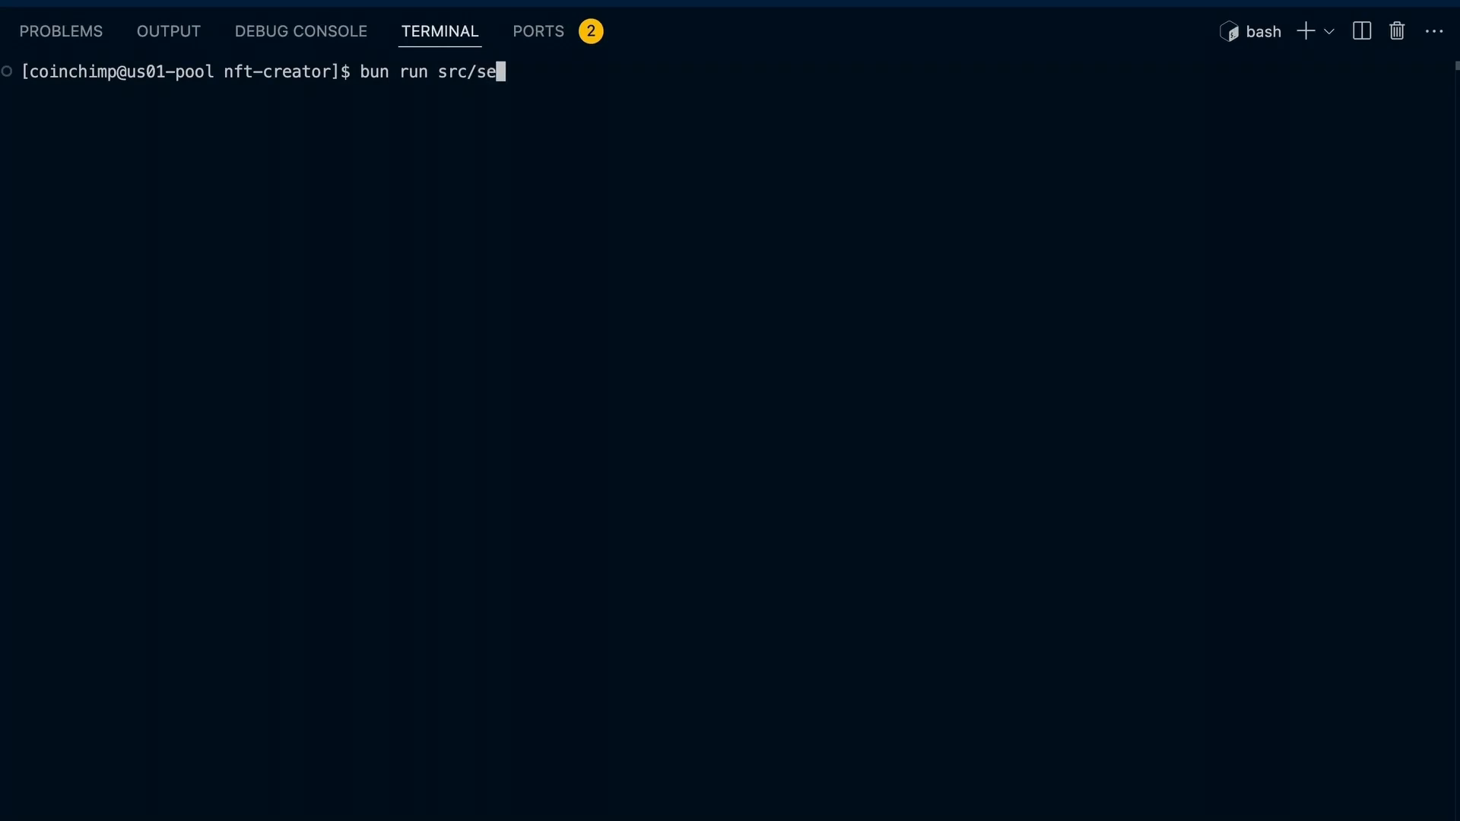
key("Enter")
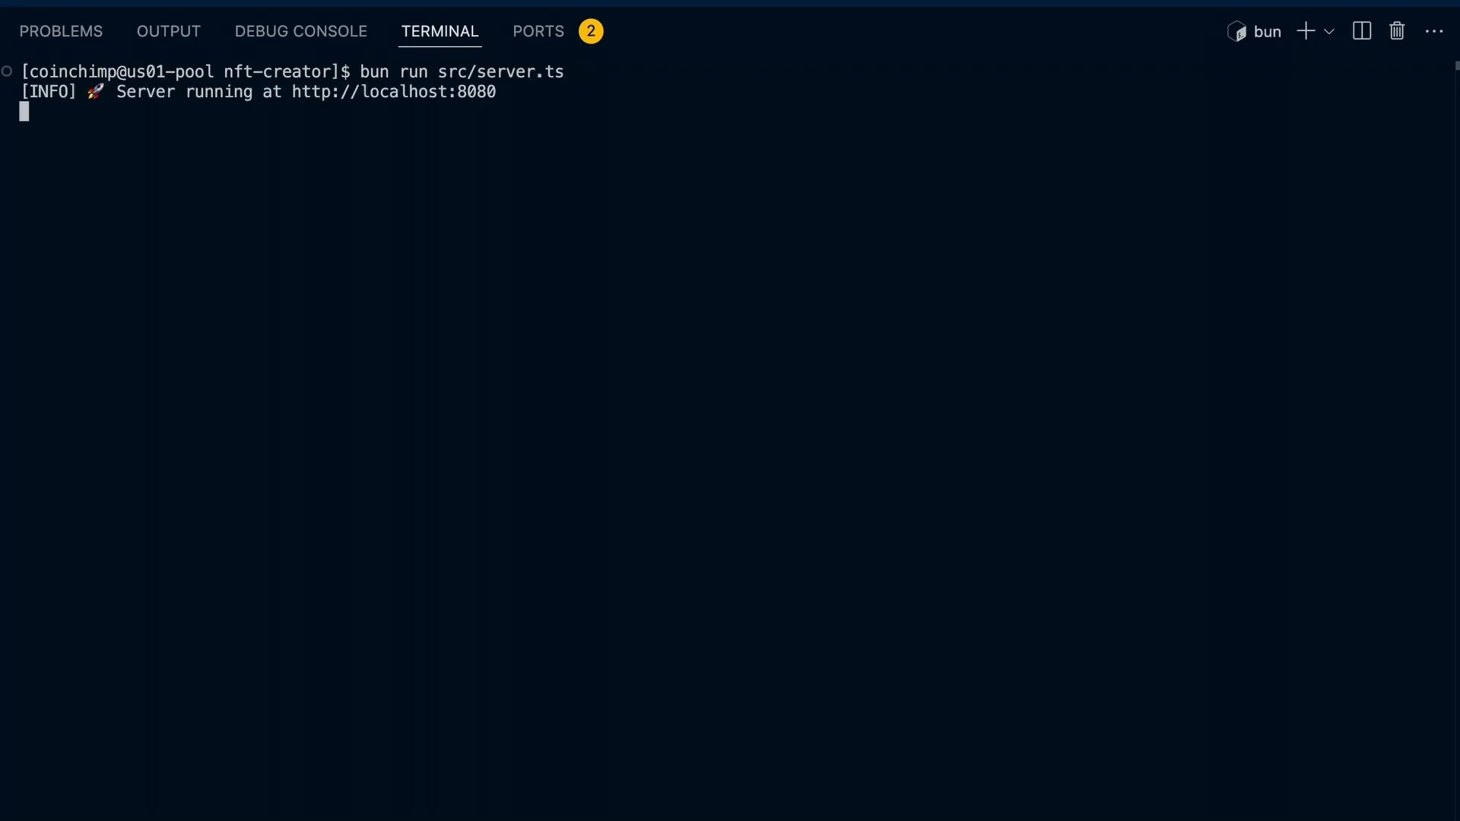
mouse_move(353, 316)
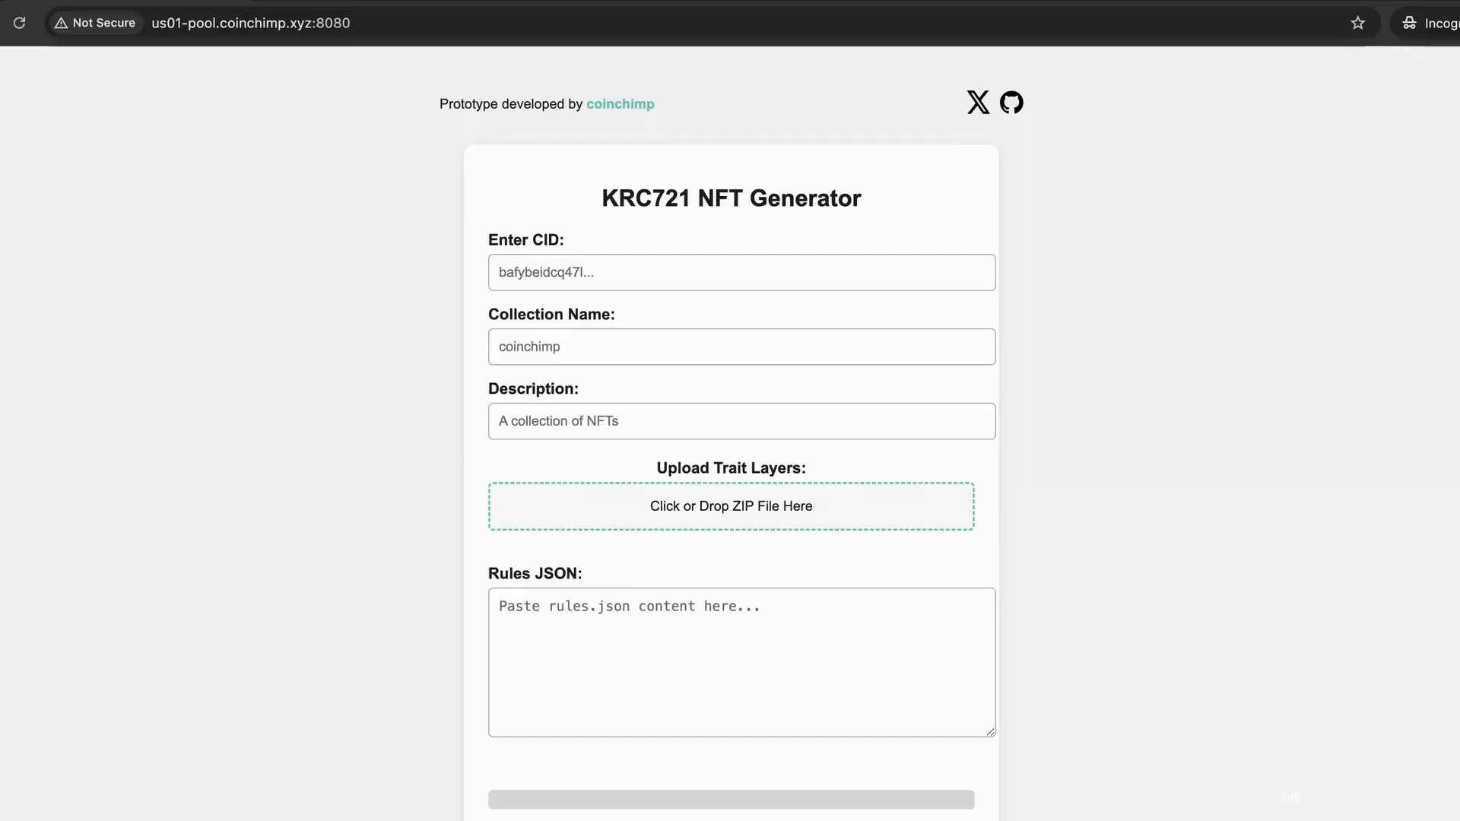
mouse_move(215, 194)
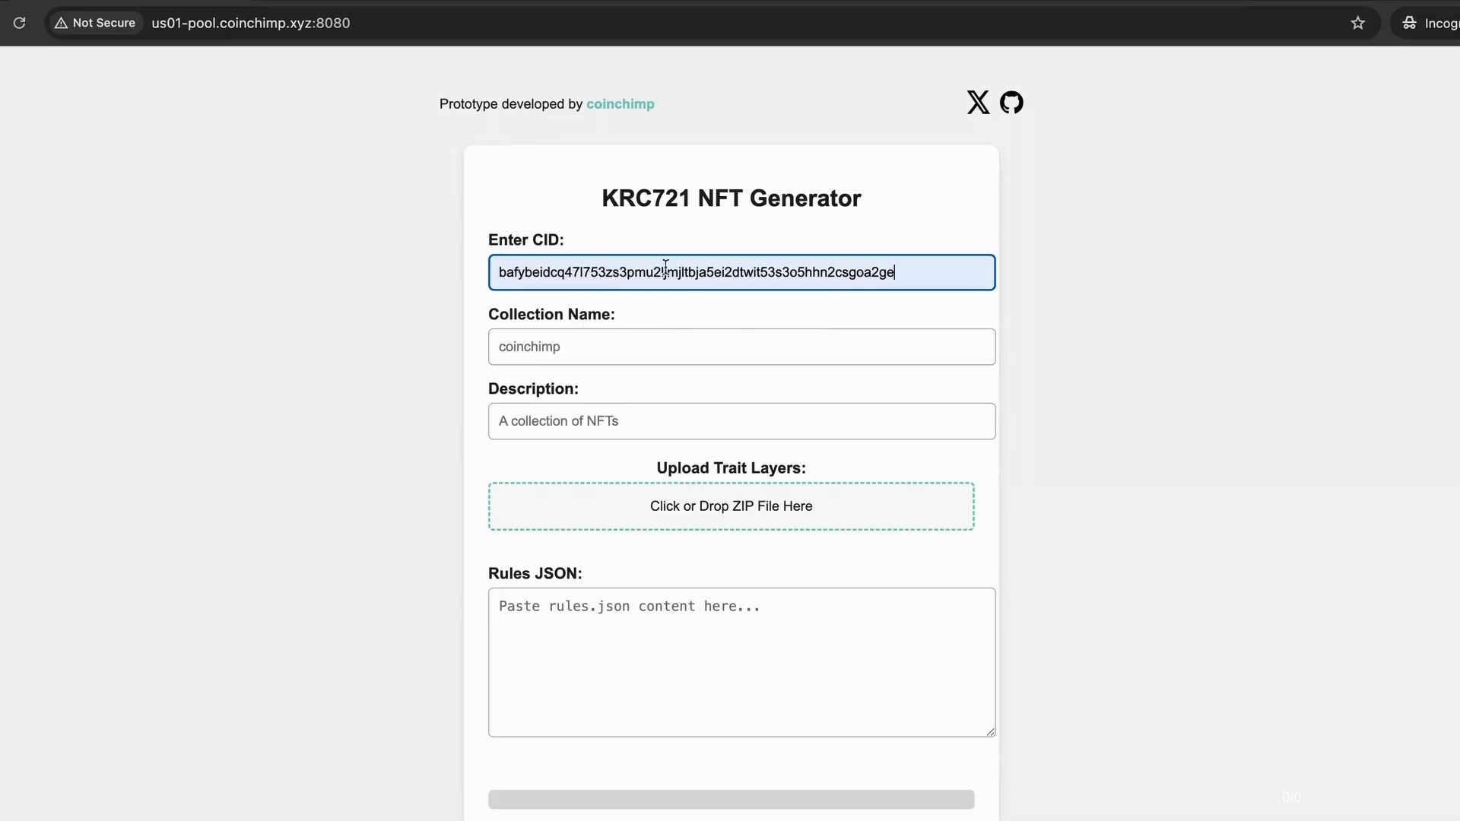
Step: Enter collection name Coinchimp, description 'A NFT collection', and choose traits.zip
left_click(742, 347)
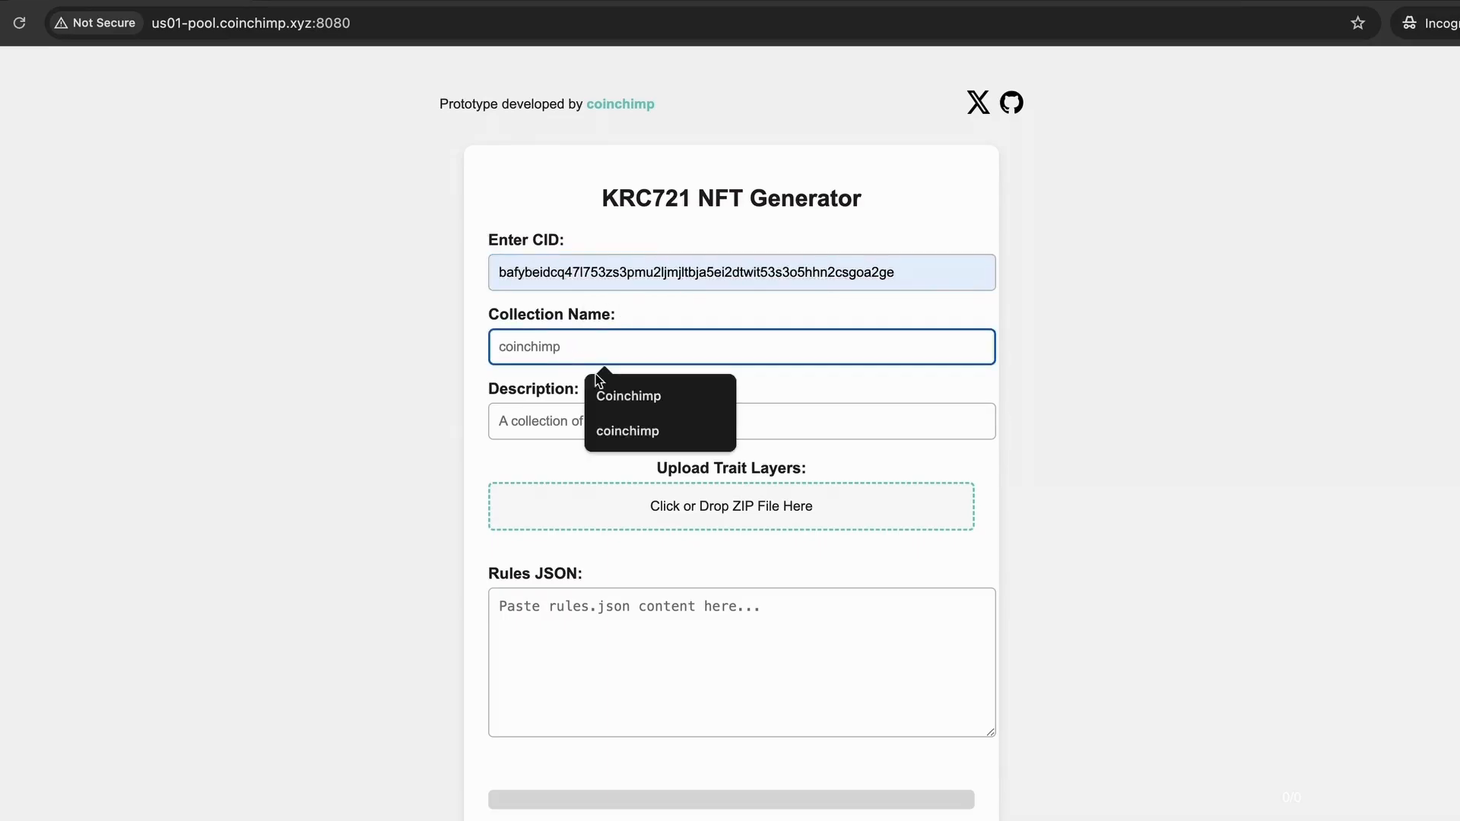
left_click(628, 396)
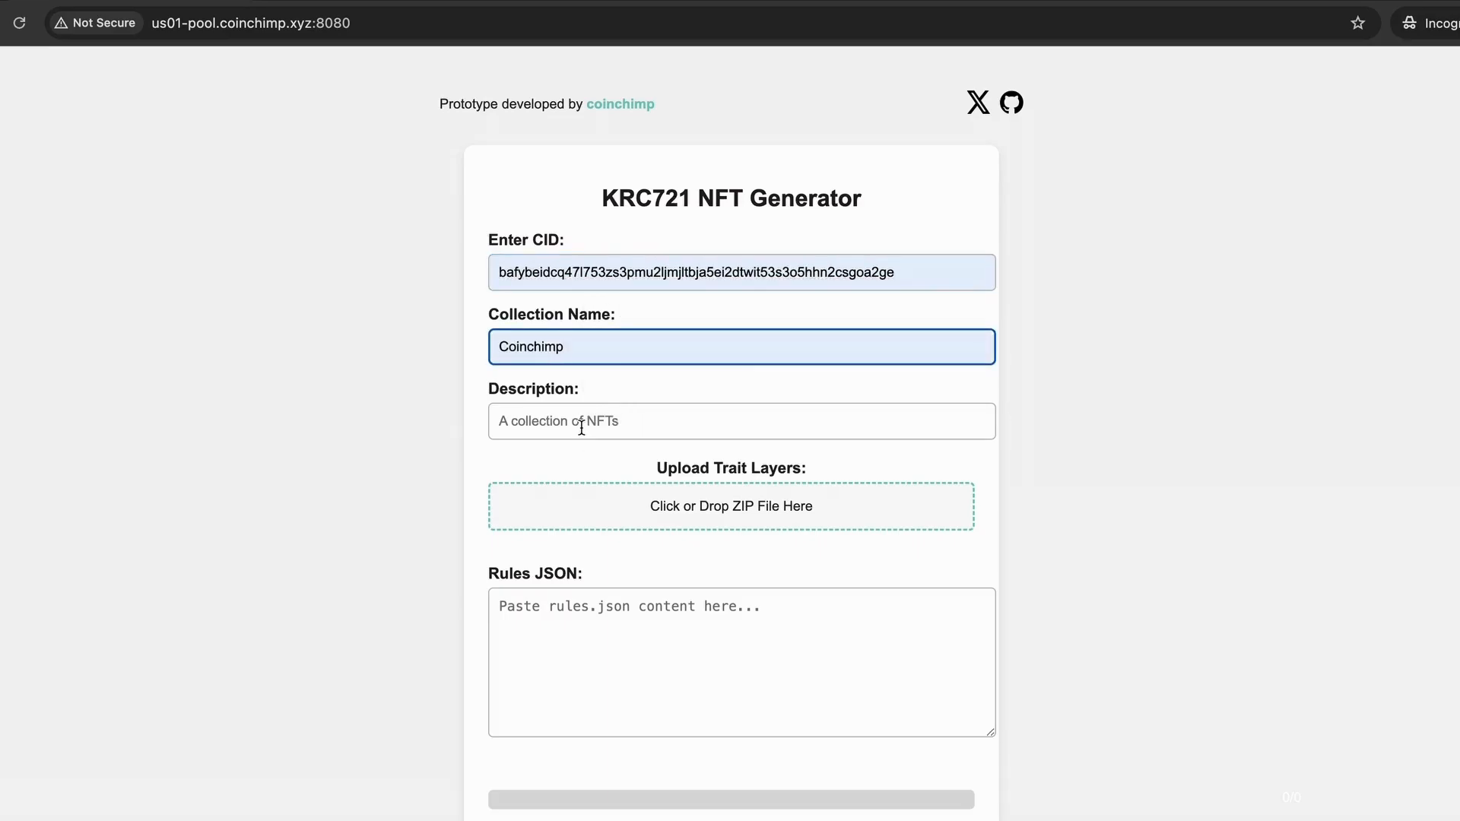
type("A NFT collection")
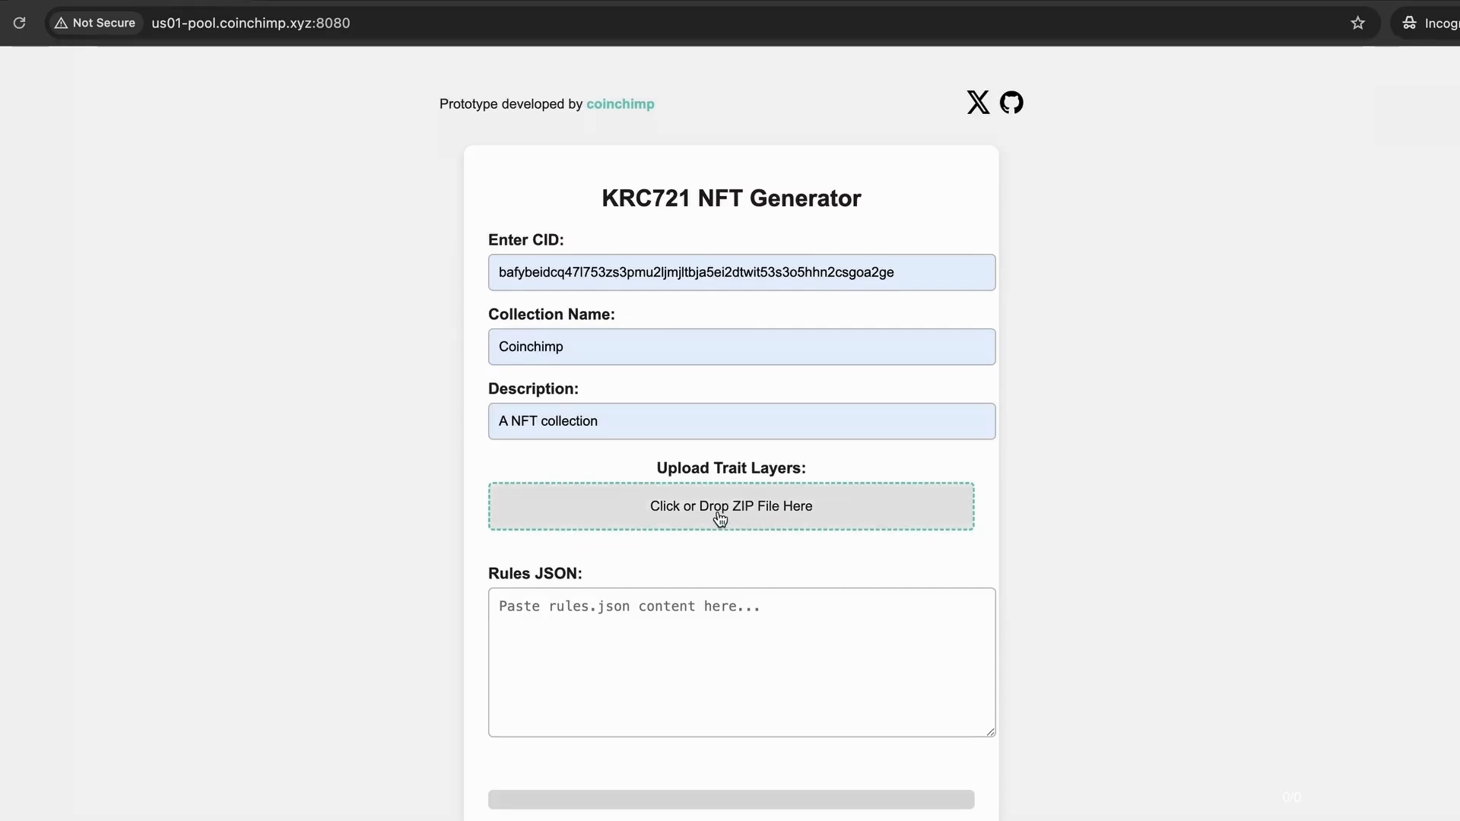
left_click(731, 506)
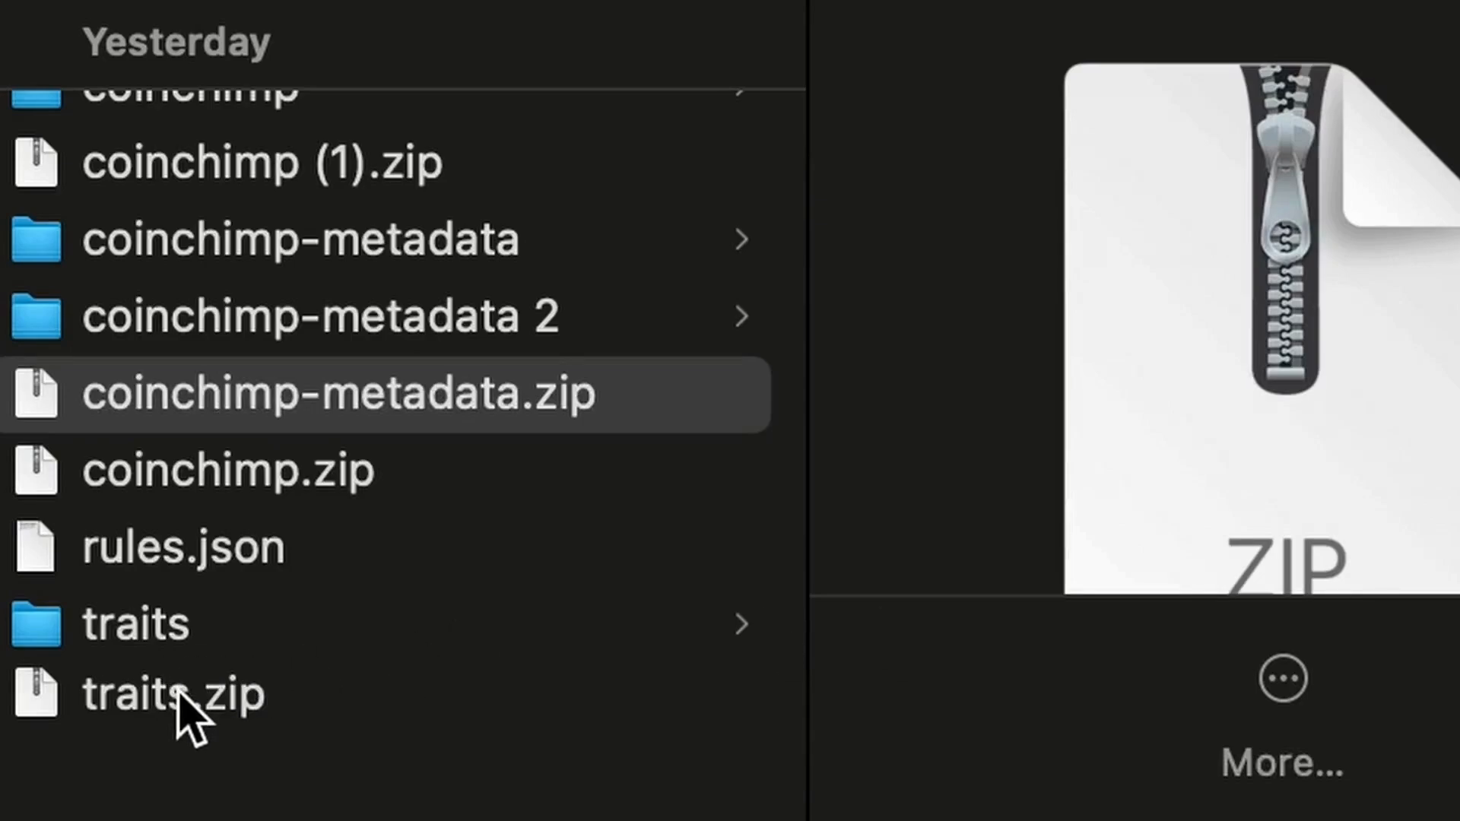
left_click(182, 693)
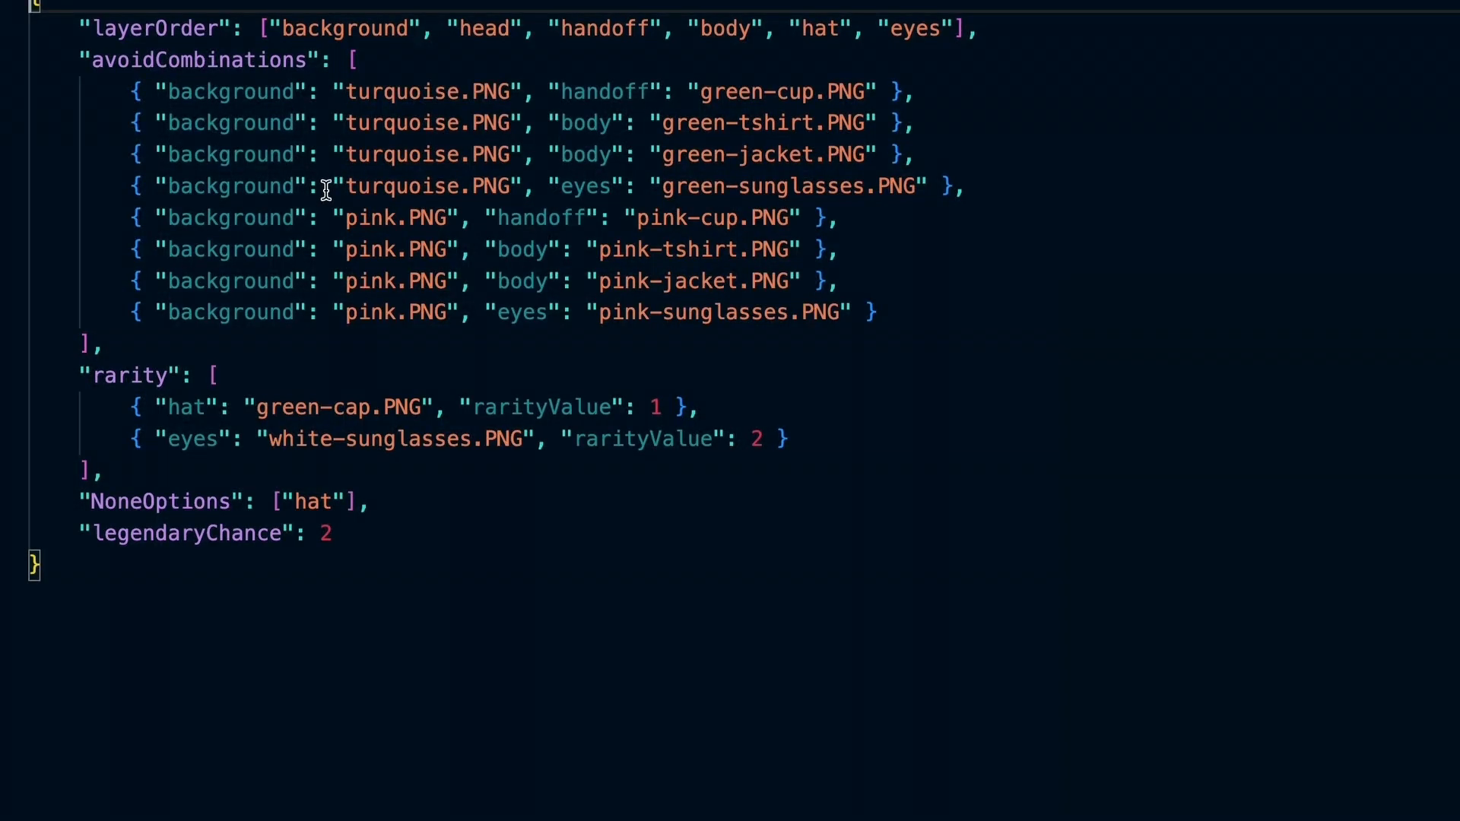
mouse_move(330, 59)
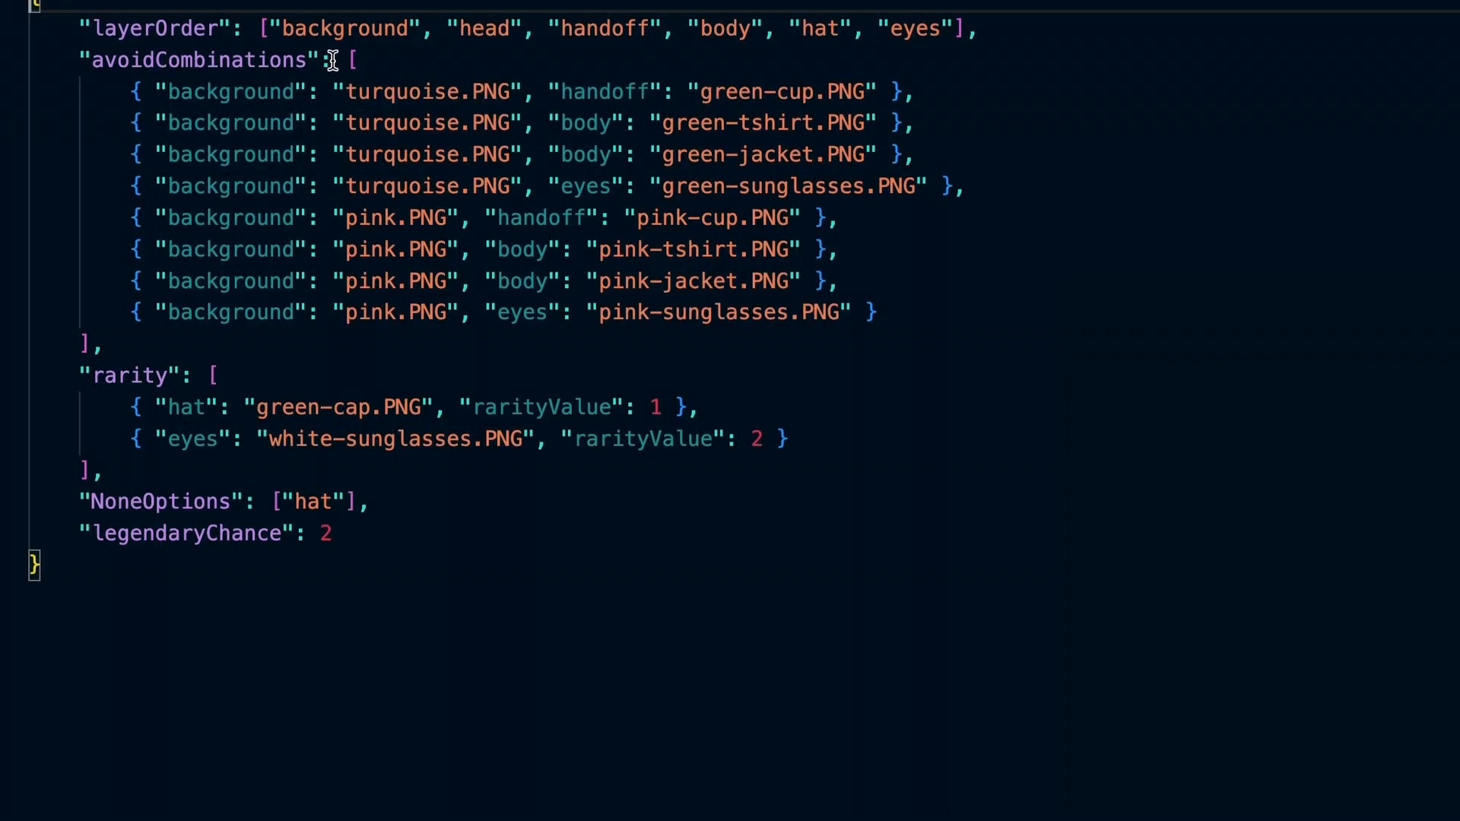
mouse_move(346, 572)
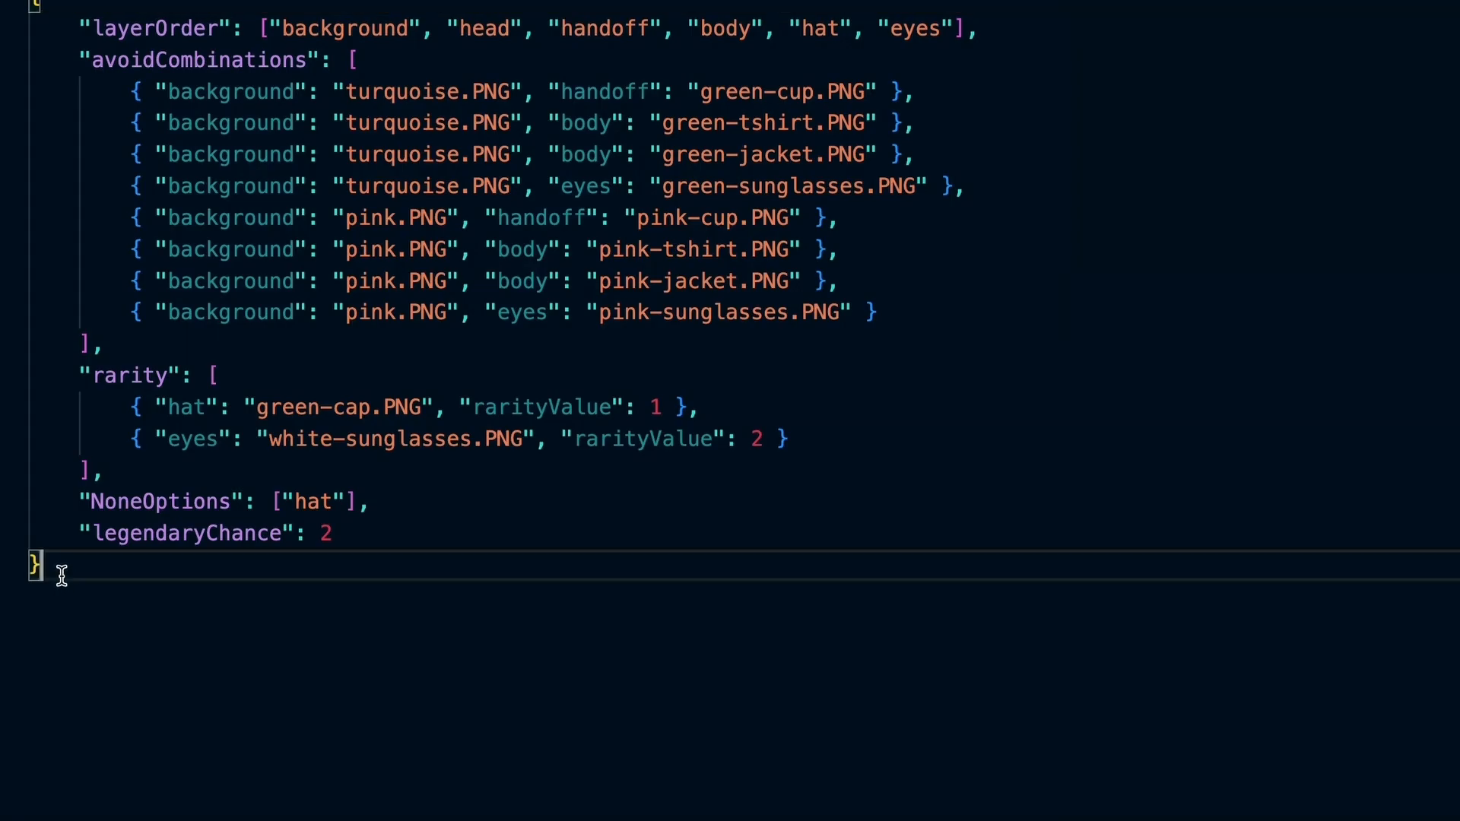
Step: Select the entire rules.json contents in Visual Studio Code
key("ctrl+a")
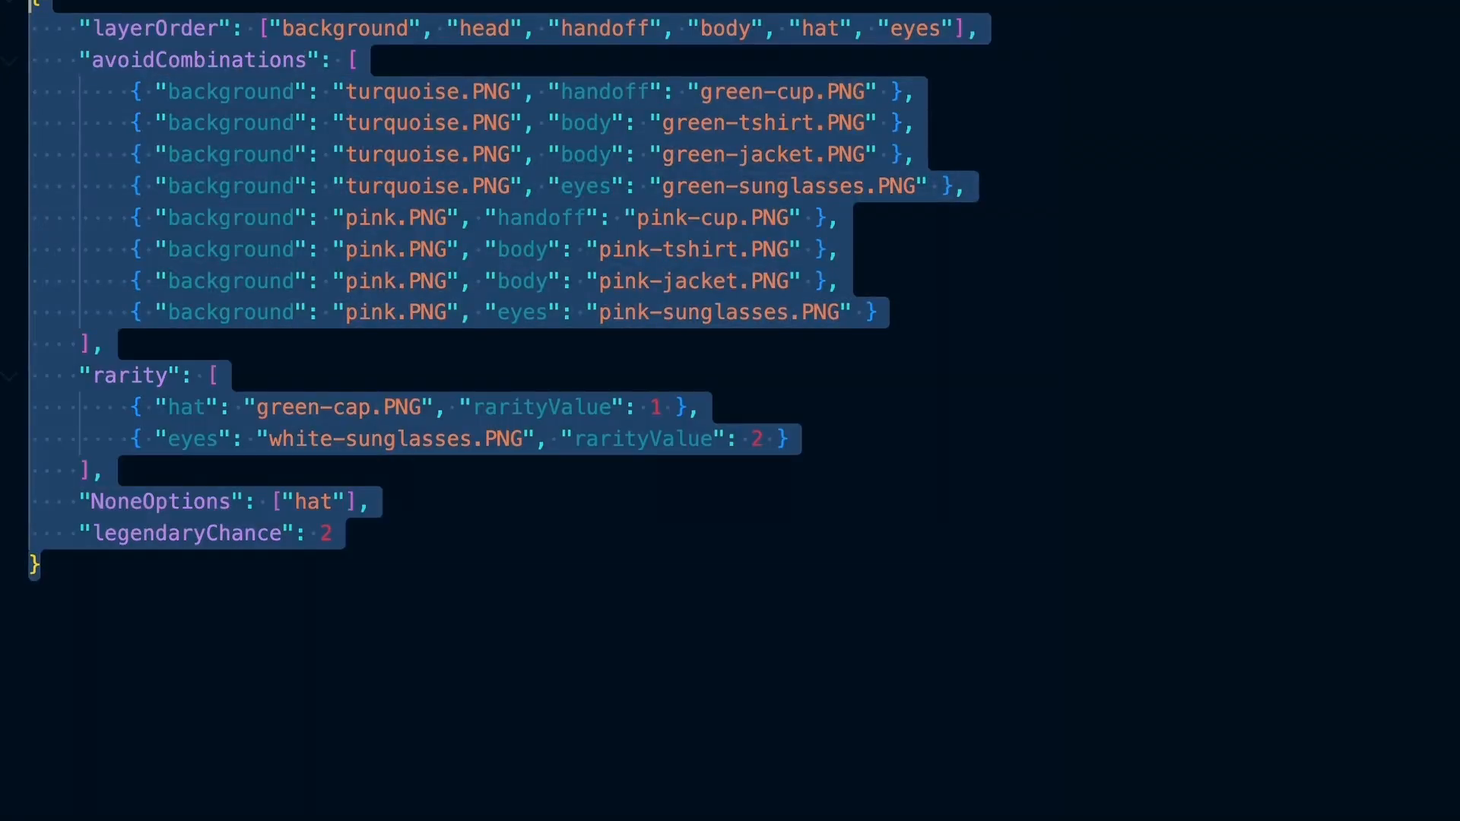
mouse_move(265, 194)
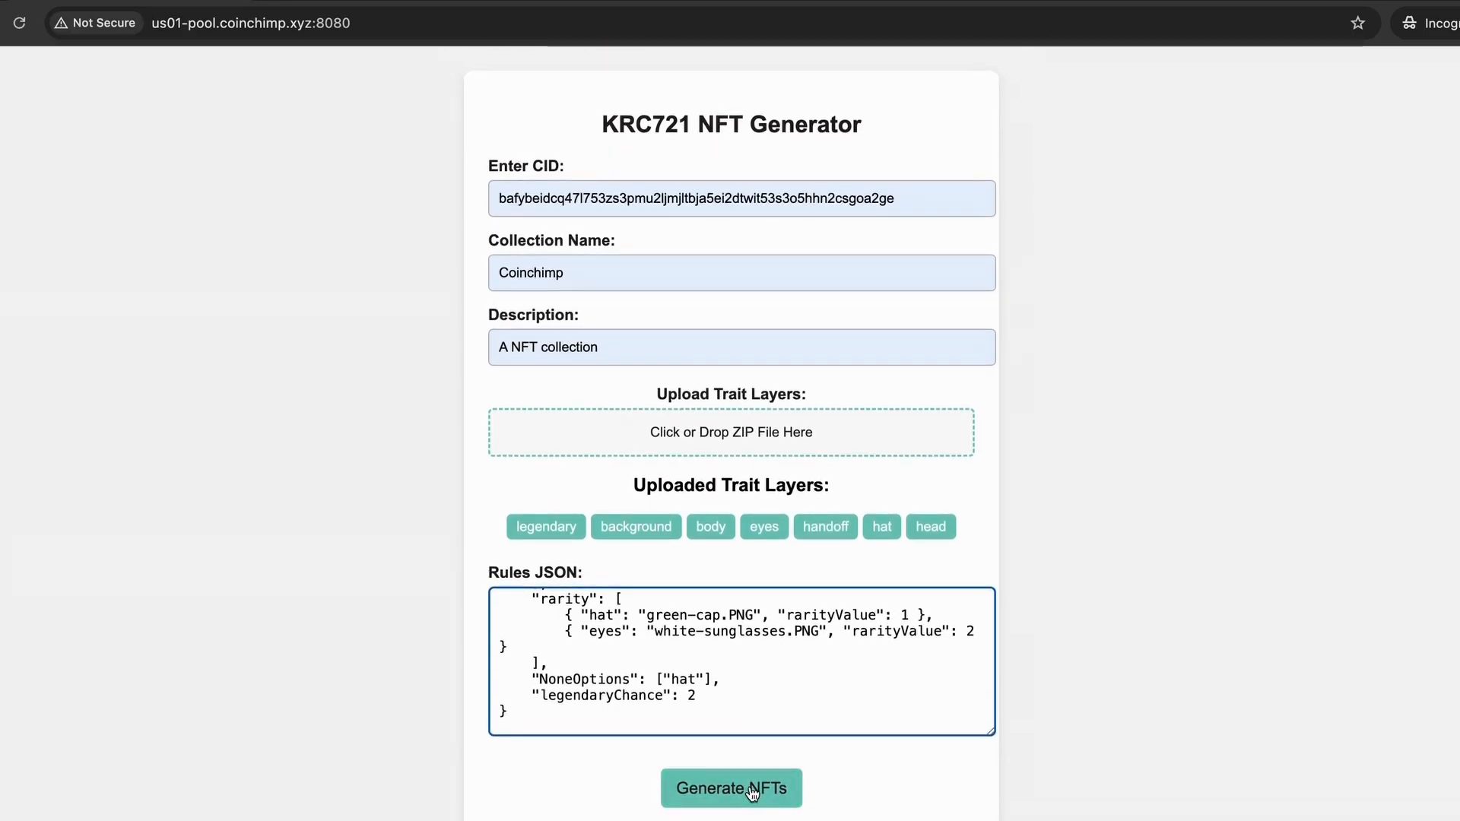
Step: Generate the 149 NFTs and highlight the standalone legendary NFT line in the log
left_click(731, 788)
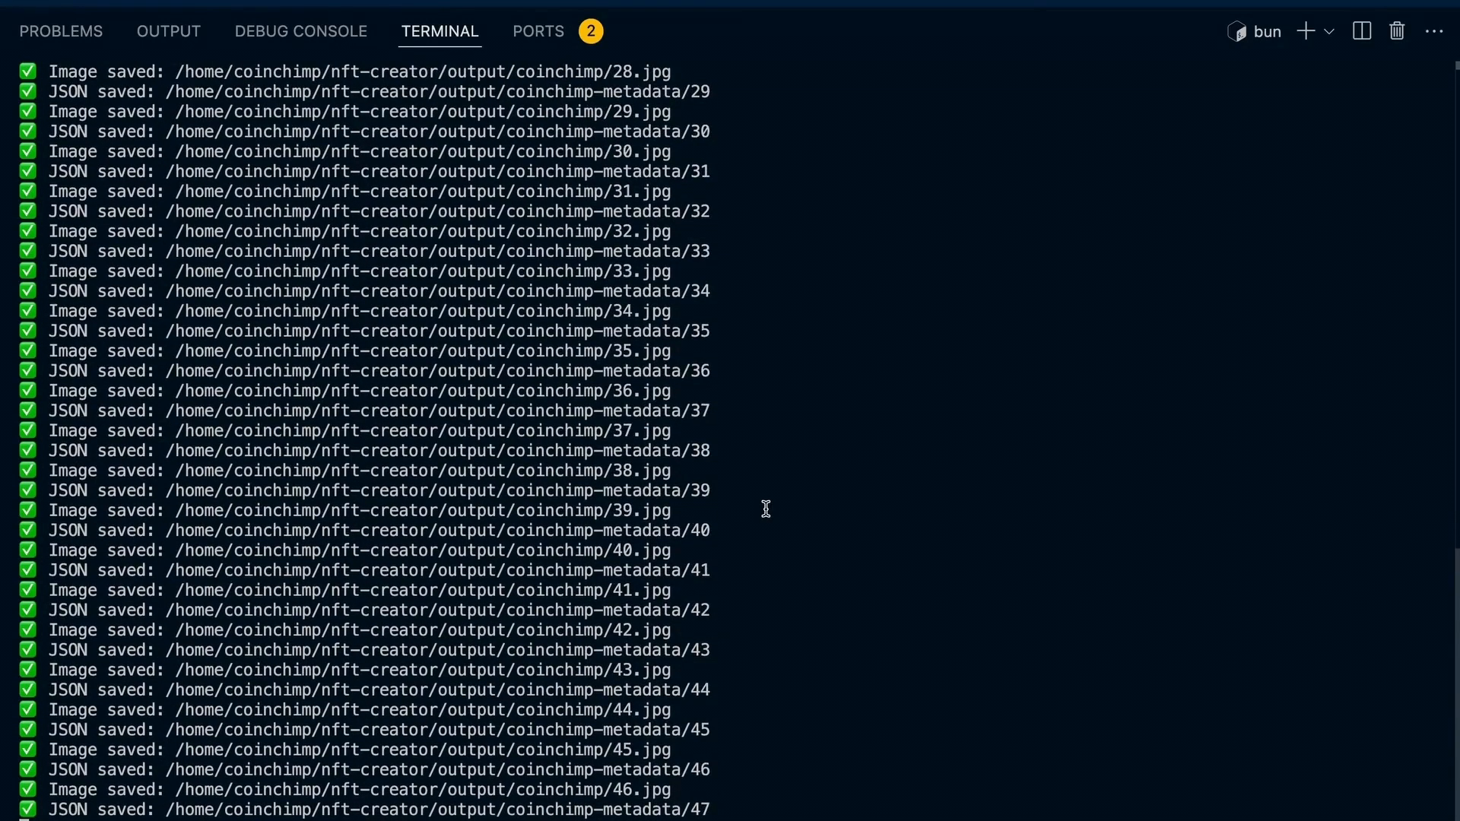
scroll("down", 3)
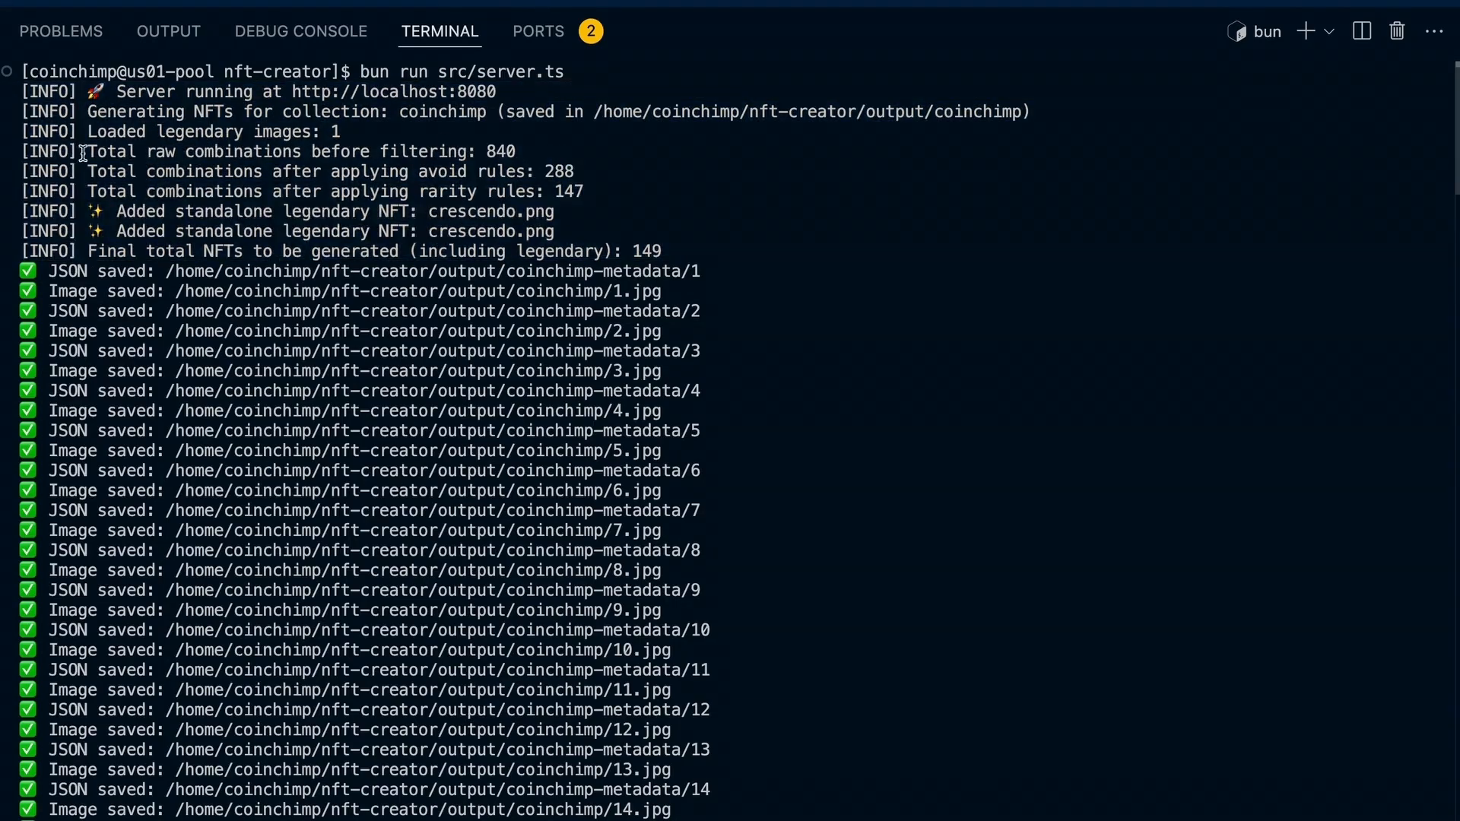
left_click_drag(88, 171, 577, 171)
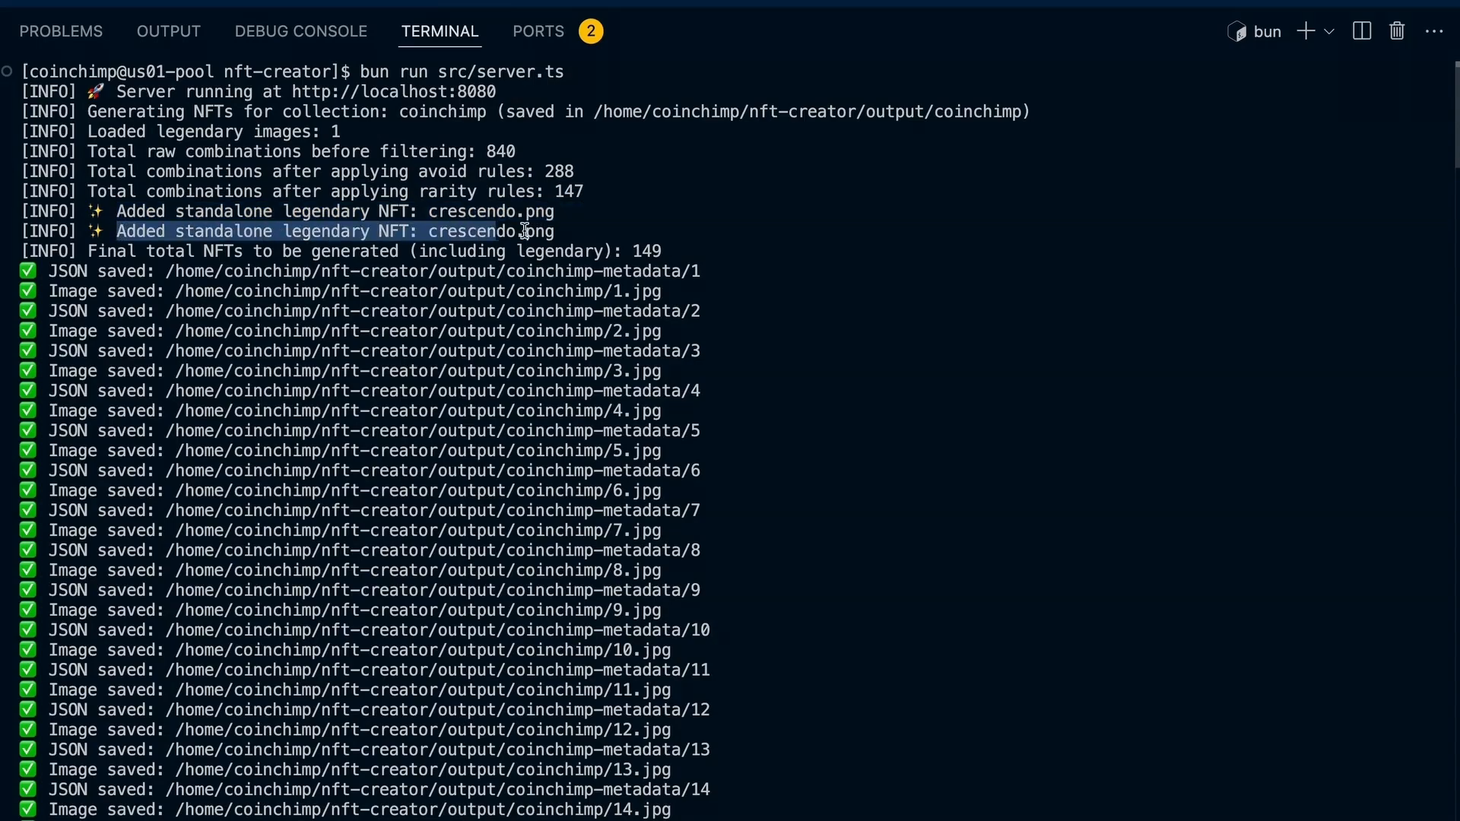
scroll("down", 3)
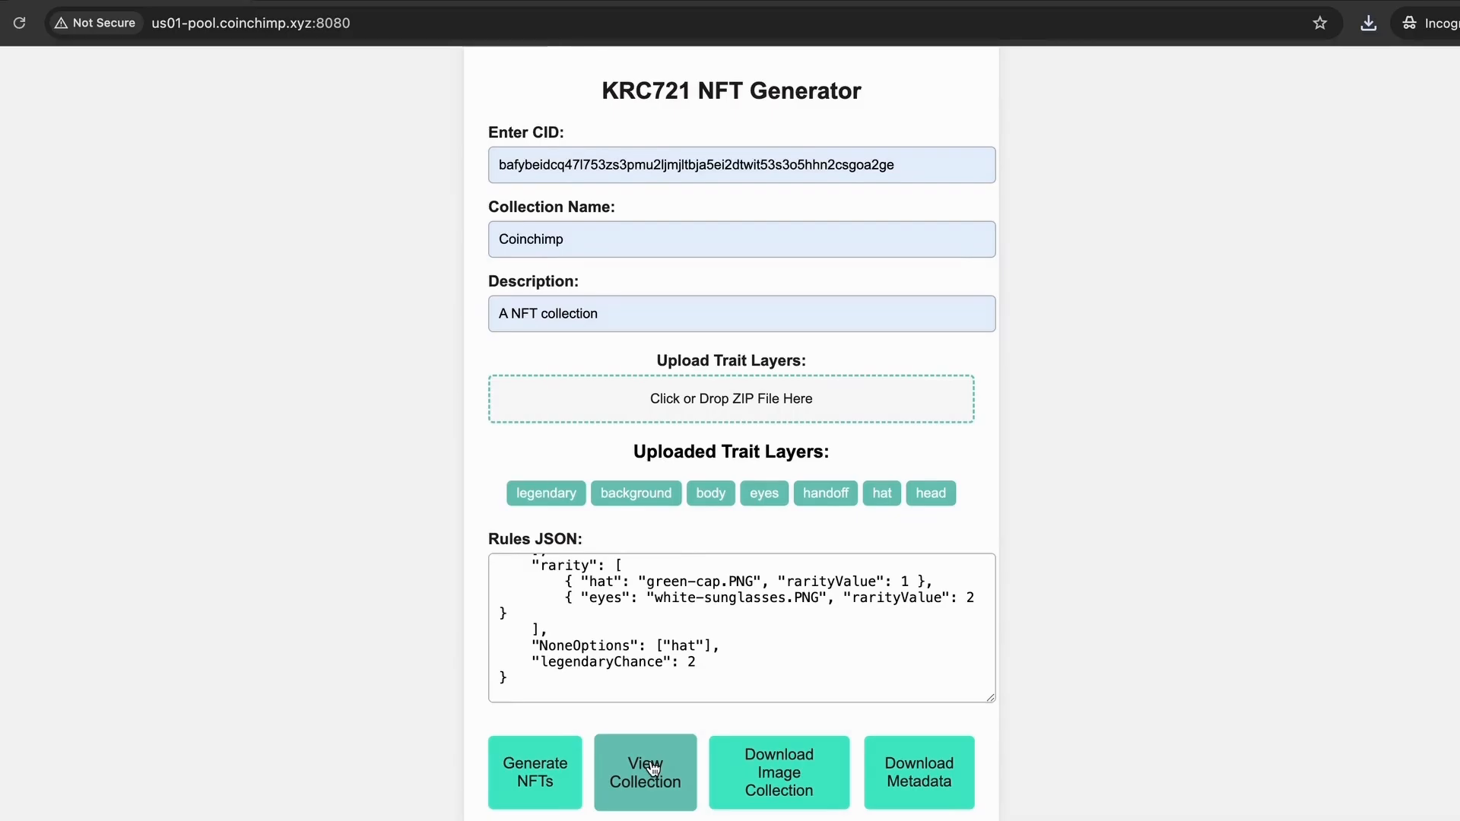
Step: Open the Coinchimp collection gallery and scroll through the generated NFT images
left_click(645, 772)
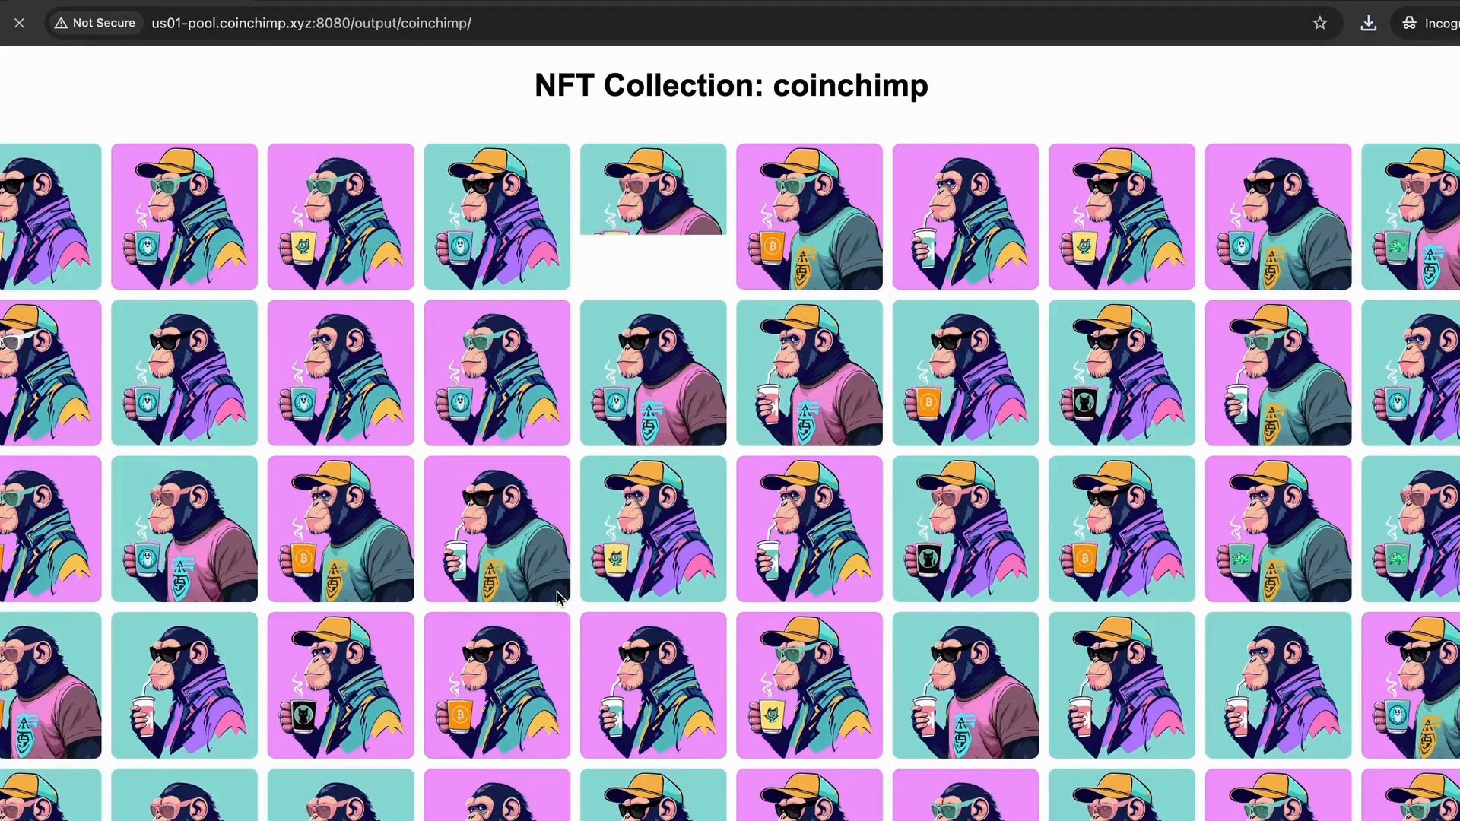
scroll("down", 3)
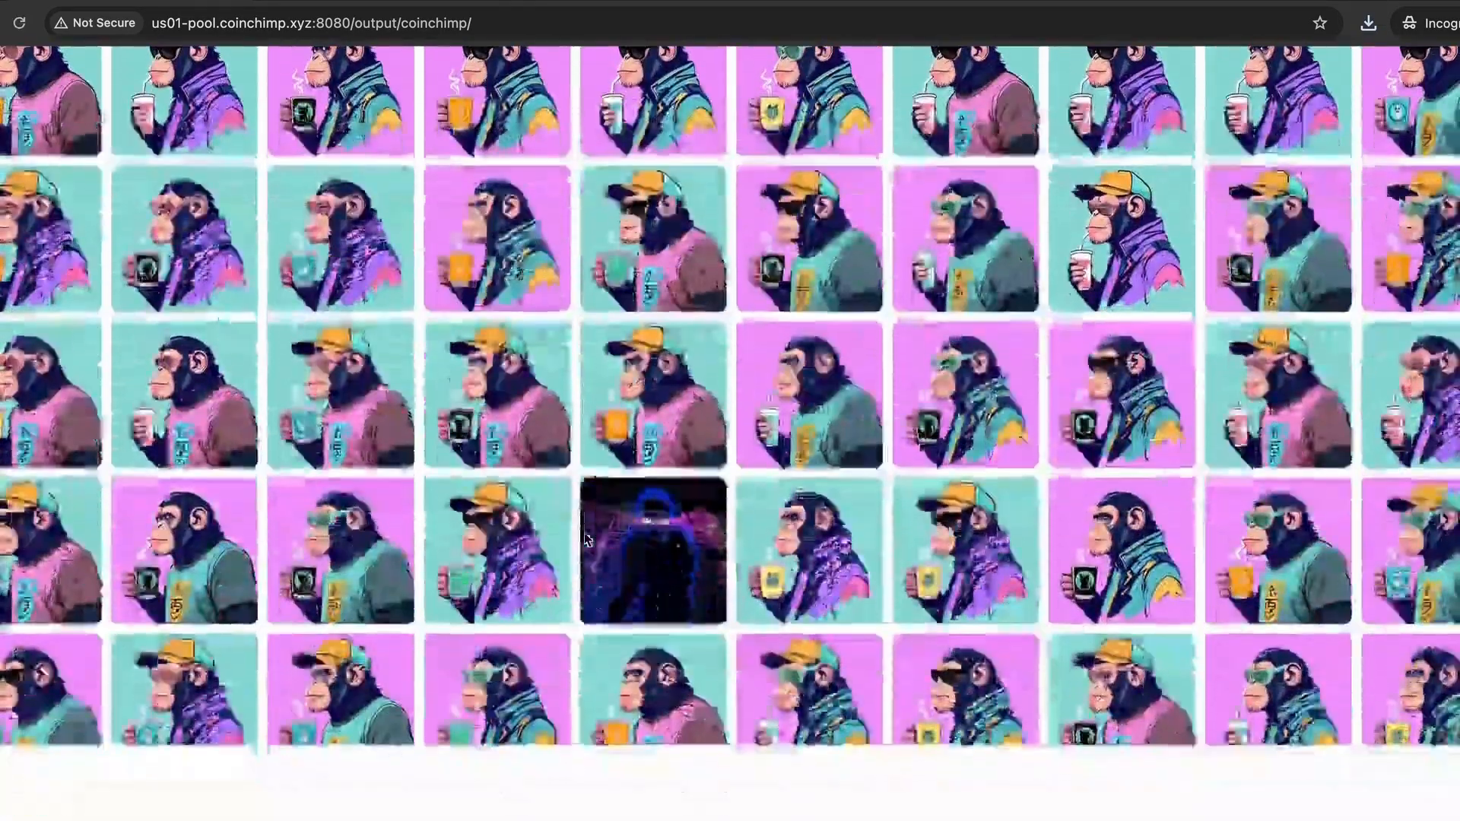
scroll("down", 3)
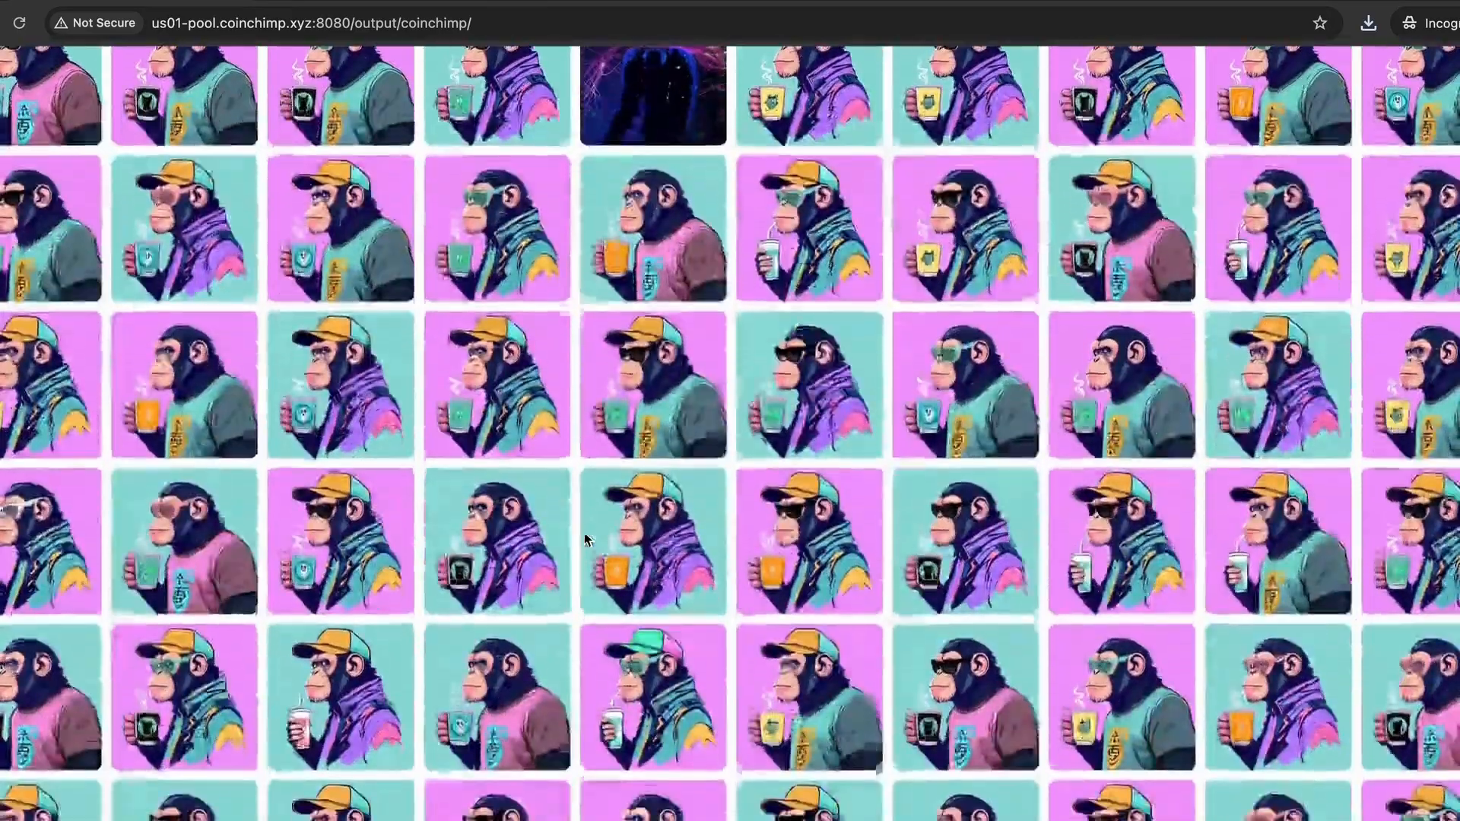
scroll("down", 3)
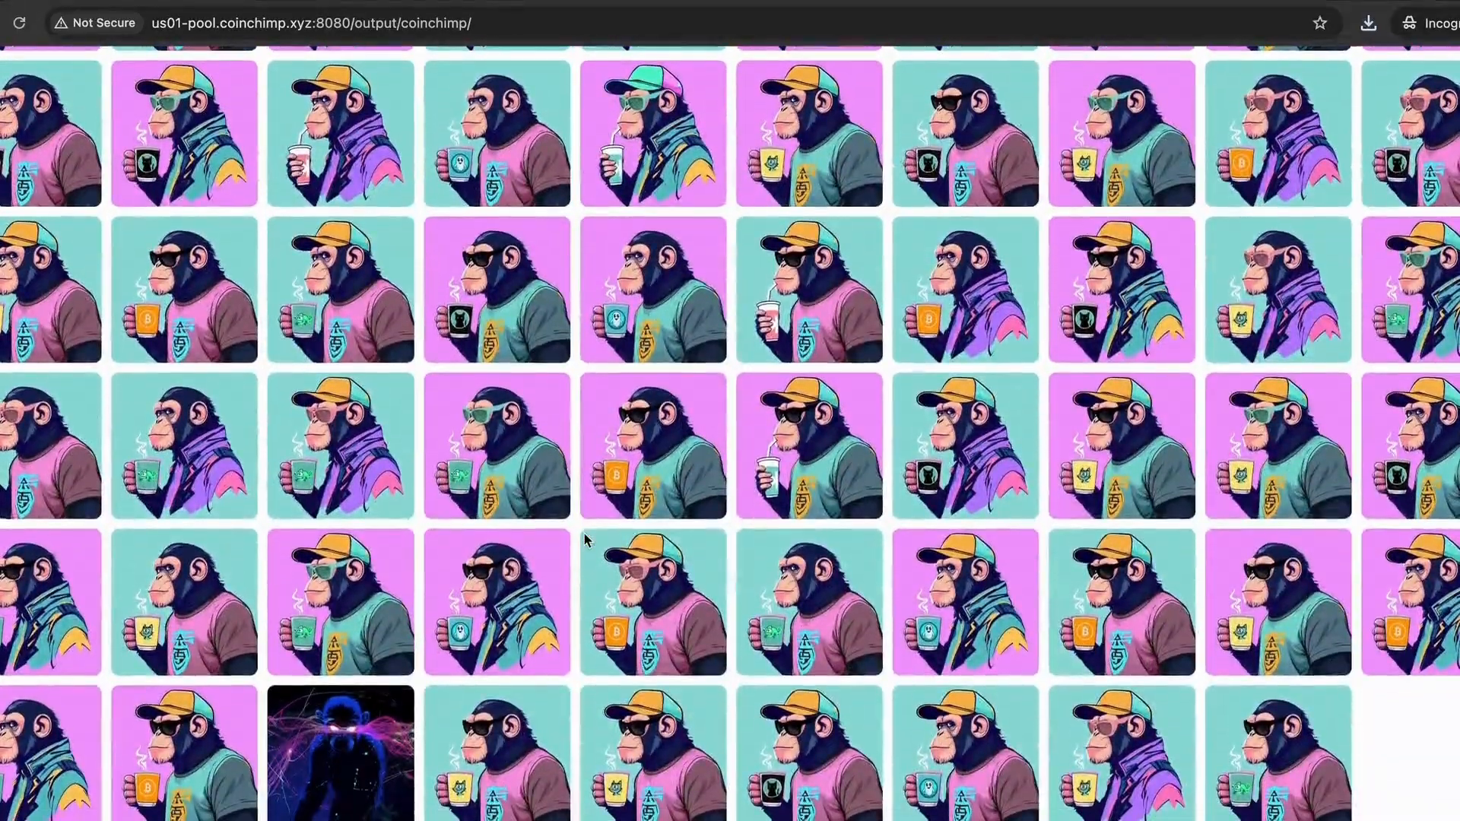
scroll("down", 3)
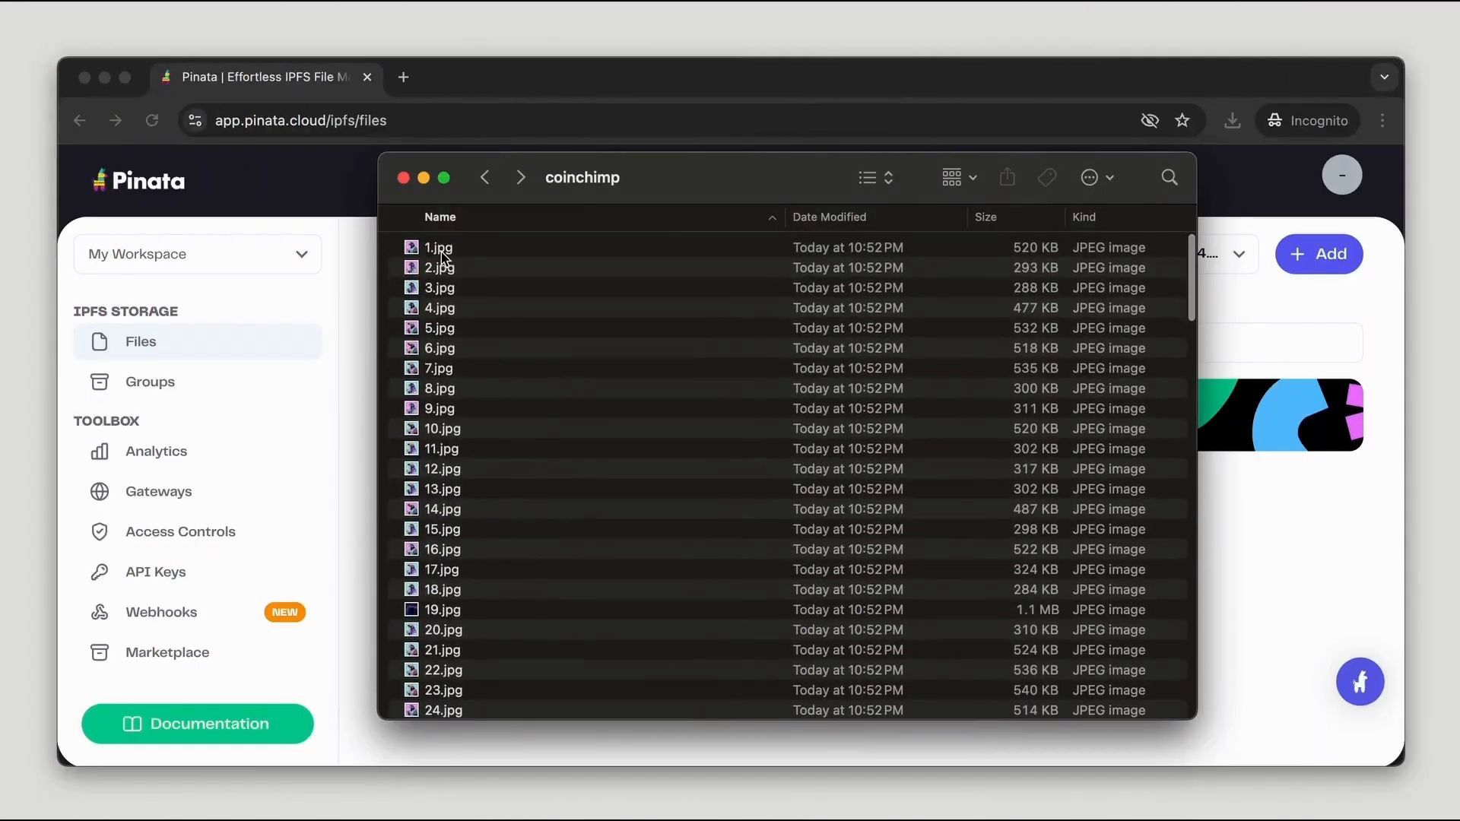
Step: Compress 1.jpg through 10.jpg into Archive.zip and open the Archive folder
left_click(438, 247)
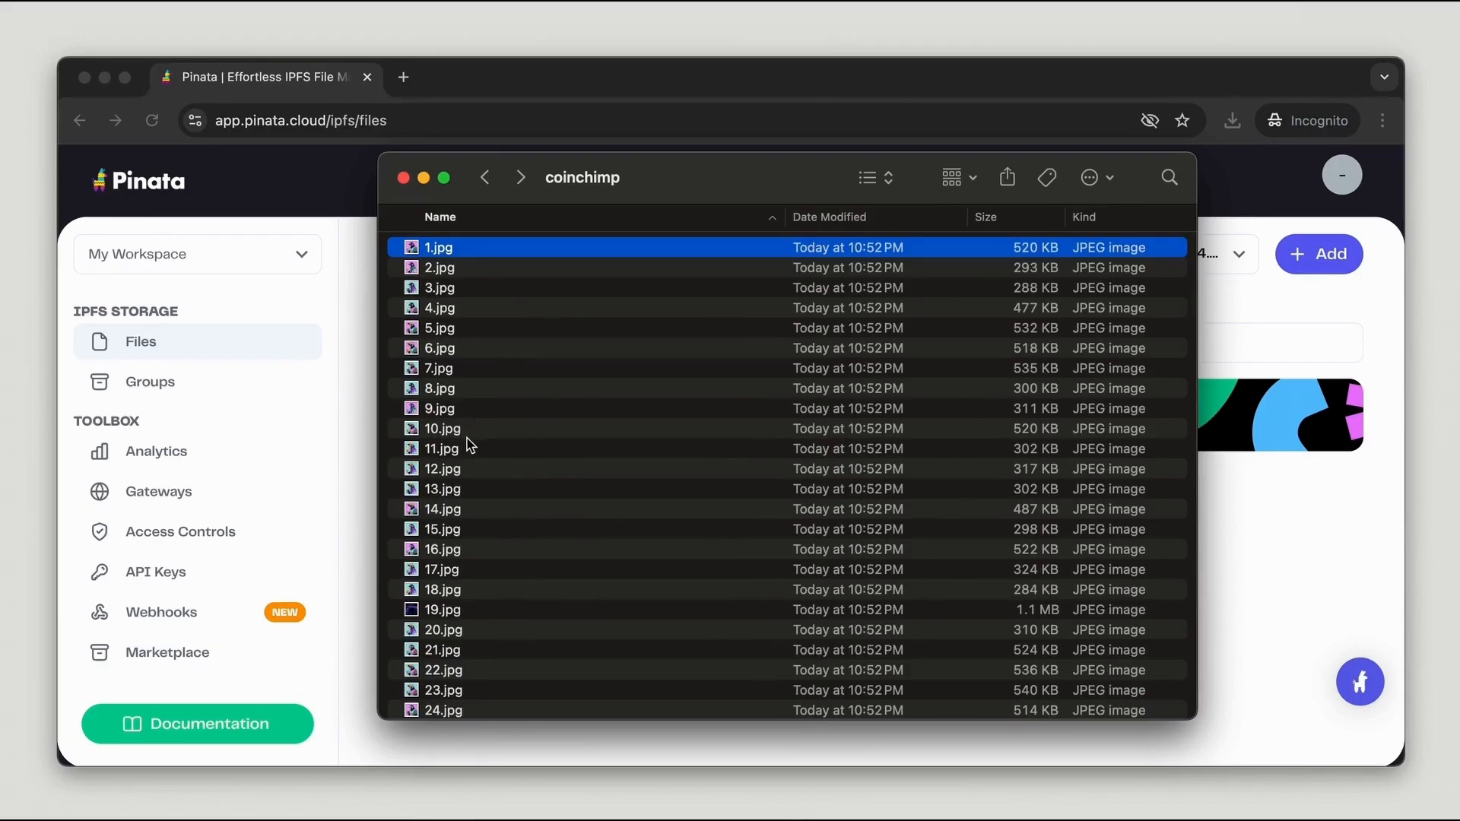
right_click(442, 428)
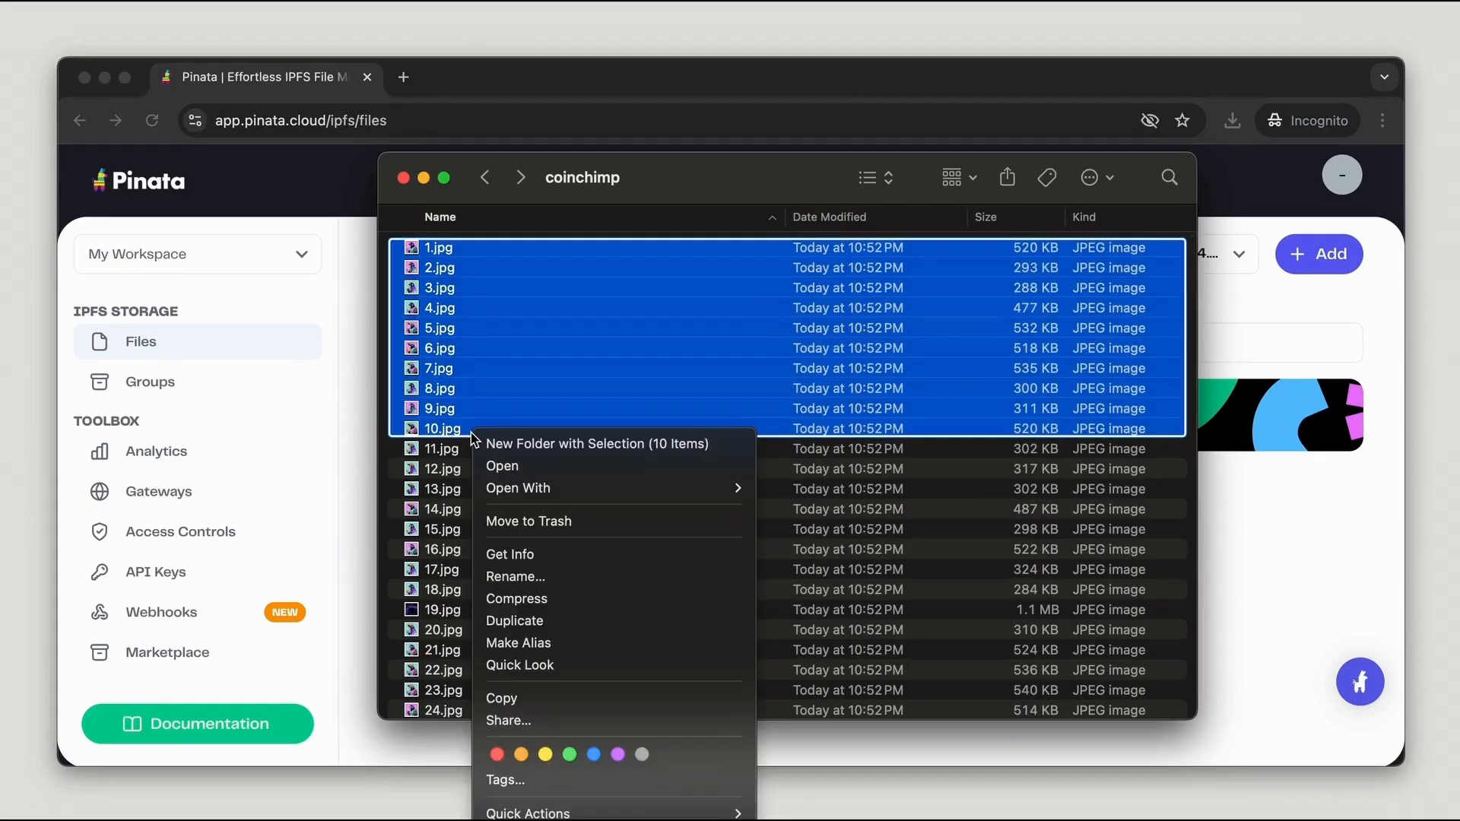
mouse_move(564, 600)
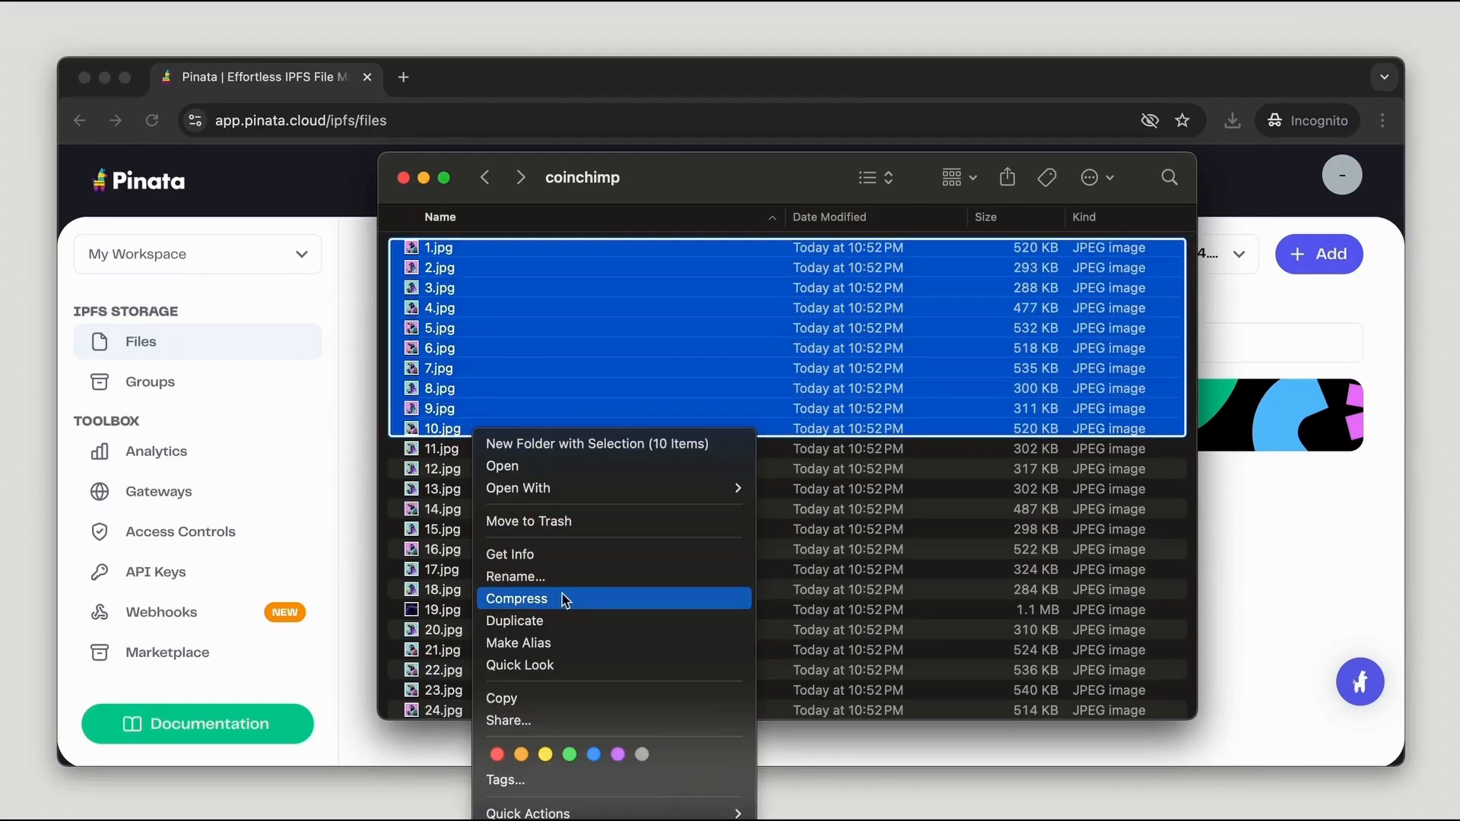
left_click(516, 598)
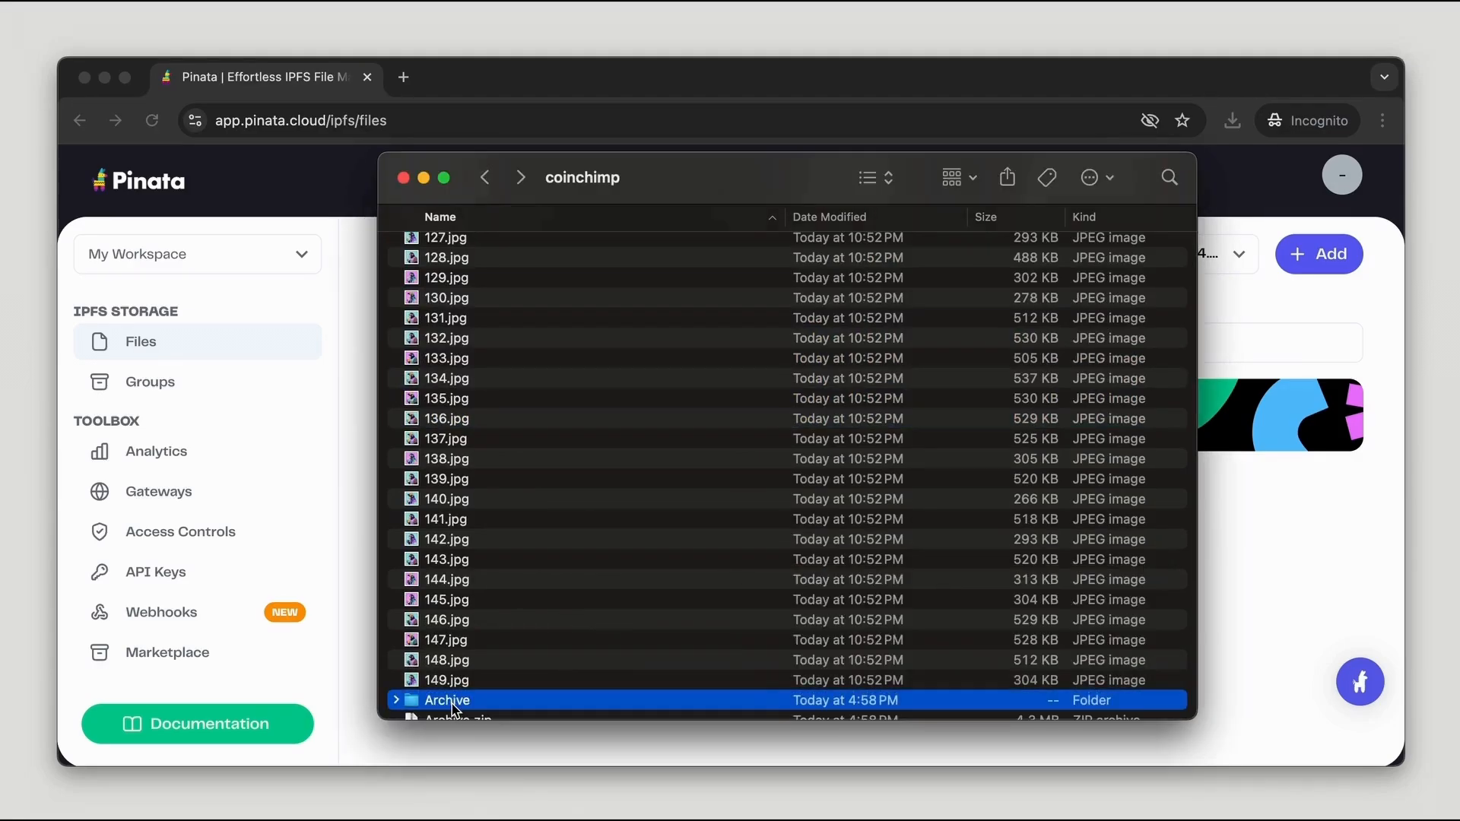
double_click(447, 699)
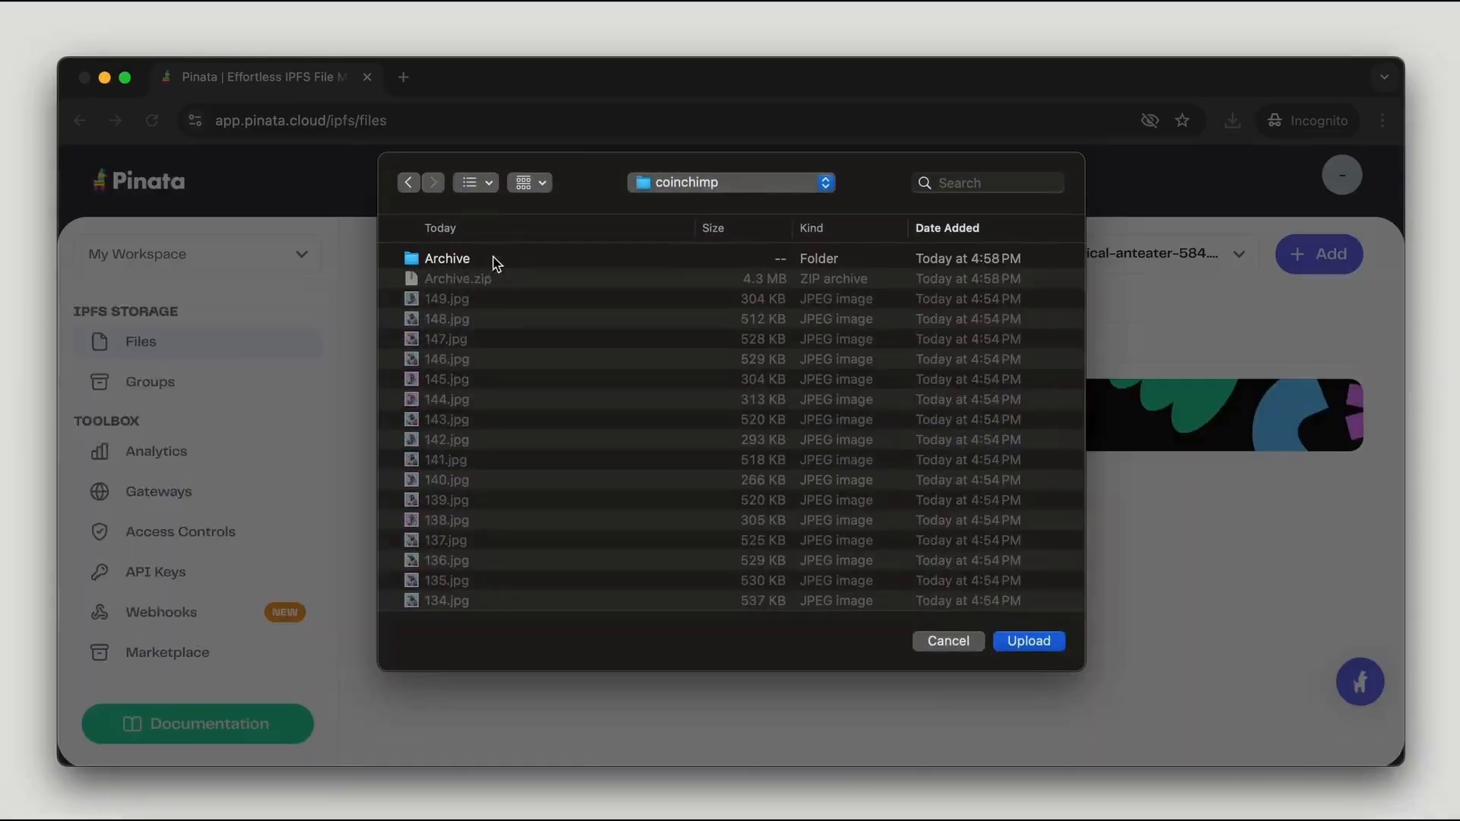
Step: Upload the ten-image Archive folder to Pinata, confirming both upload prompts
left_click(446, 258)
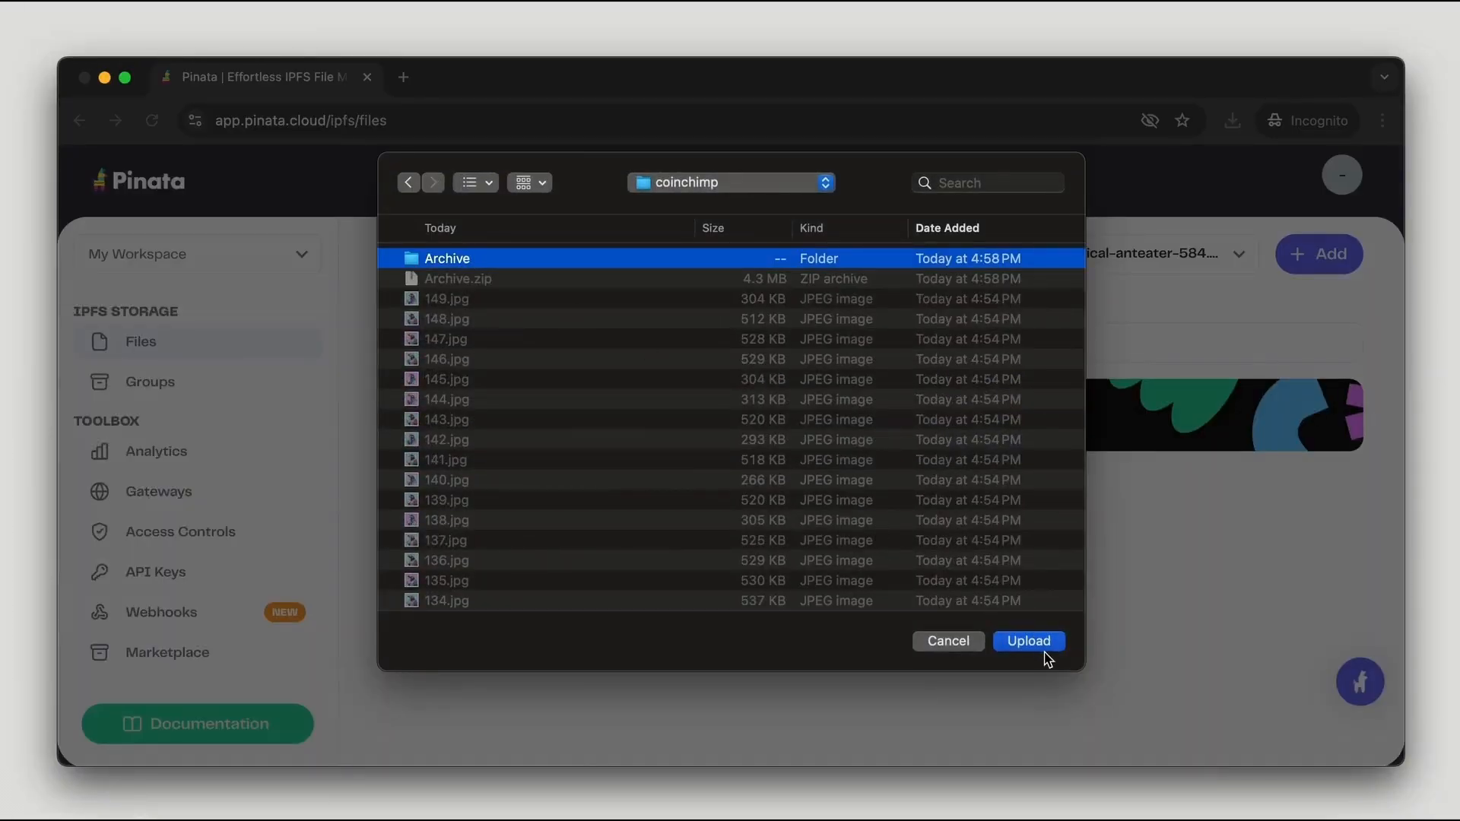
left_click(1028, 641)
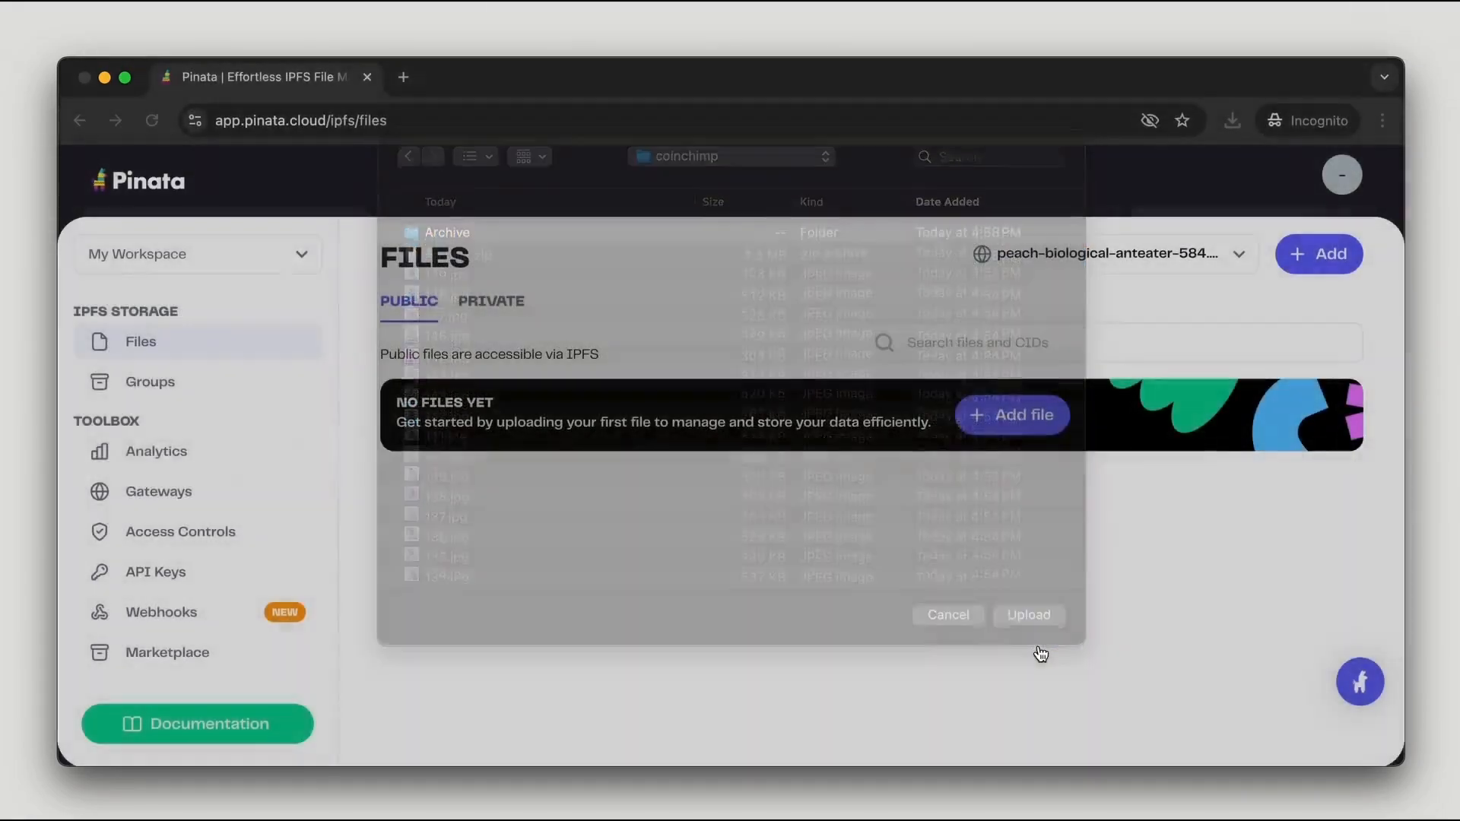
left_click(1029, 615)
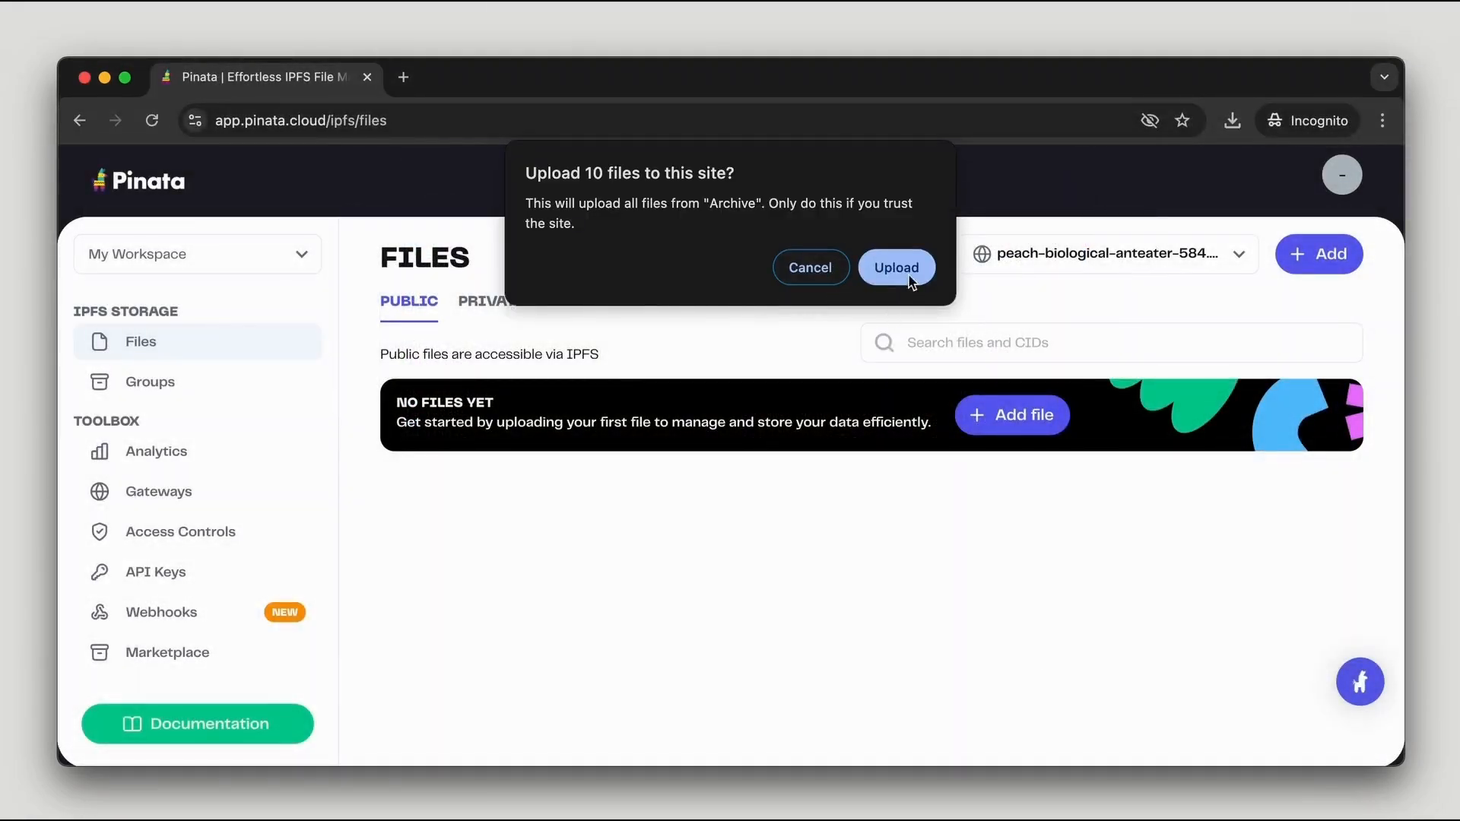
left_click(896, 267)
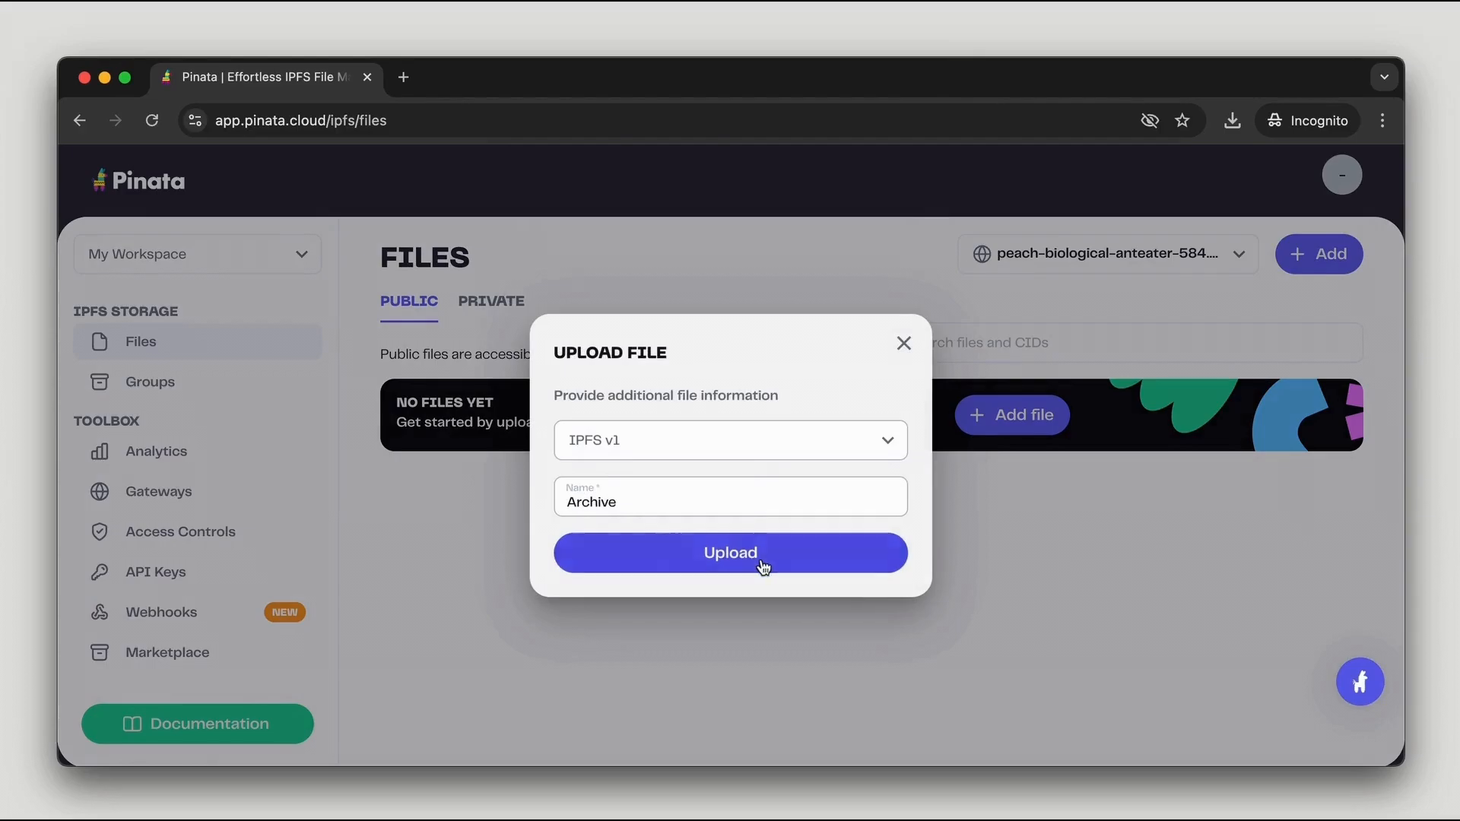
left_click(730, 553)
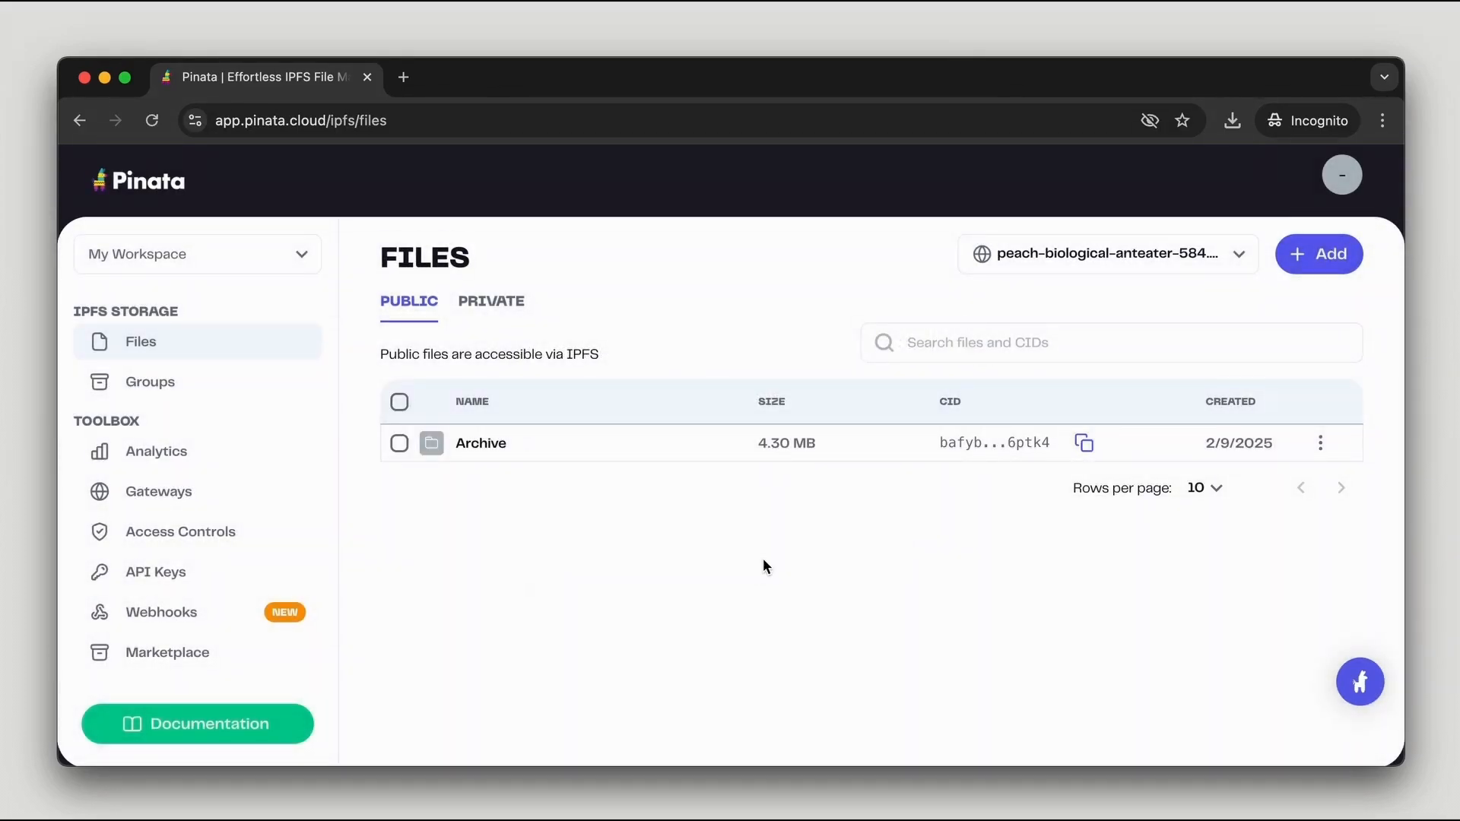
mouse_move(544, 464)
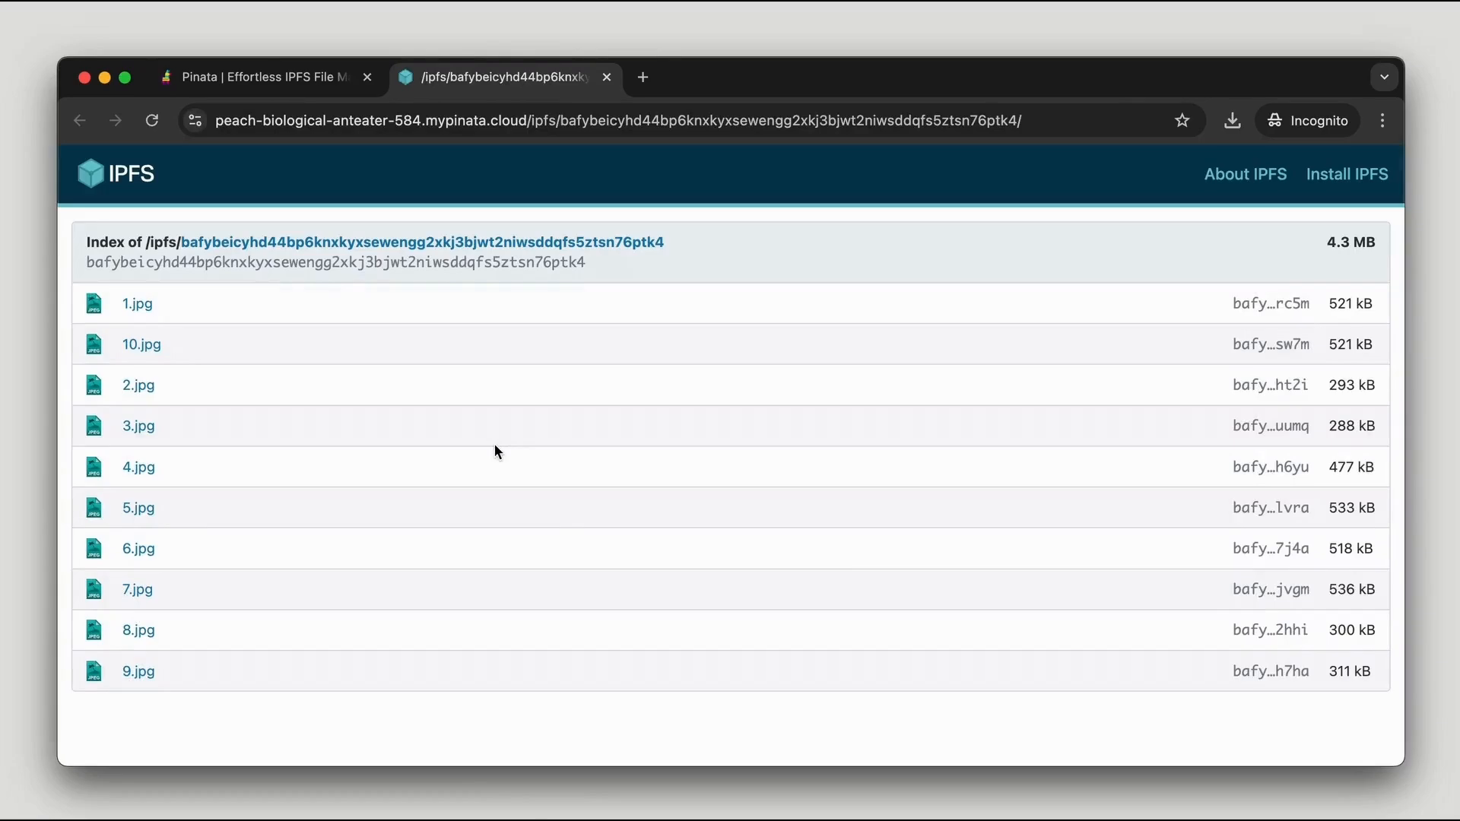
mouse_move(137, 307)
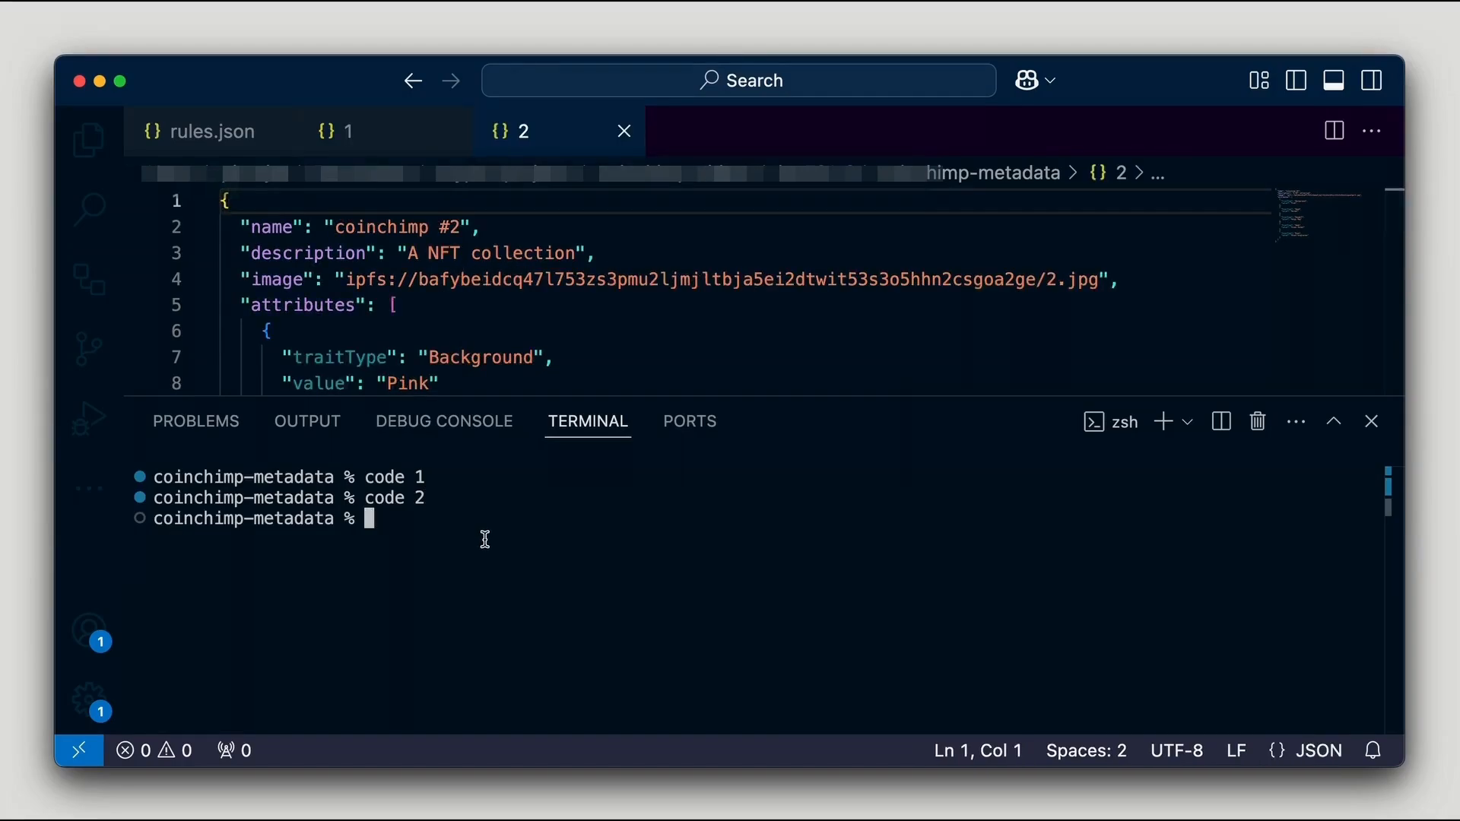
Step: Run sed -i replacing CID bafybeidcq47… with bafybeicyhd44… across all metadata files
type("sed")
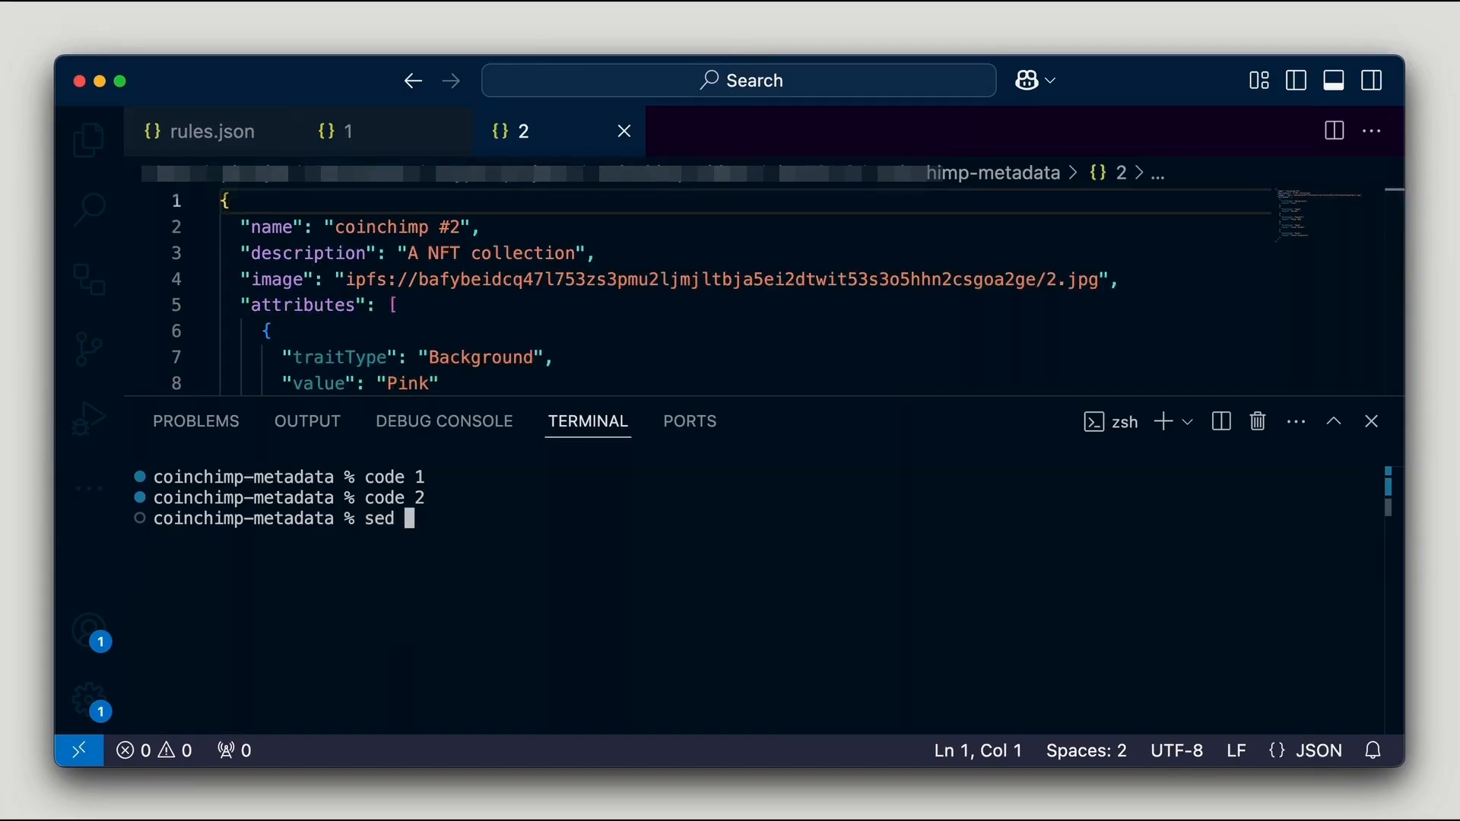
type("-i")
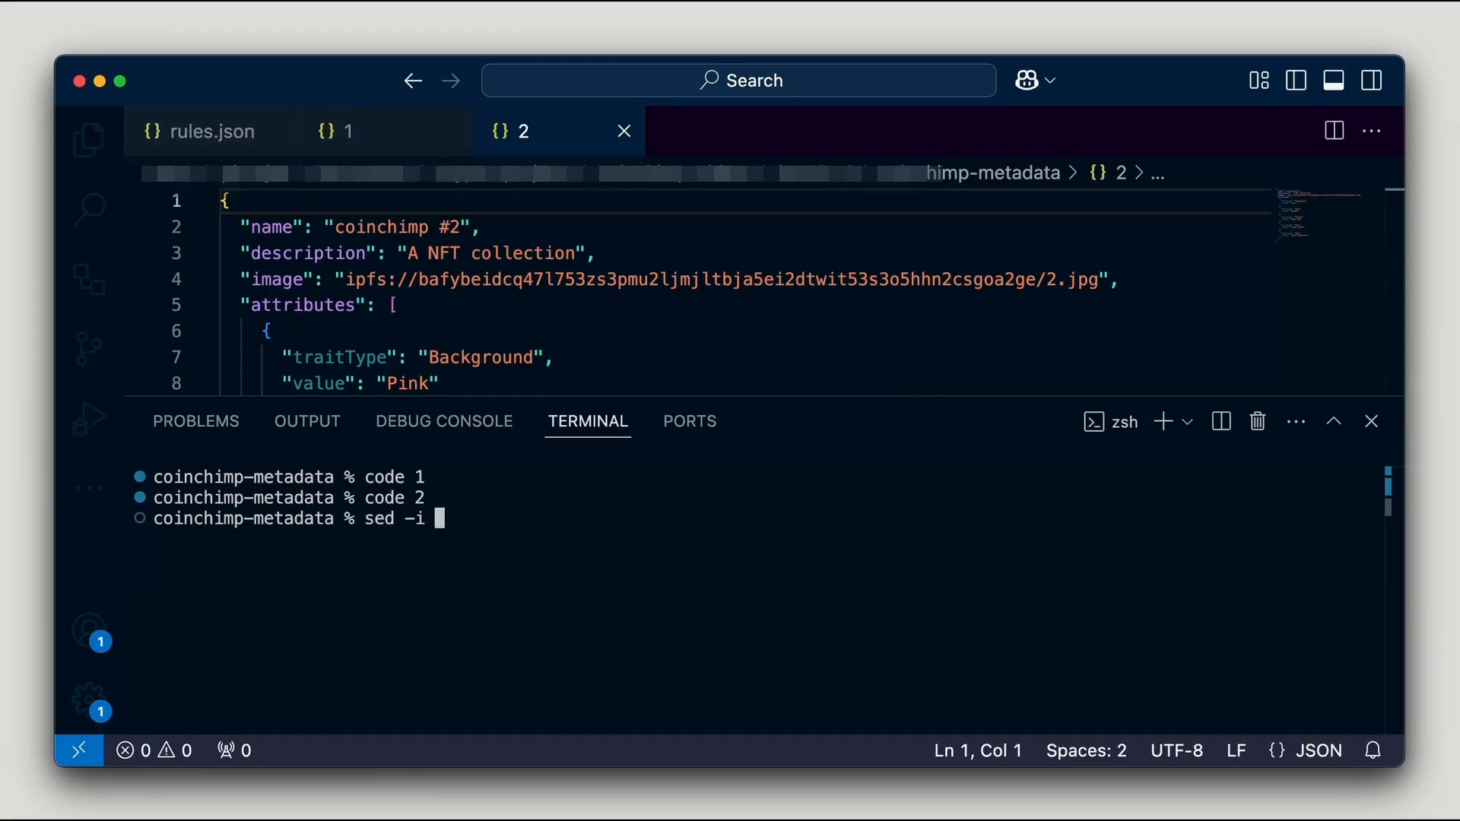
type("''")
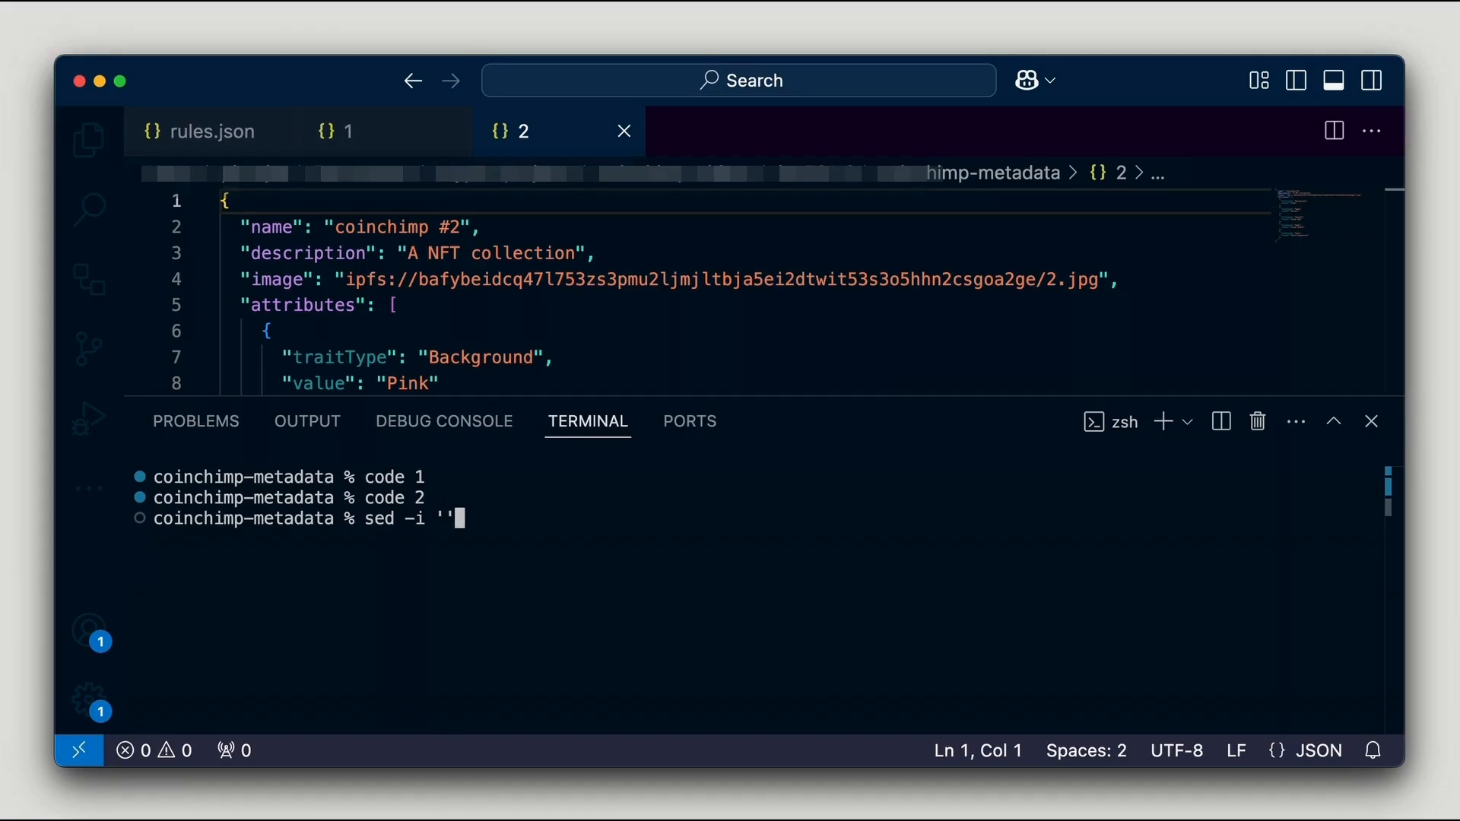
type("s/")
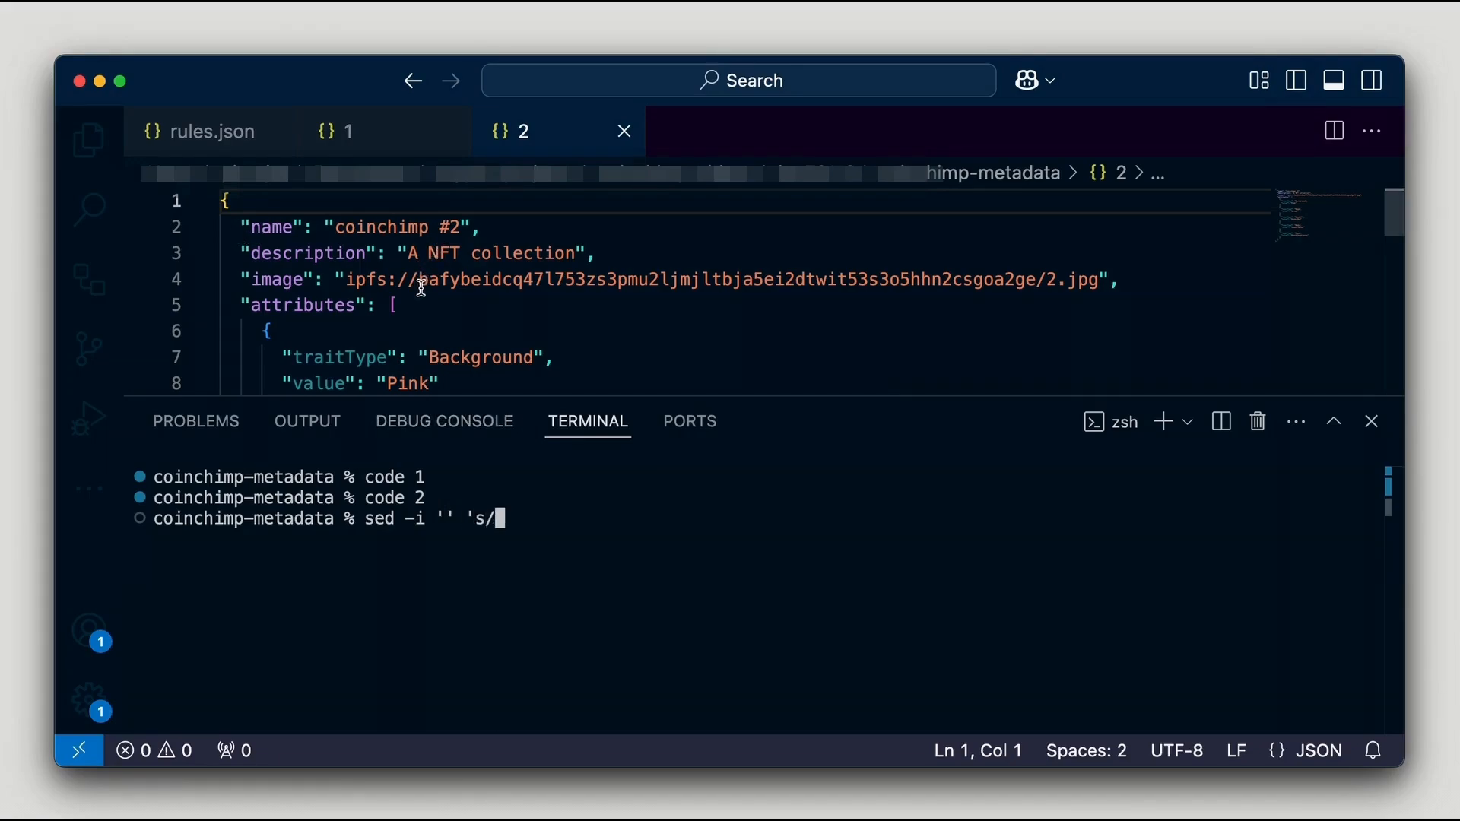
left_click_drag(427, 279, 1035, 279)
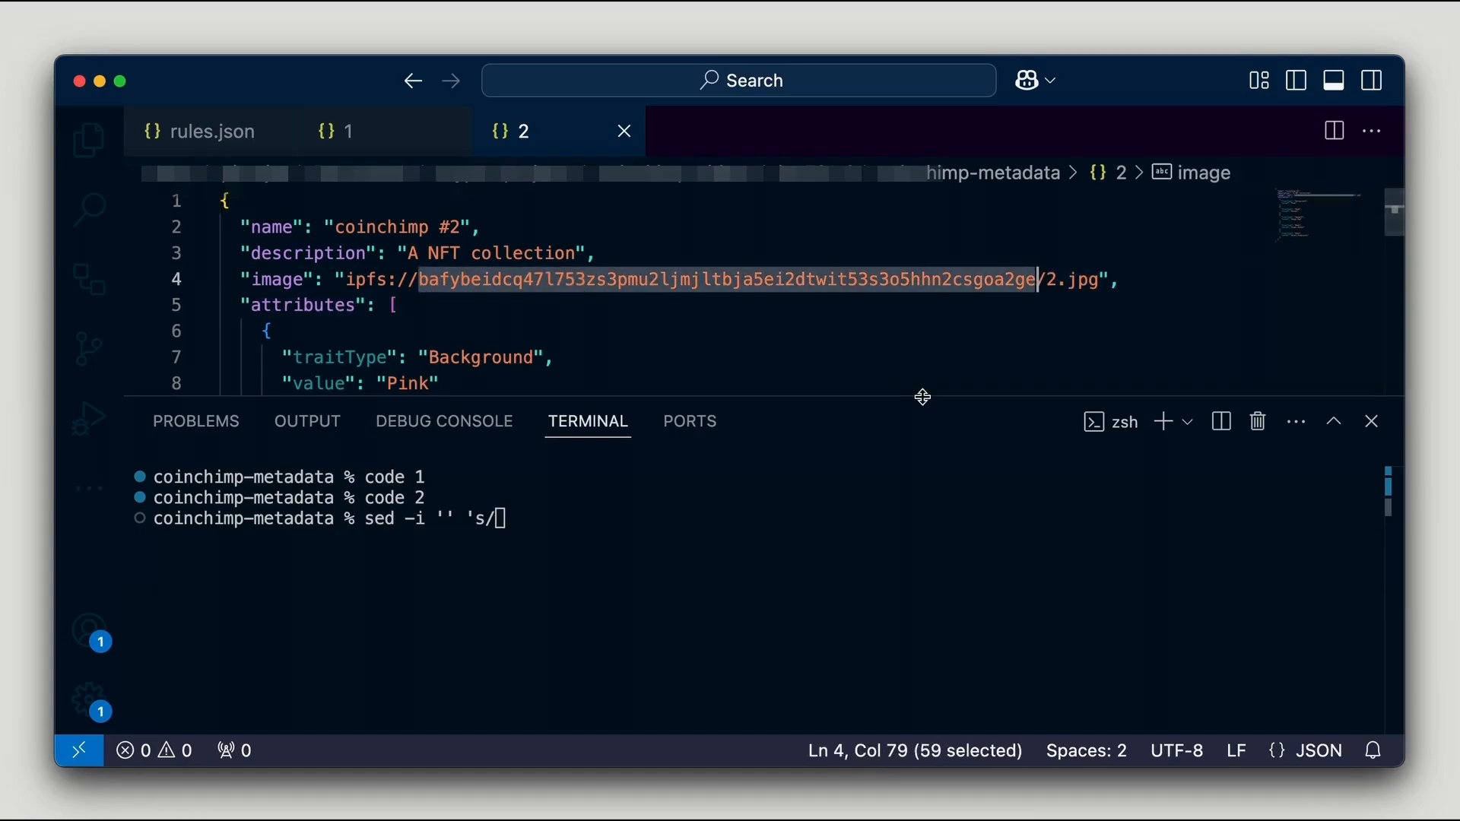
type("bafybeidcq47l753zs3pmu2ljmjltbja5ei2dtwit53s3o5hhn2csgoa2ge")
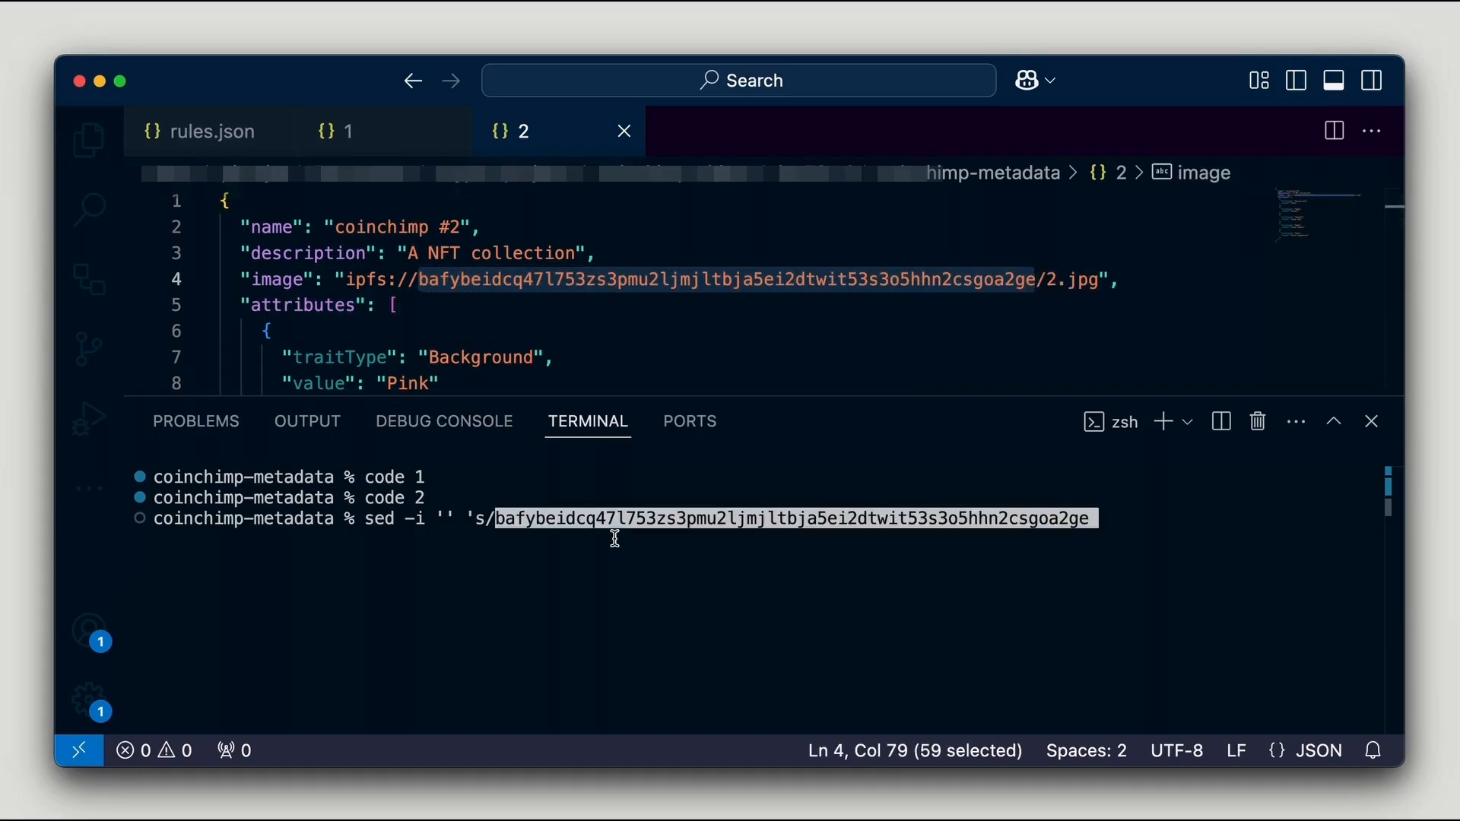
type("/")
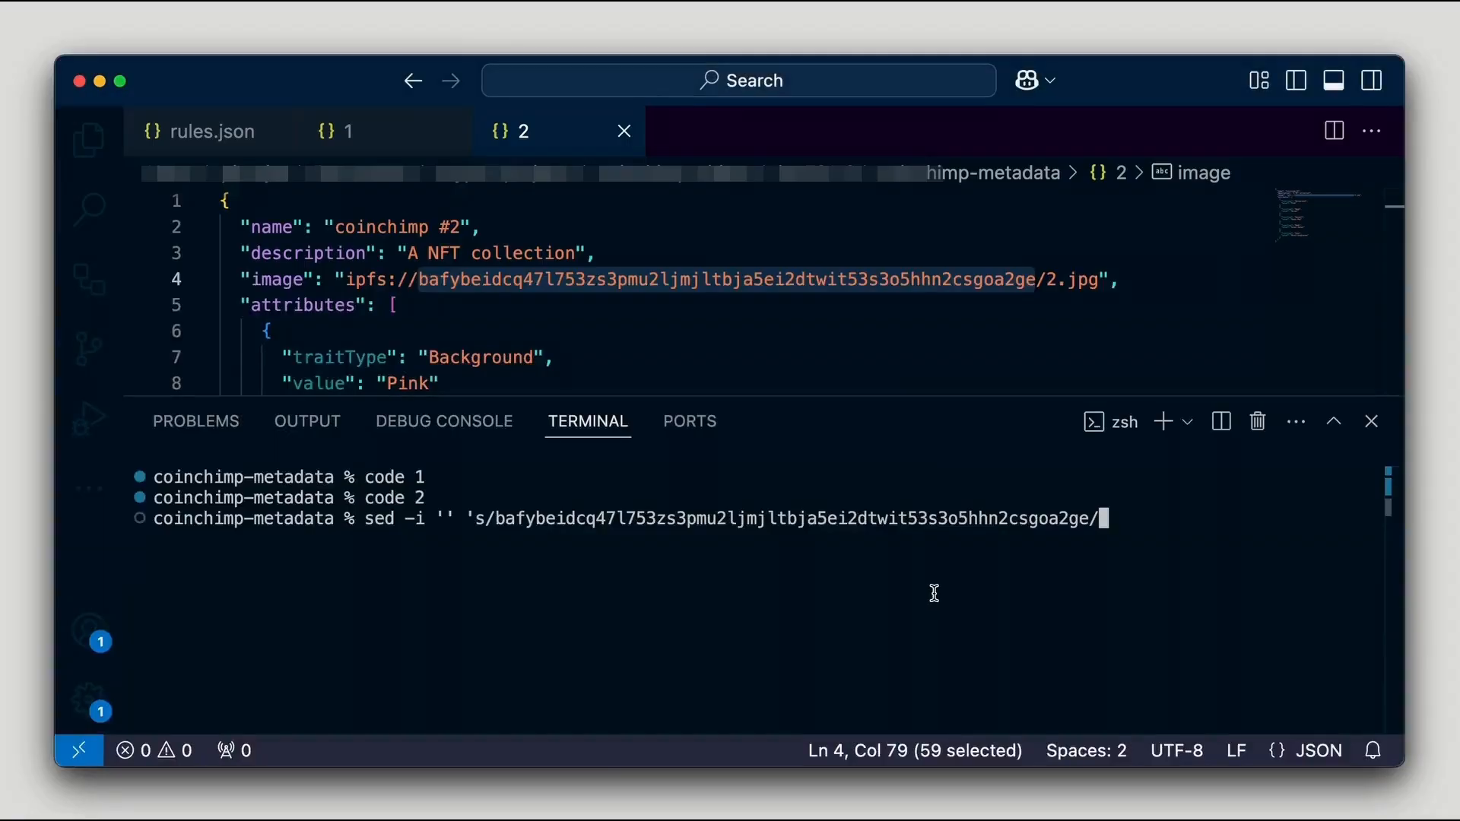
type("bafybeicyhd44bp6knxkyxsewengg2xkj3bjwt2niwsddqfs5ztsn76ptk4/")
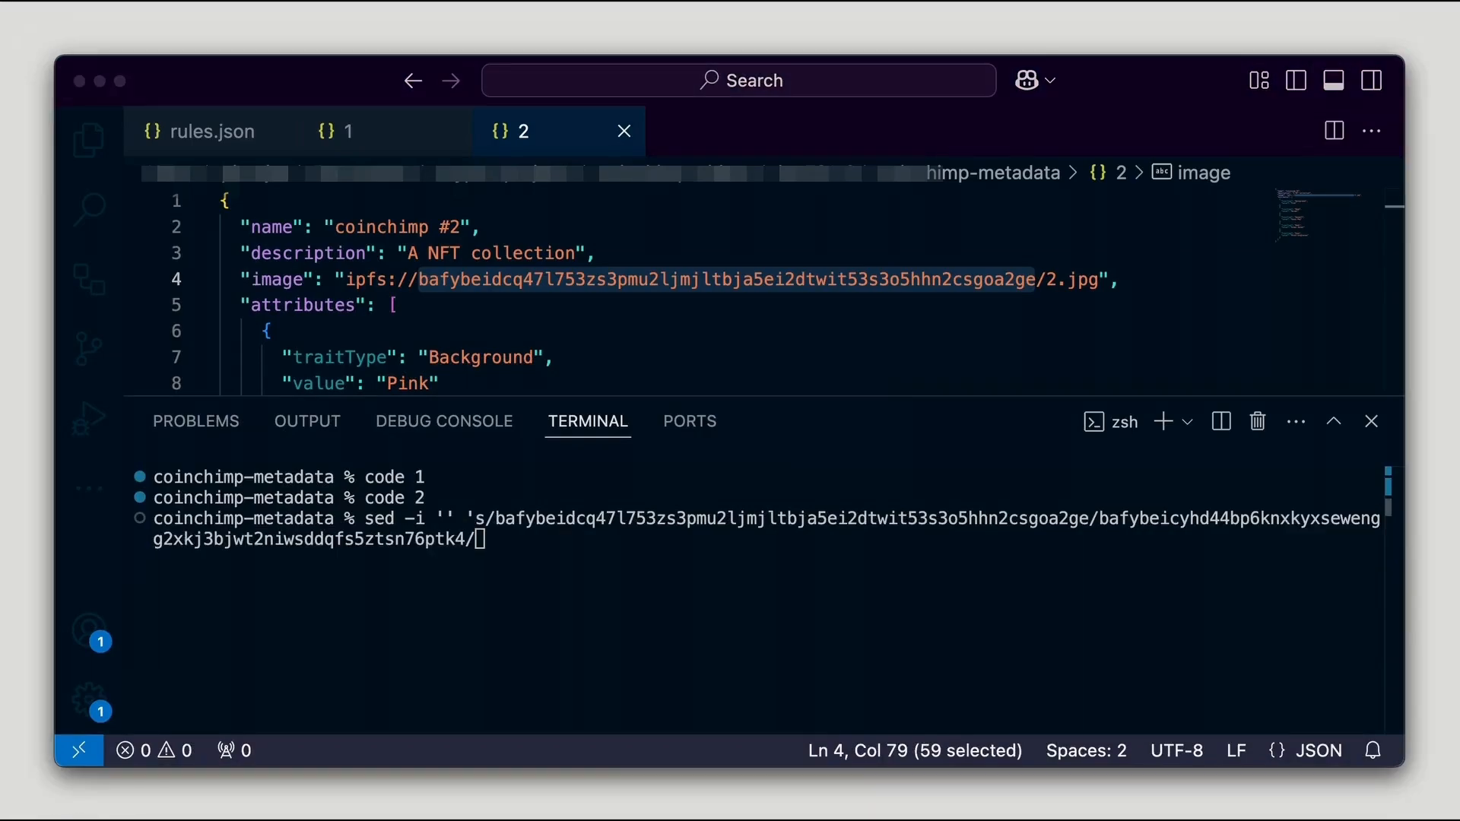
type("g")
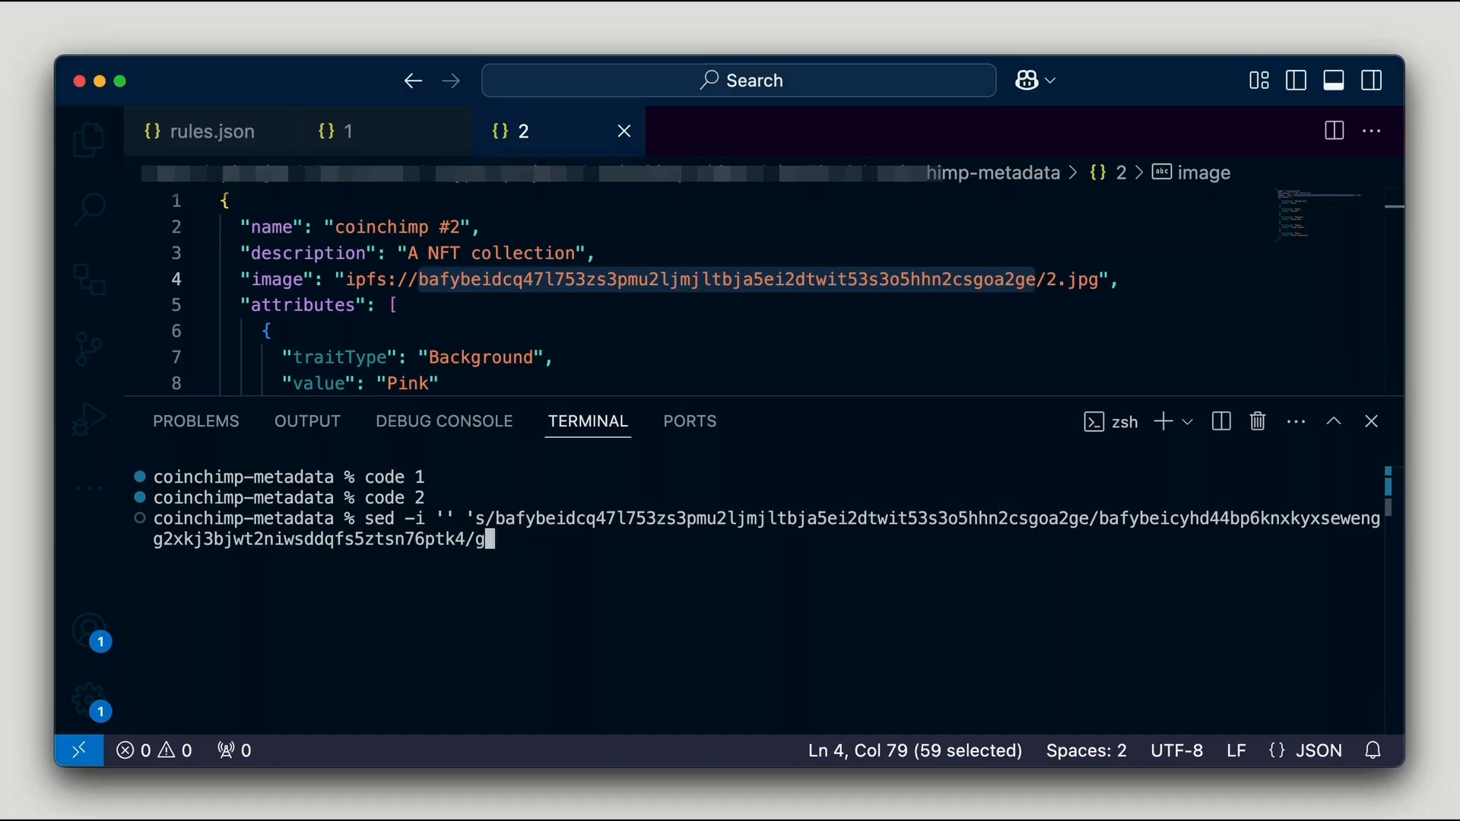
key("Enter")
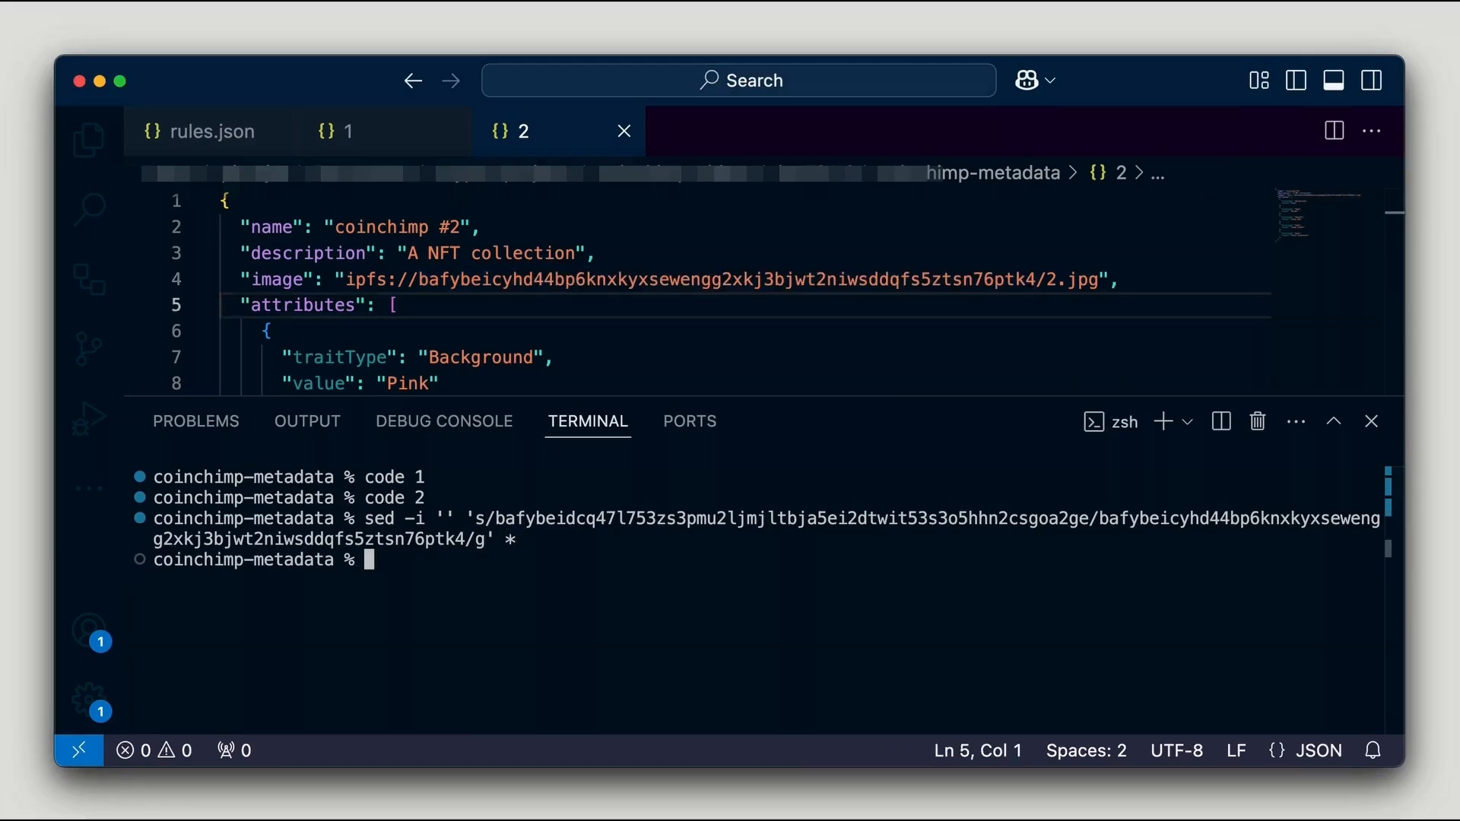
mouse_move(939, 538)
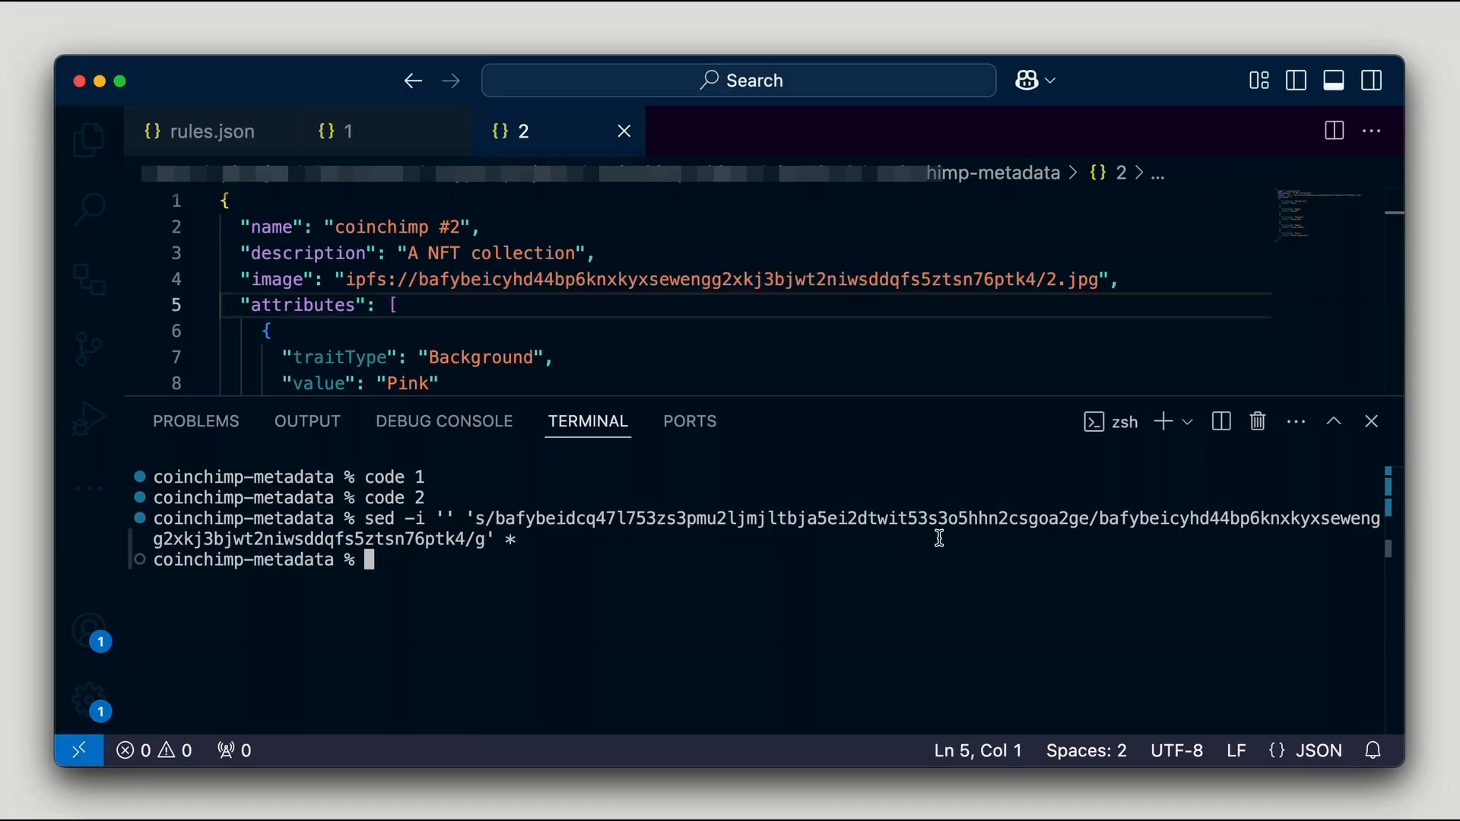
left_click(349, 131)
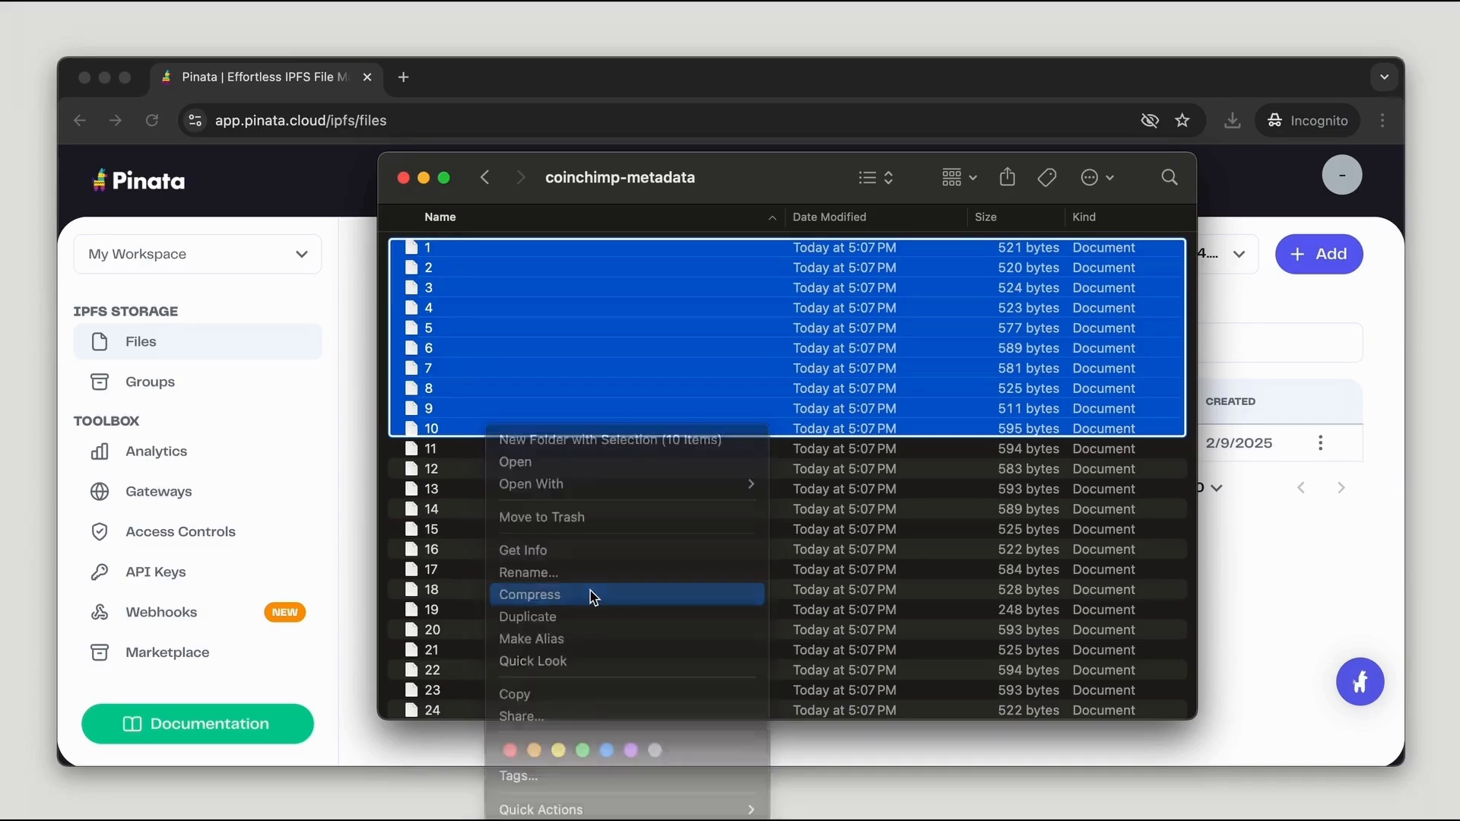
Step: Compress coinchimp-metadata files 1–10 into one archive in Finder
left_click(529, 594)
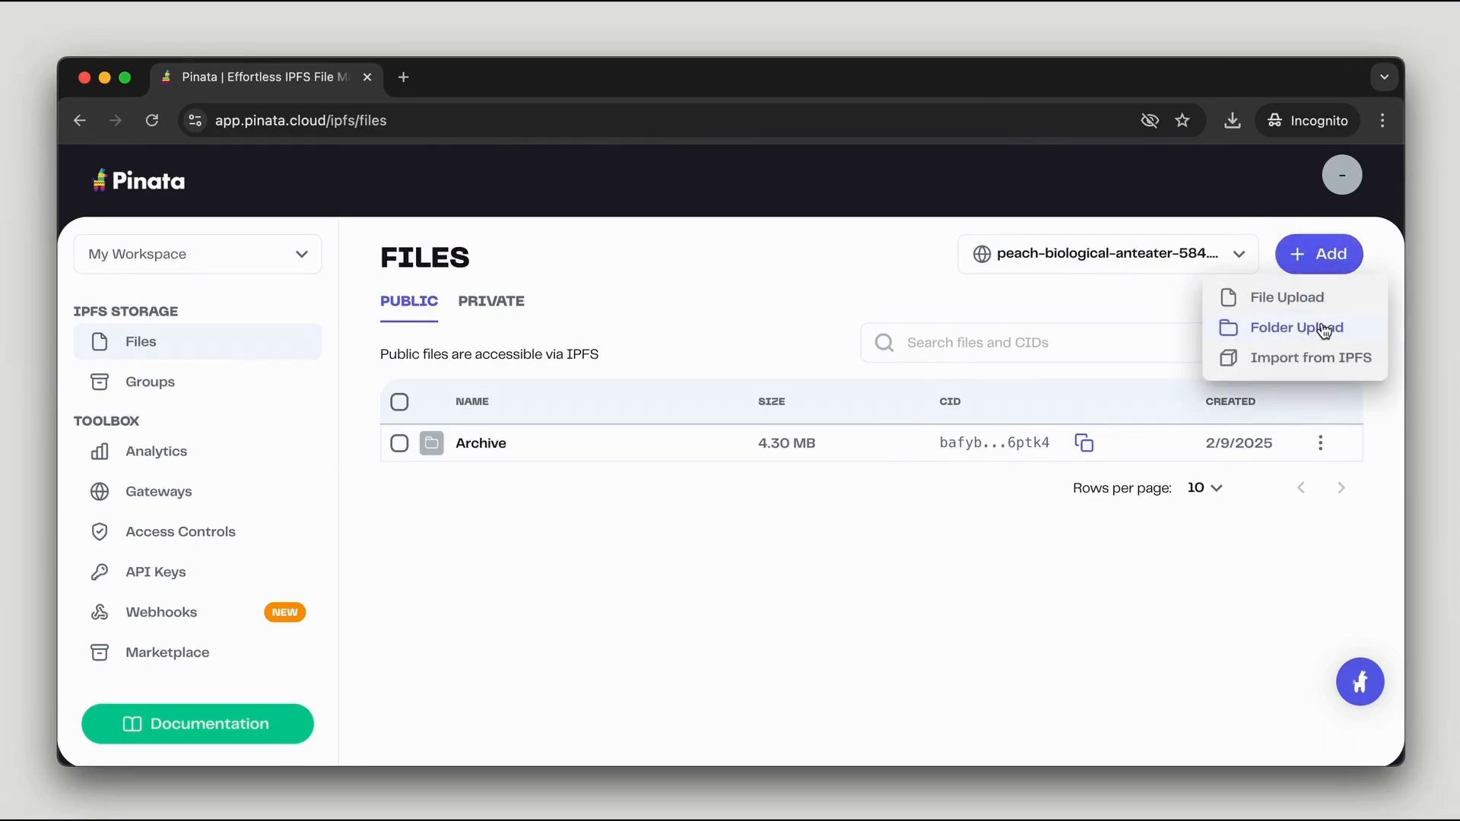
Step: Folder-upload the metadata Archive folder to Pinata, confirming the ten-file prompt and dialog
left_click(1295, 328)
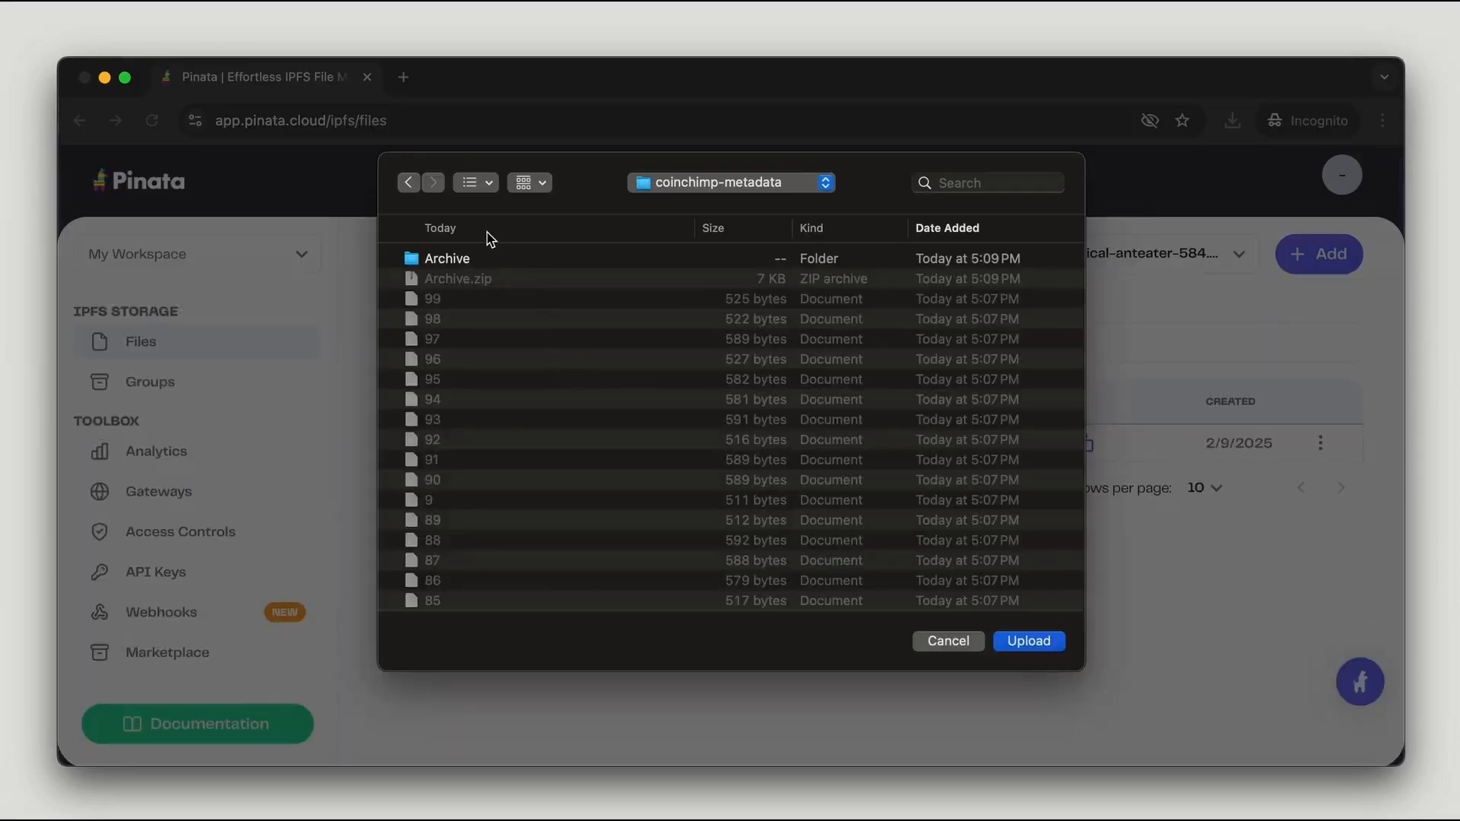
left_click(447, 258)
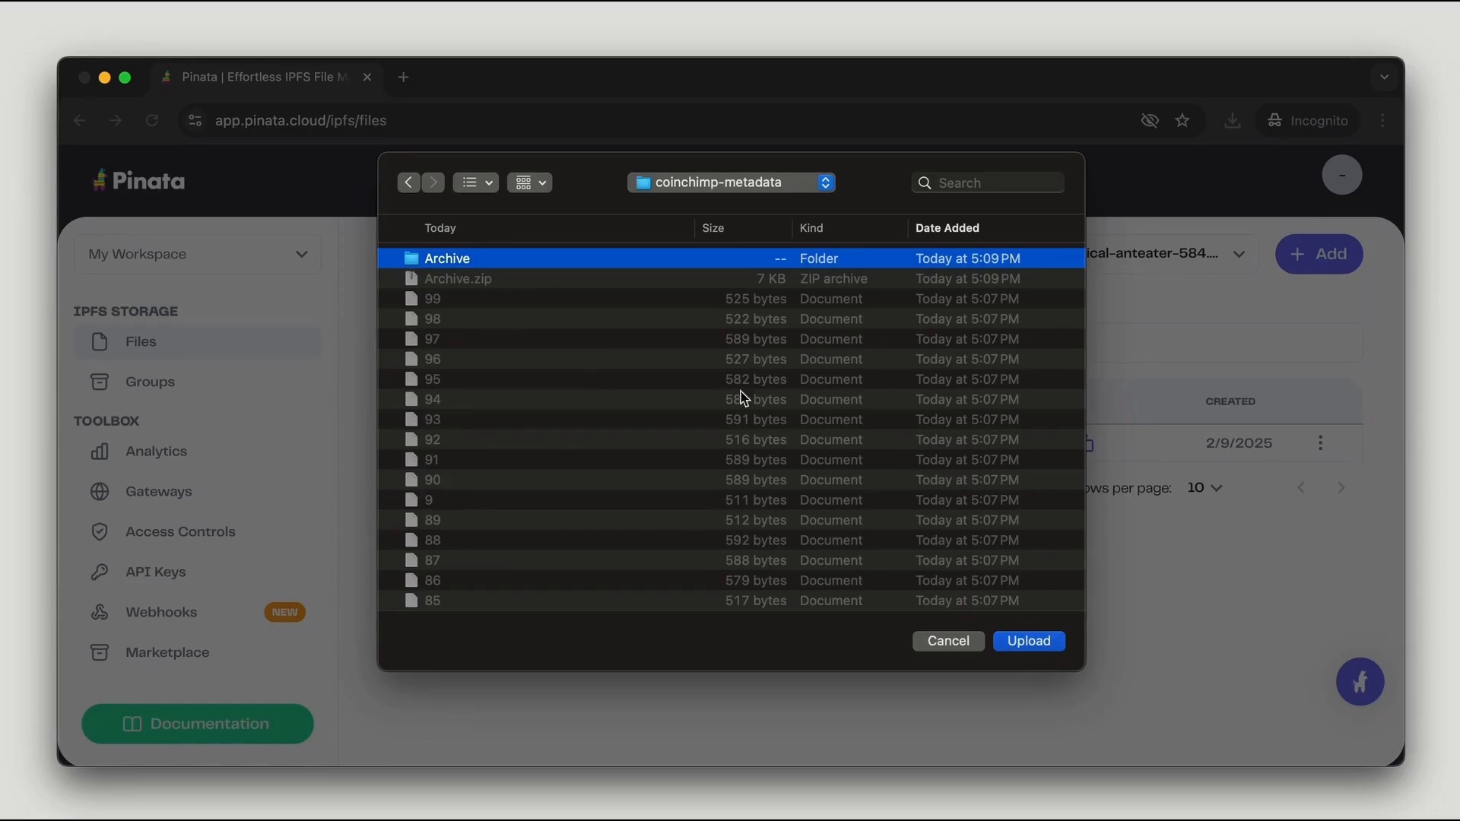
left_click(1029, 641)
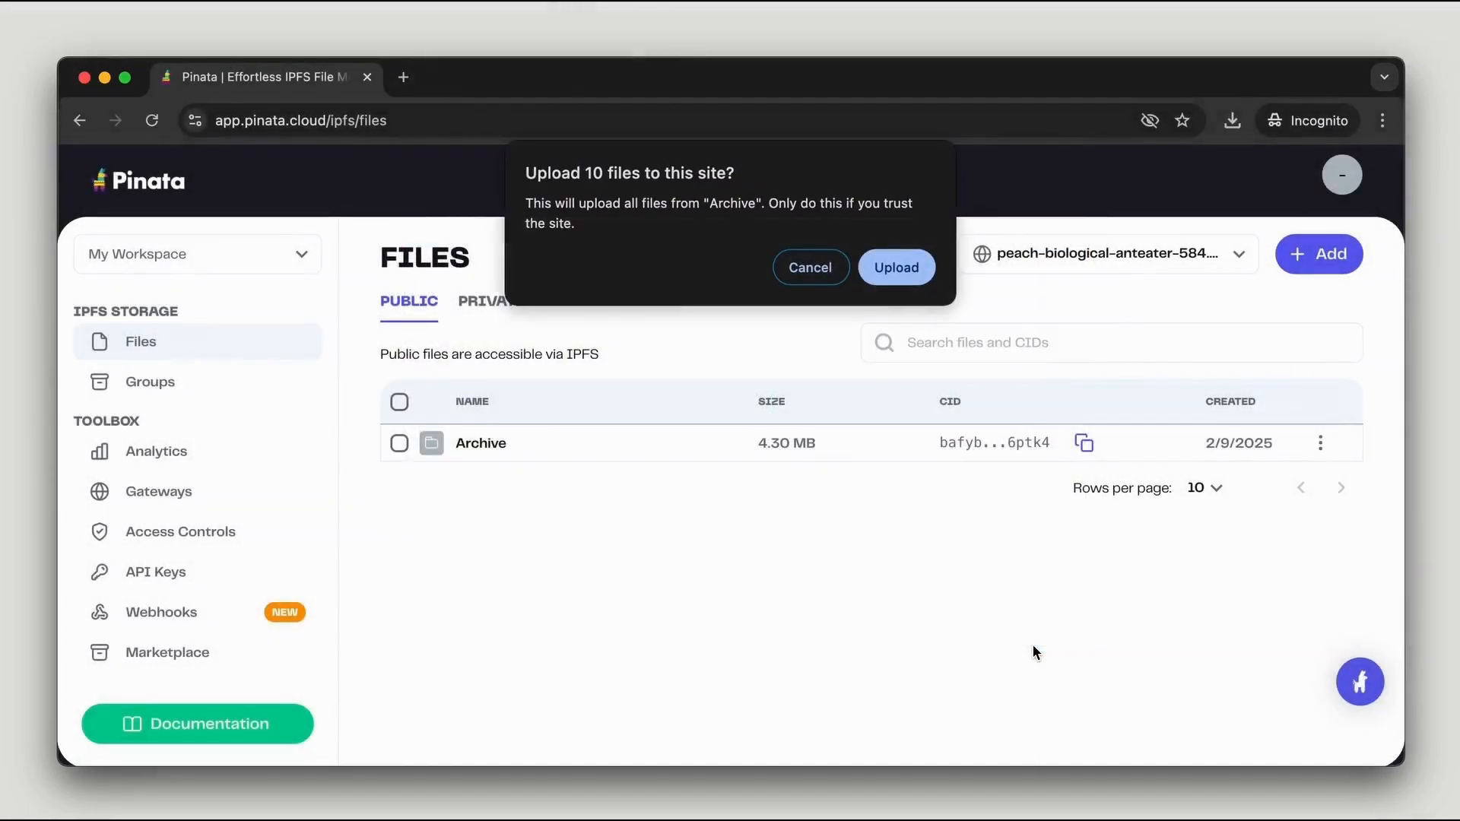
left_click(896, 266)
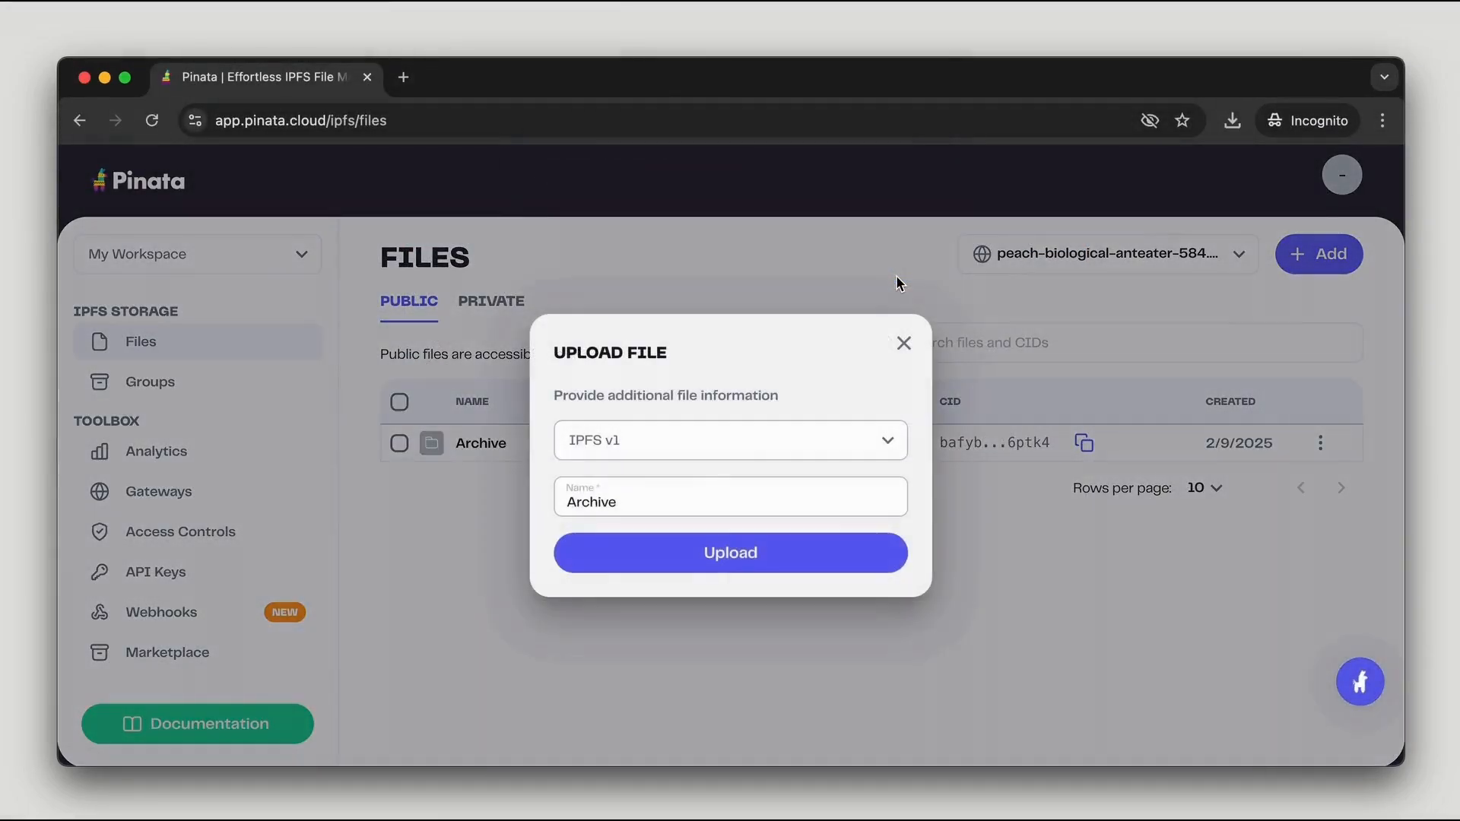
left_click(730, 553)
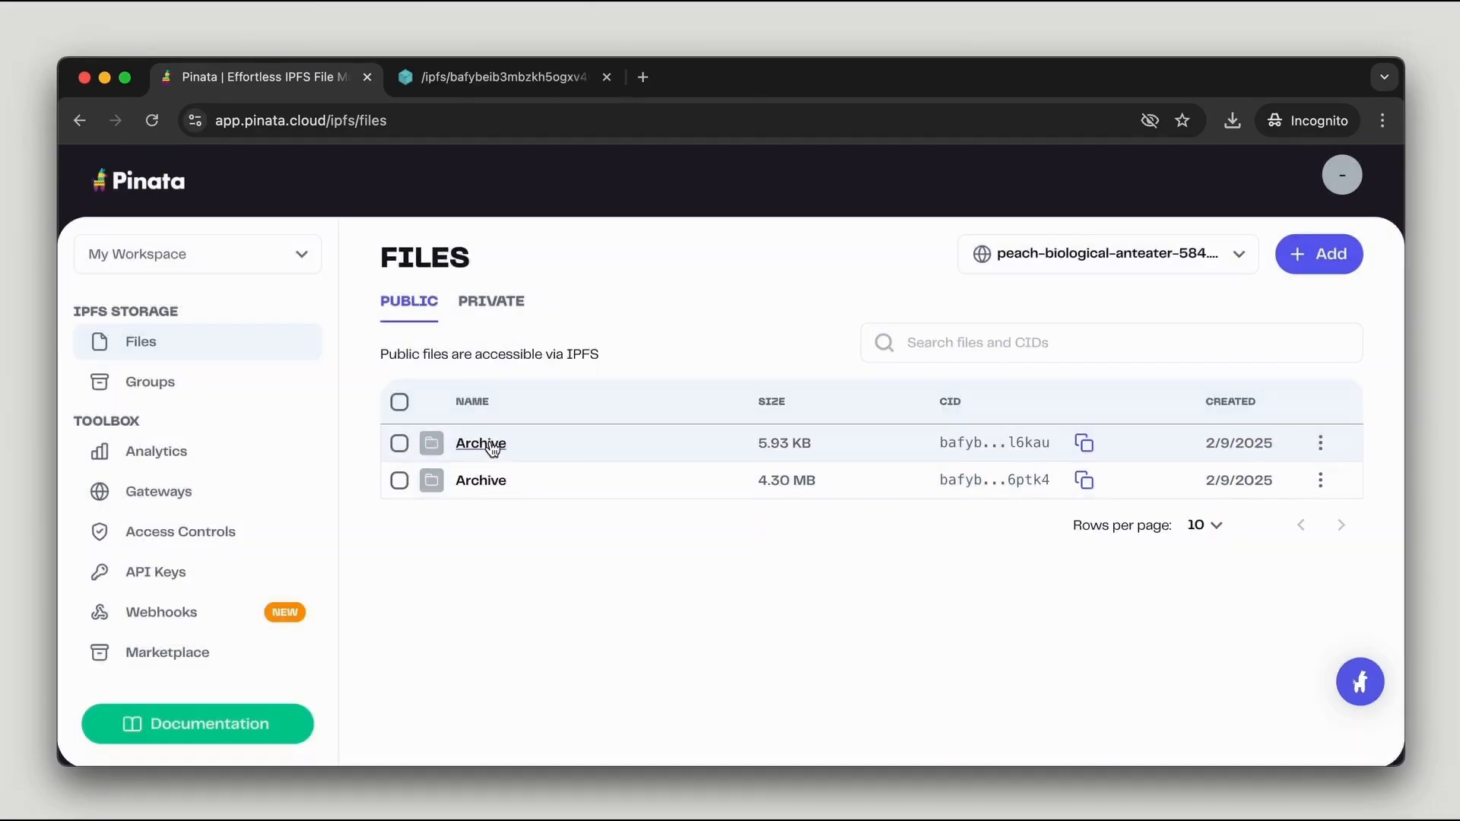
Step: Rename the new 5.93 KB Archive folder to coinchimp-metadata
left_click(1319, 443)
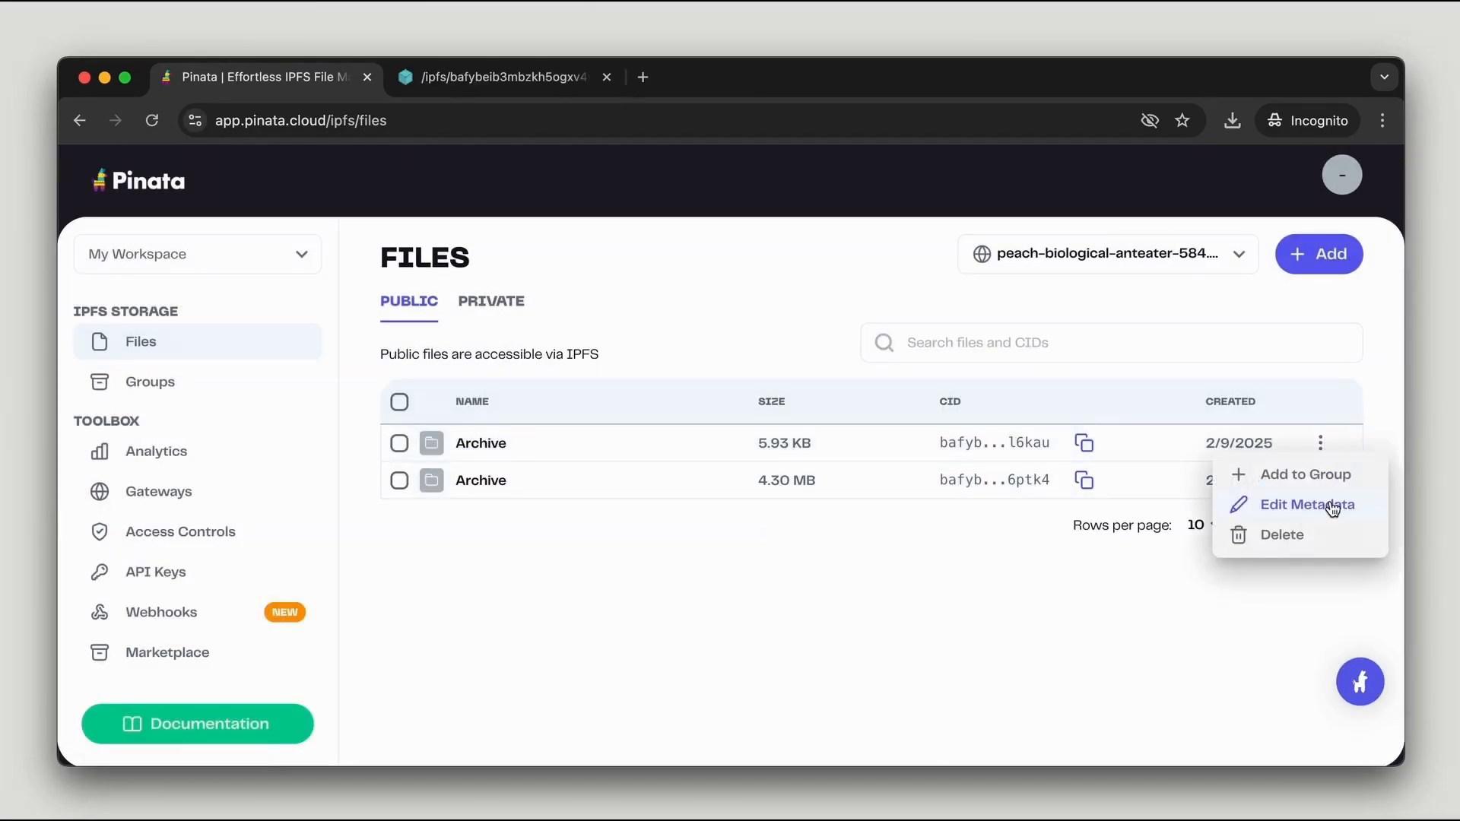
left_click(1307, 505)
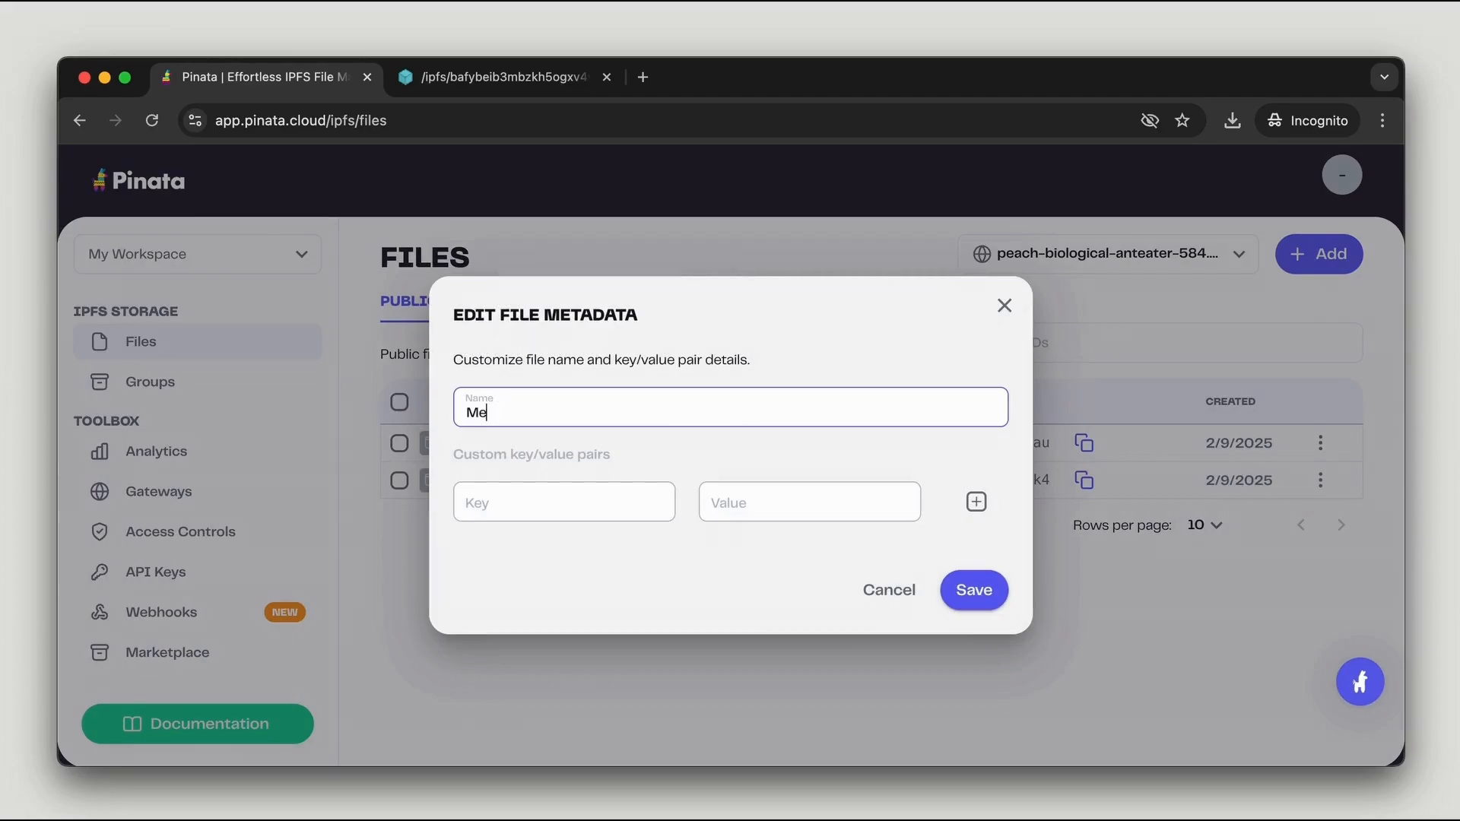
type("coimnchi")
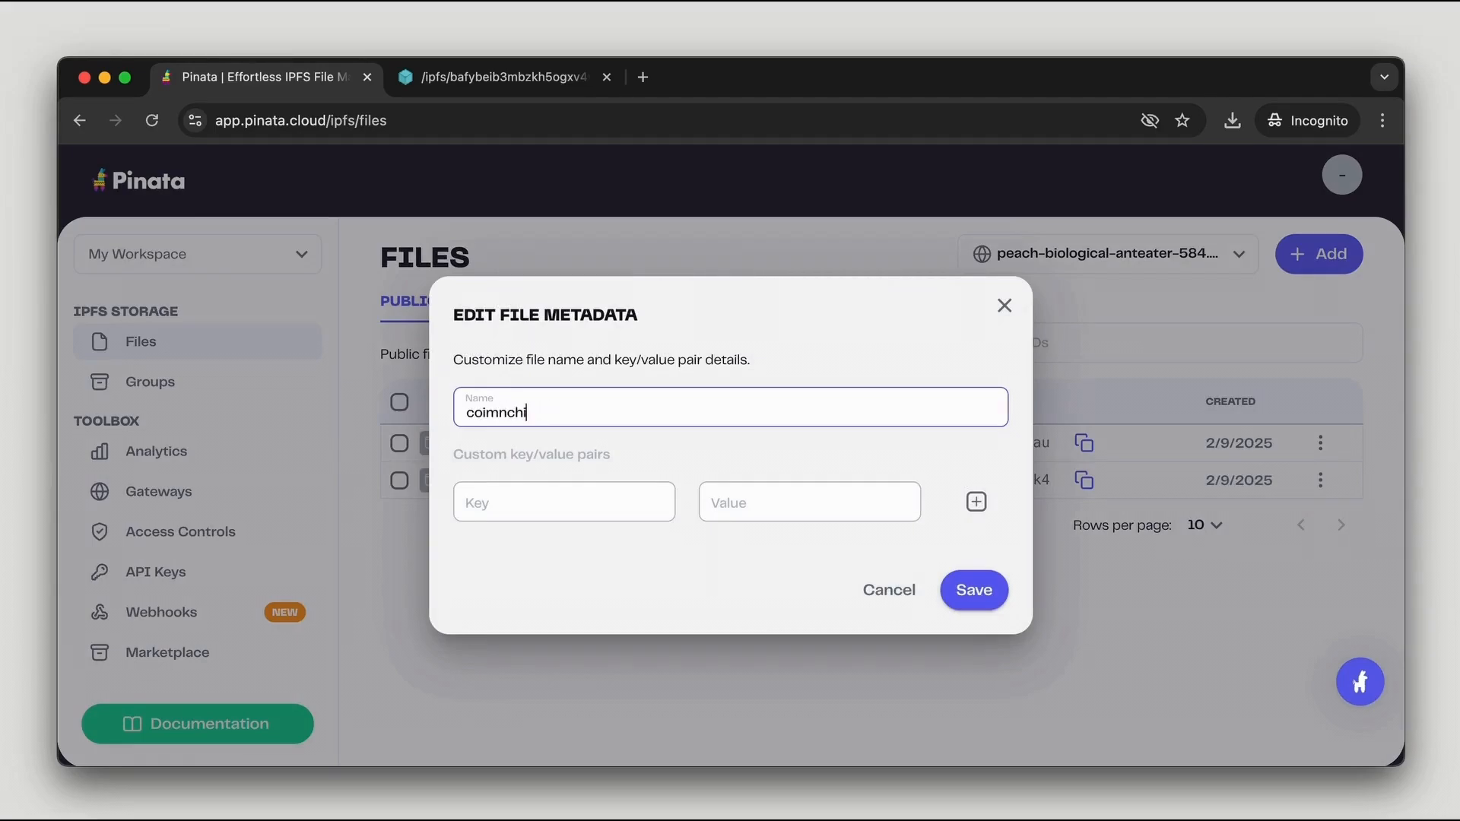
type("coinchimp-metadat")
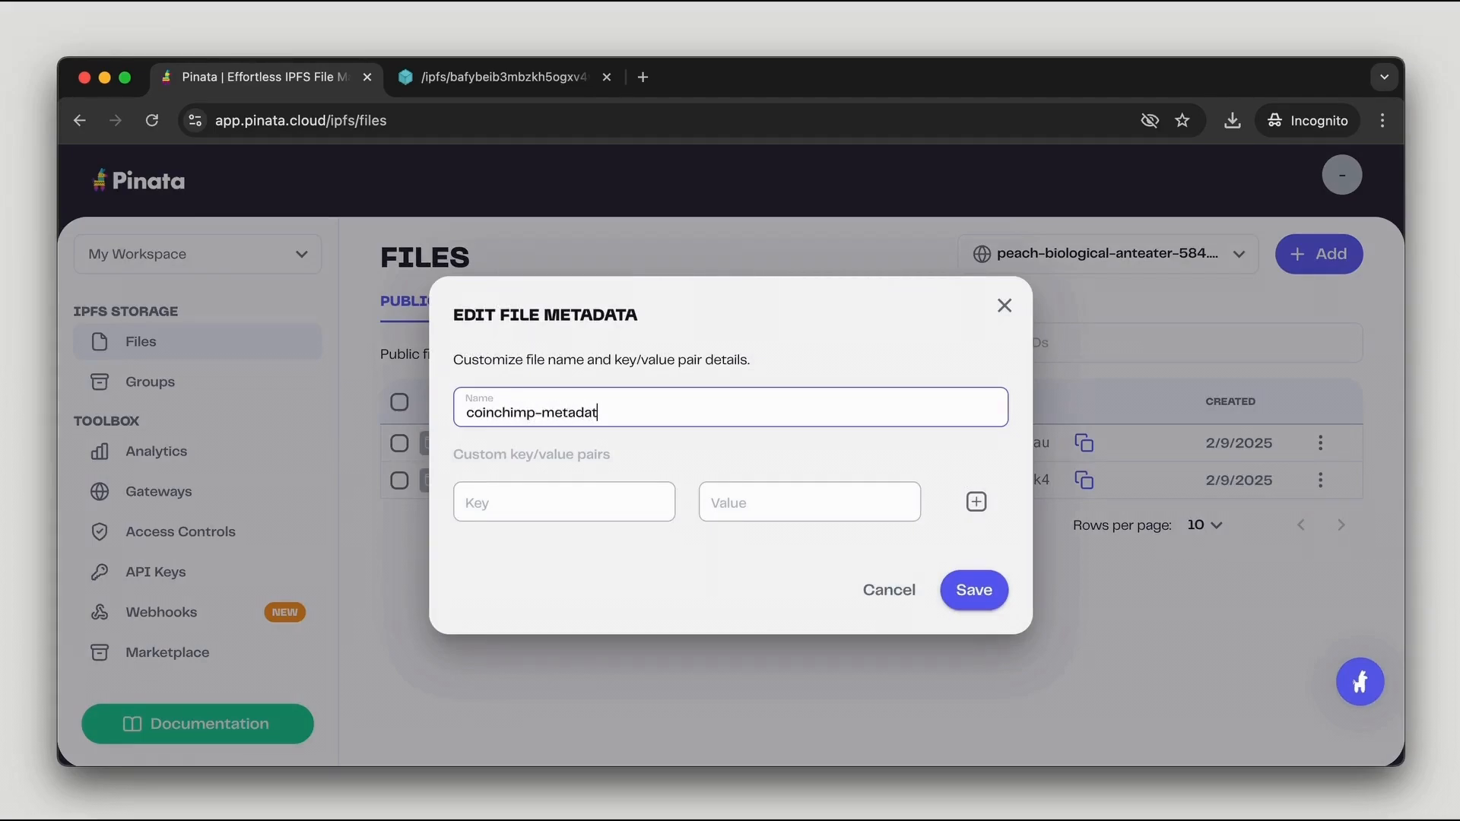
left_click(973, 590)
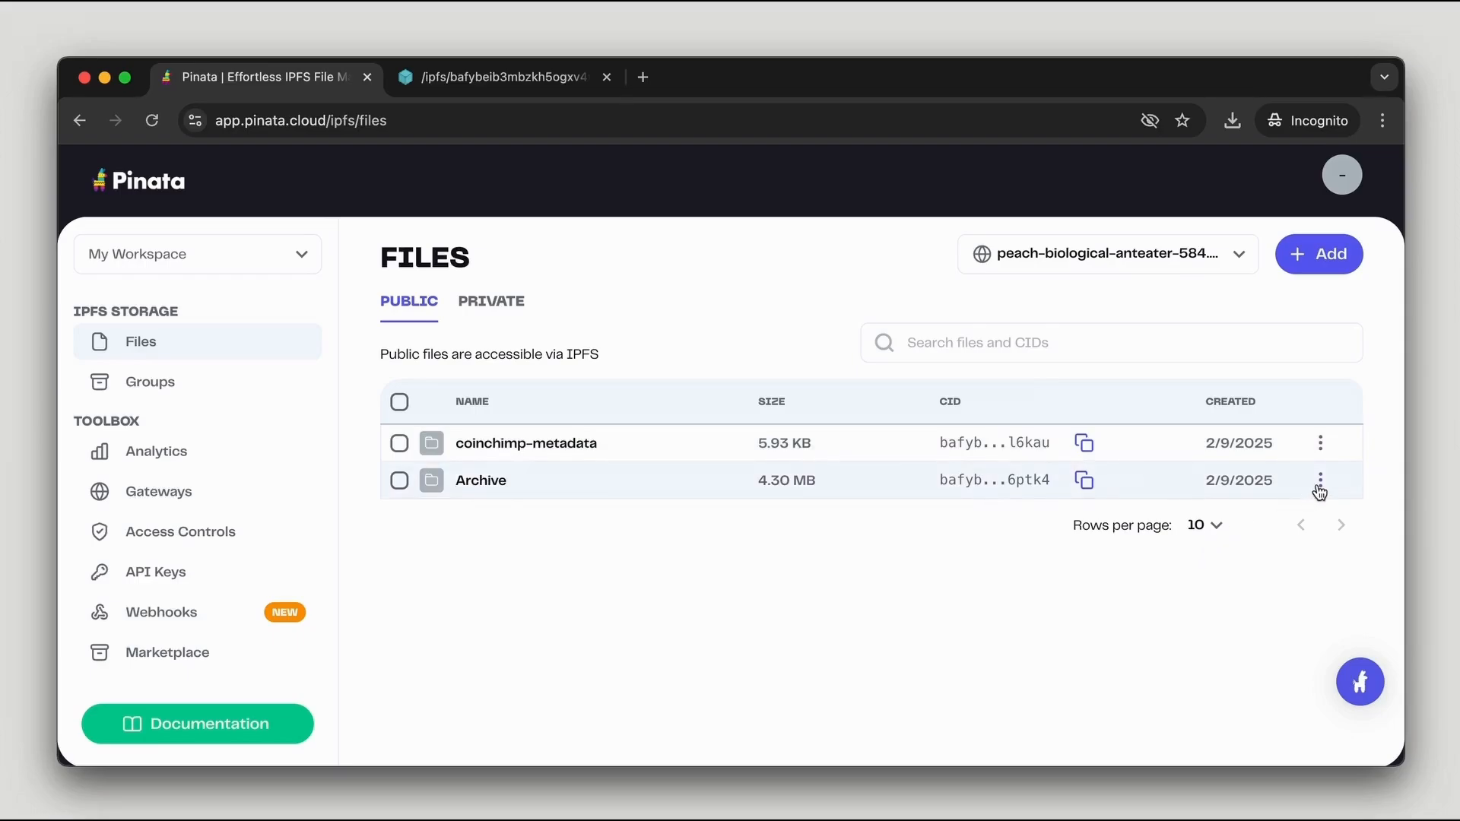
Step: Rename the 4.30 MB Archive image folder to coinchimp-images
left_click(1320, 480)
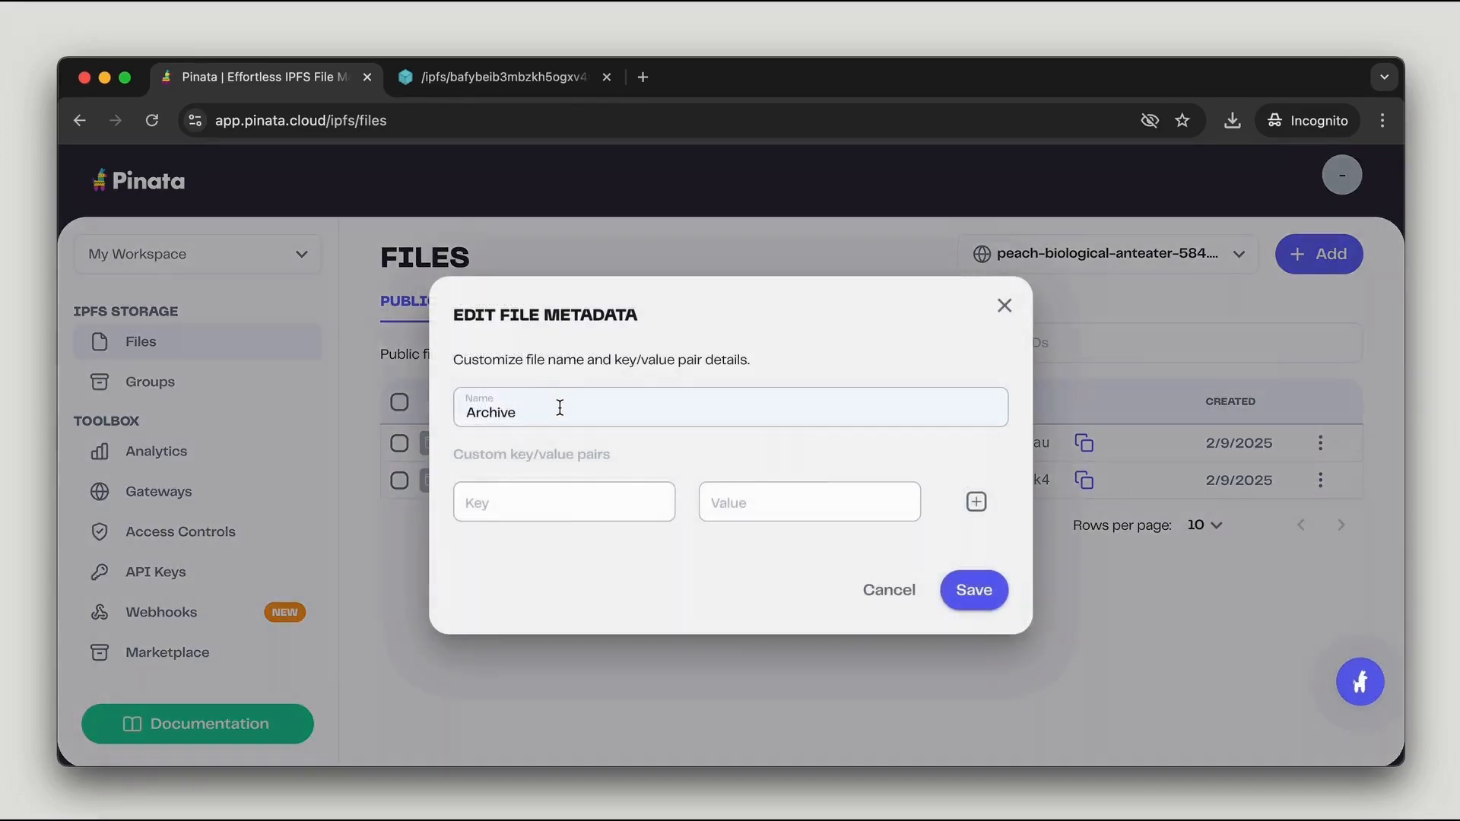
type("coinchimp-")
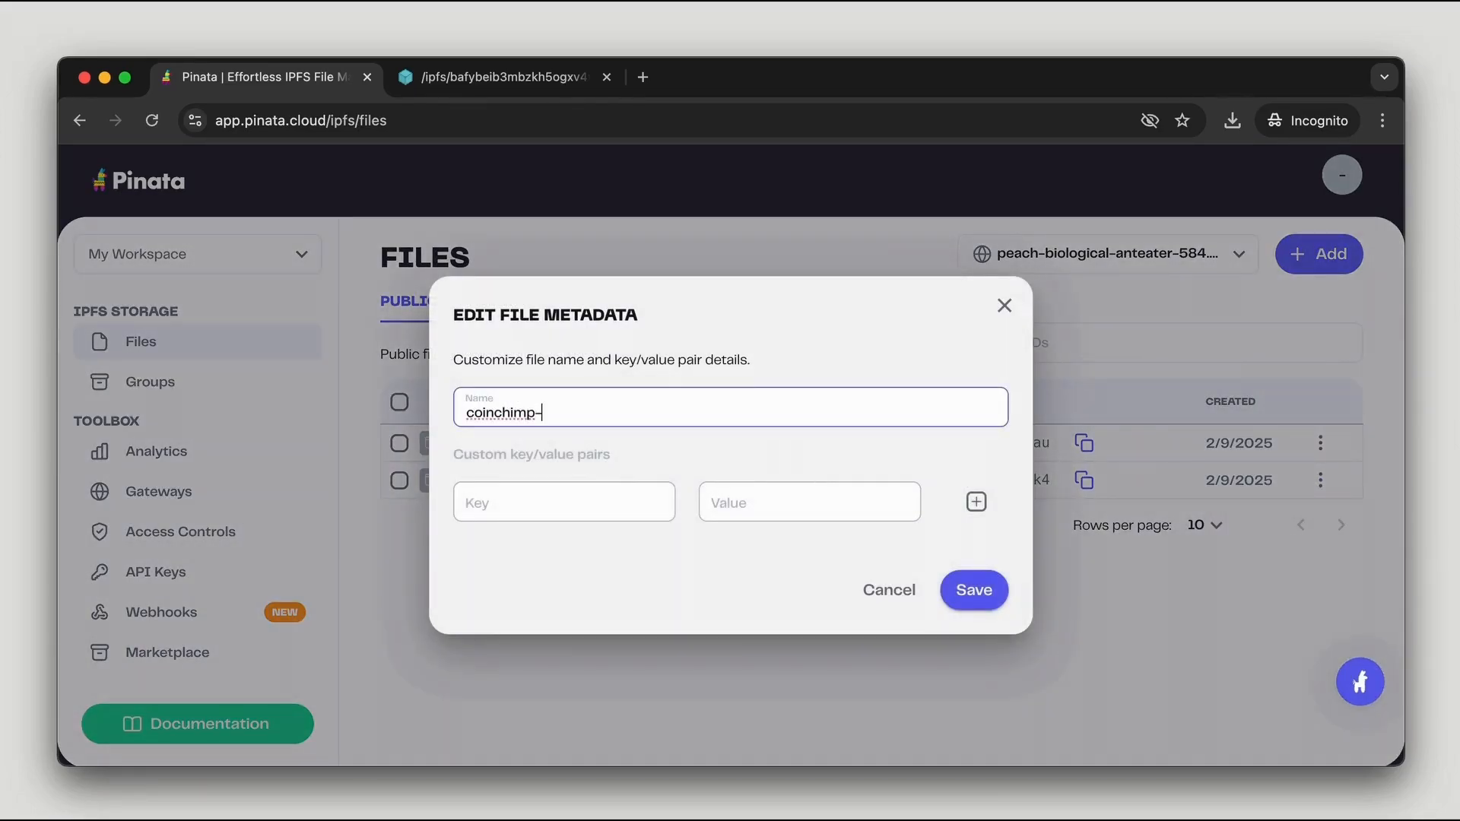
left_click(973, 590)
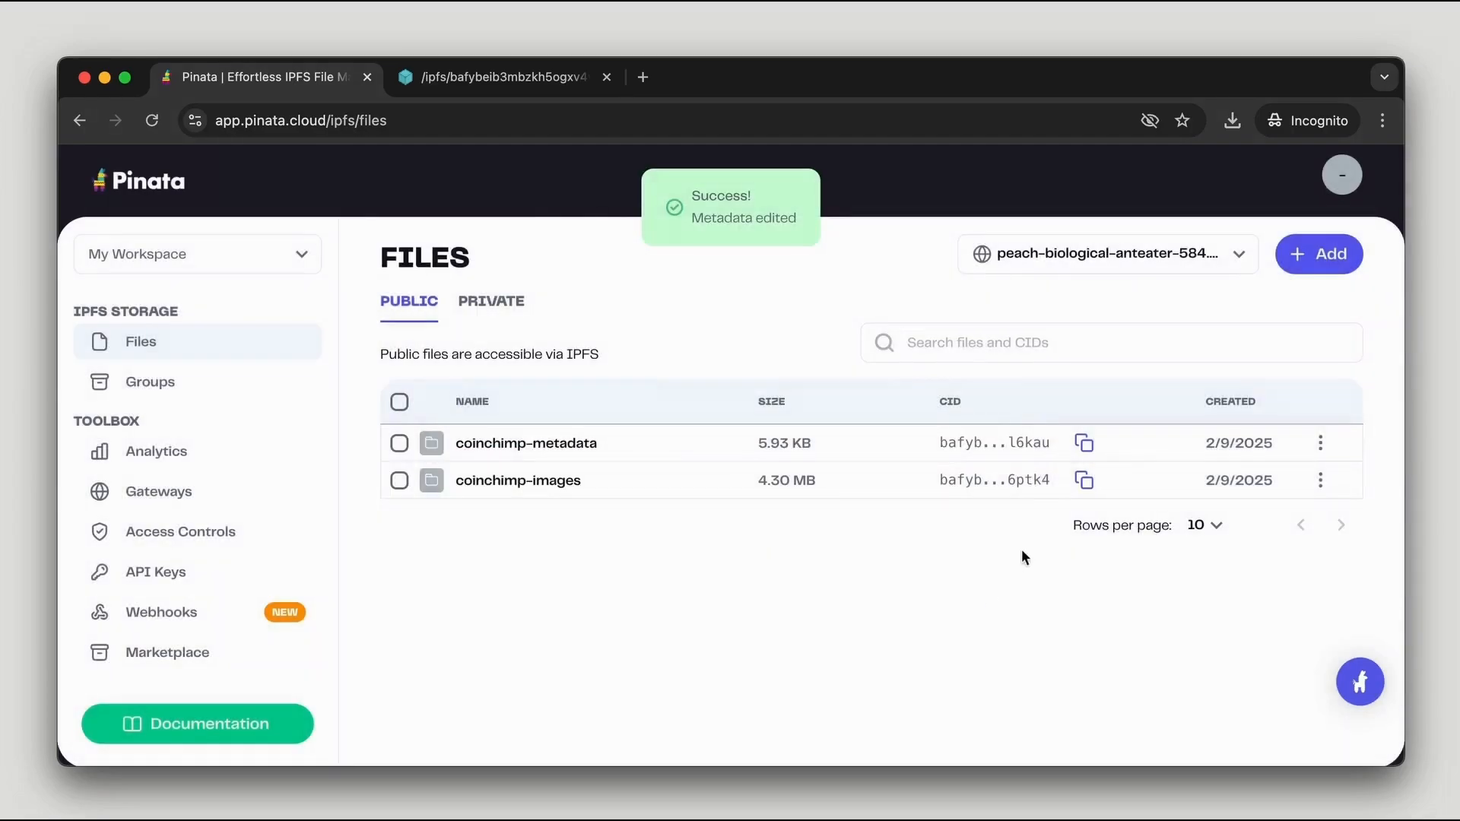
mouse_move(559, 454)
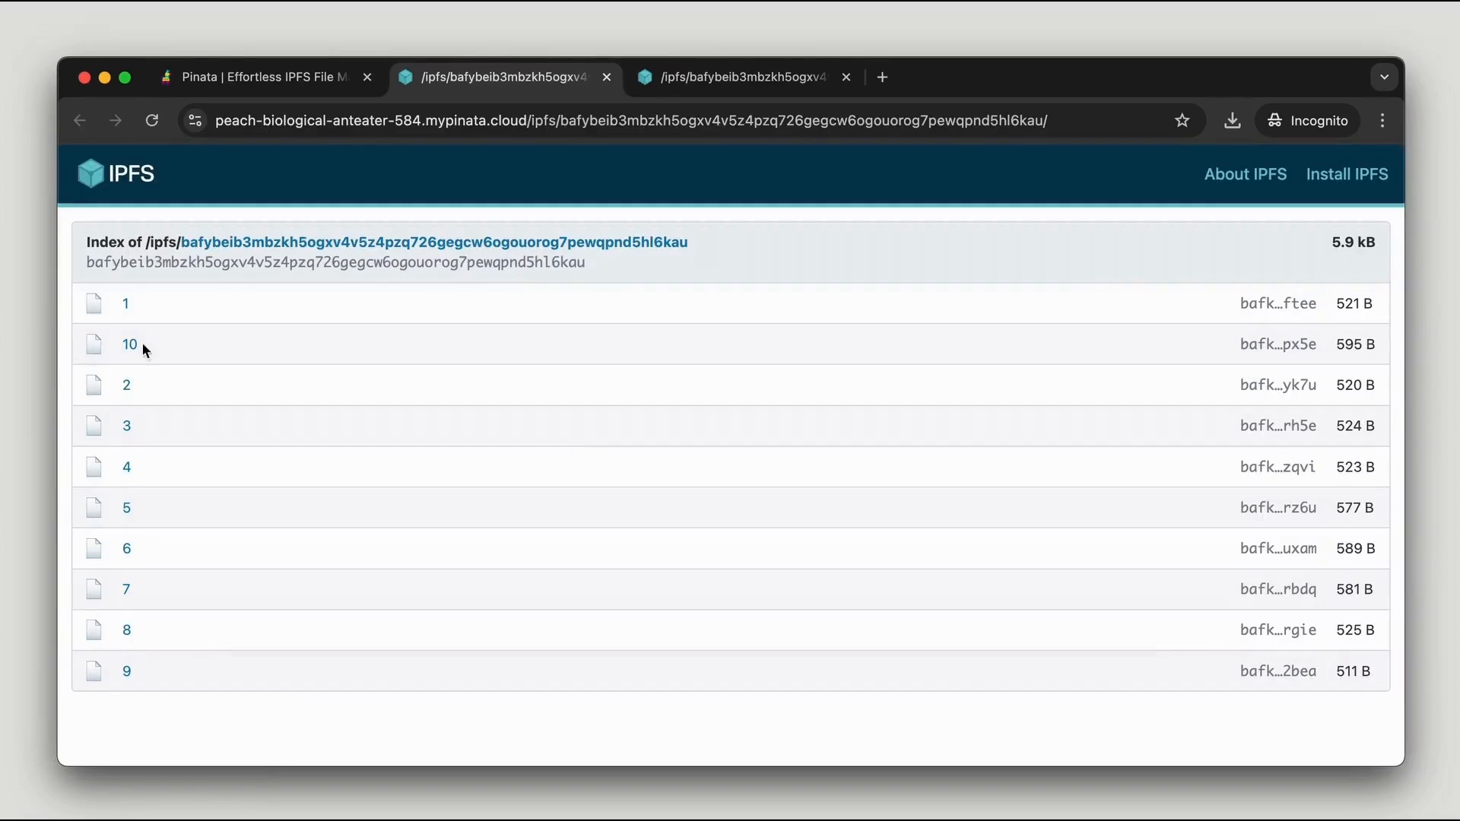
mouse_move(155, 328)
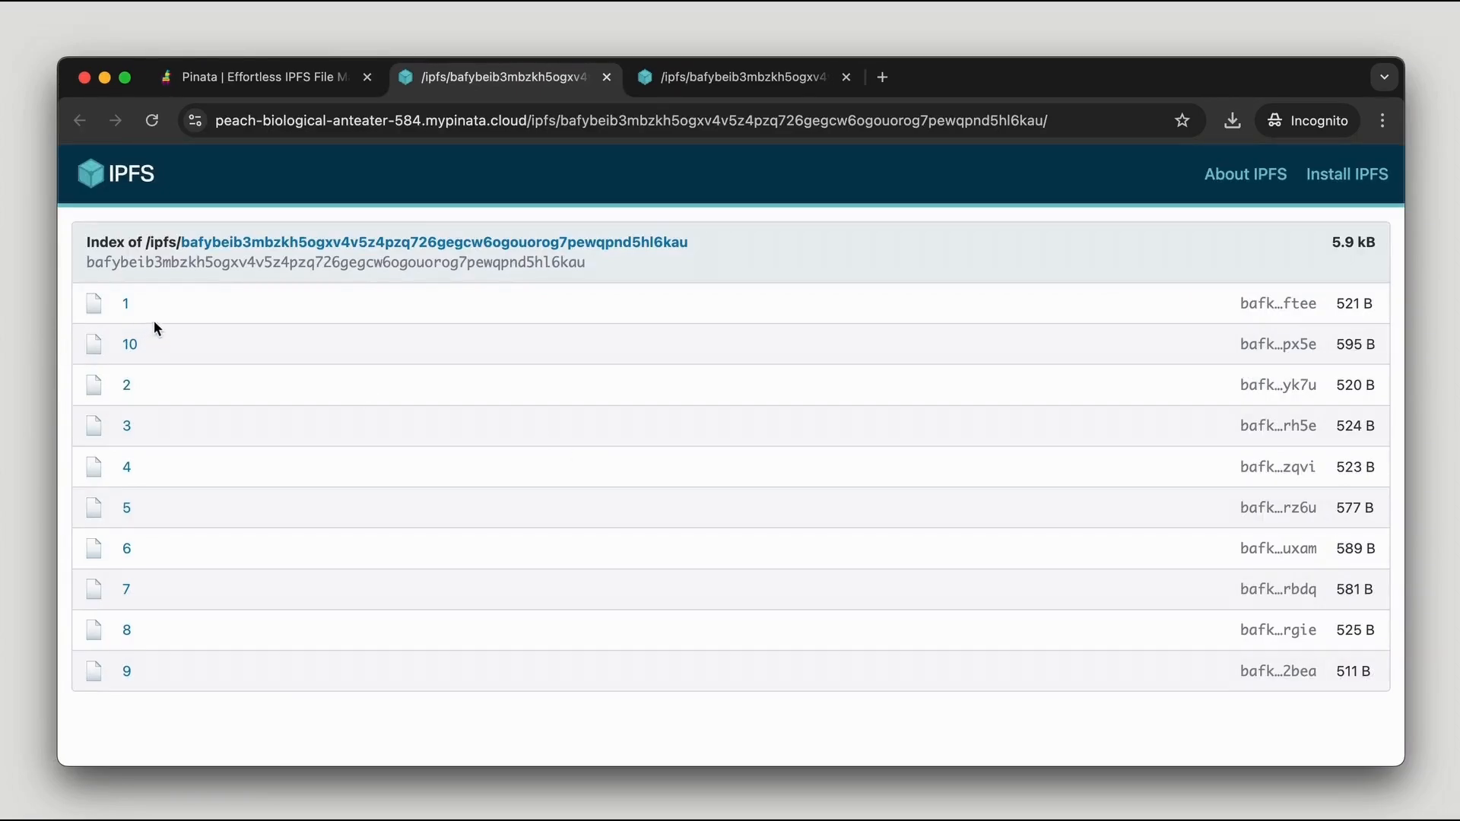
Step: Open file 1 from the metadata folder's IPFS gateway listing
left_click(125, 303)
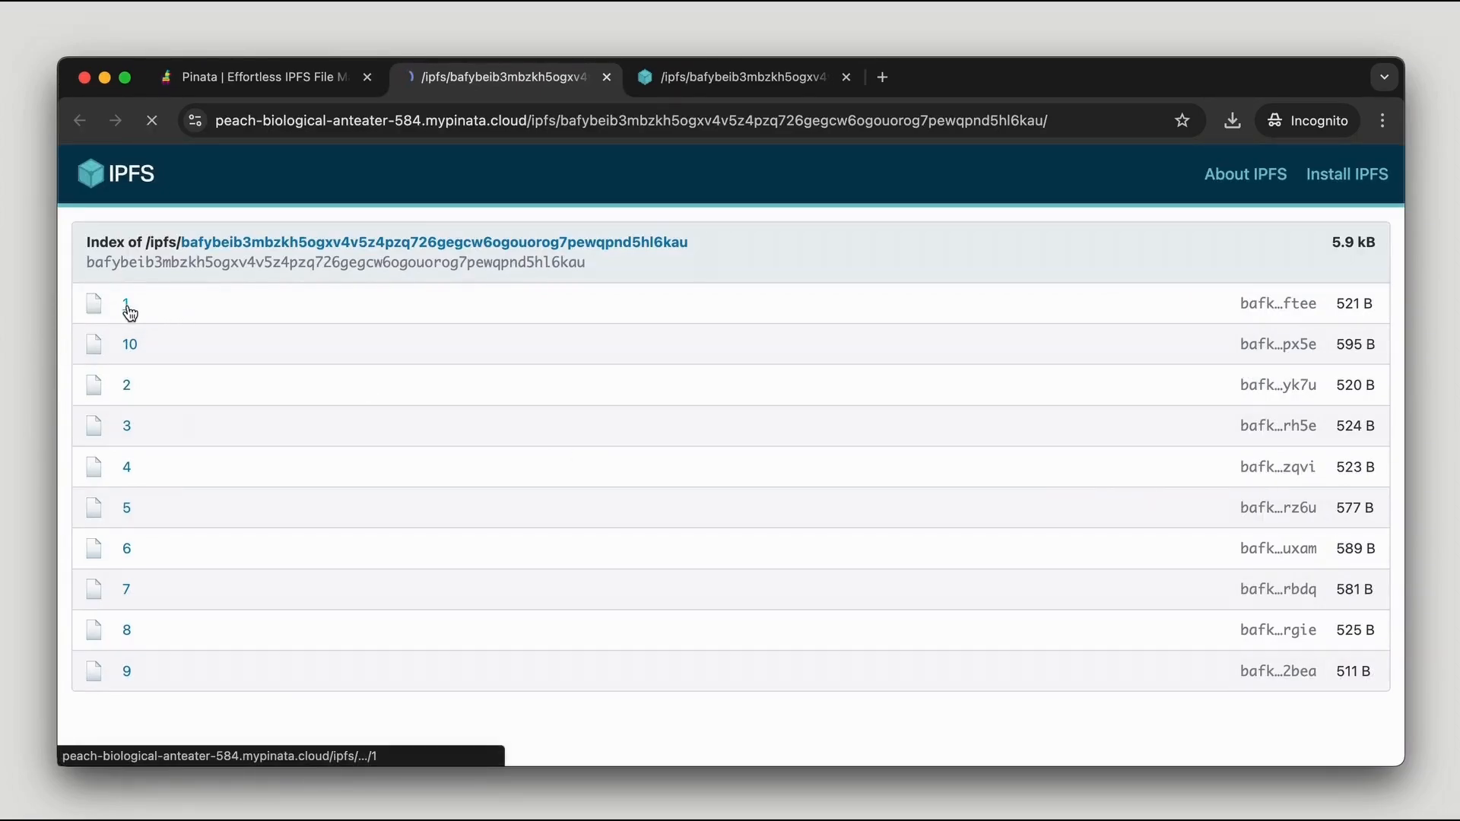
left_click(124, 305)
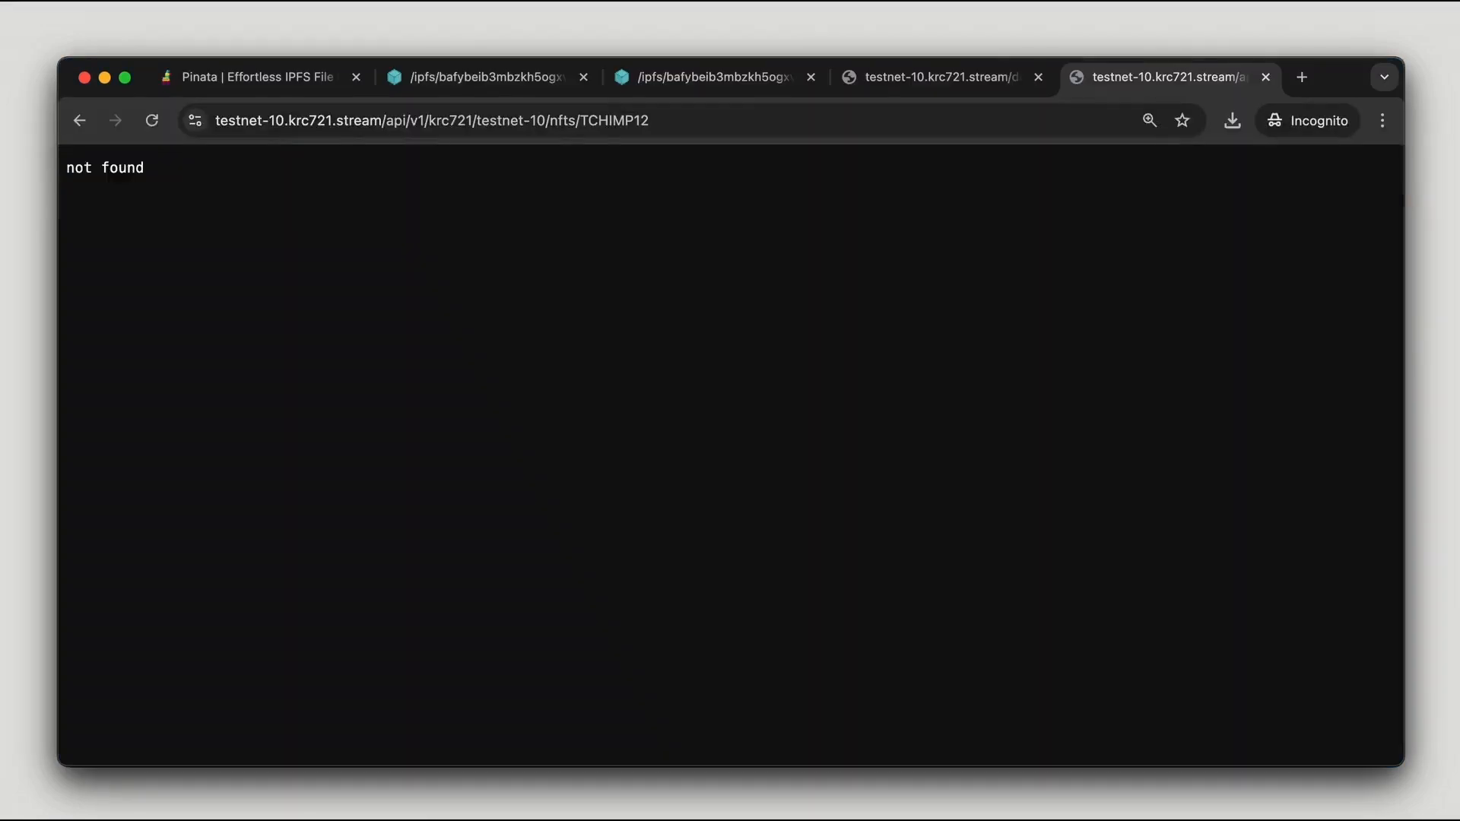
Step: Reload the TCHIMP12 indexer lookup and select the metadata CID shown in buri
left_click(152, 120)
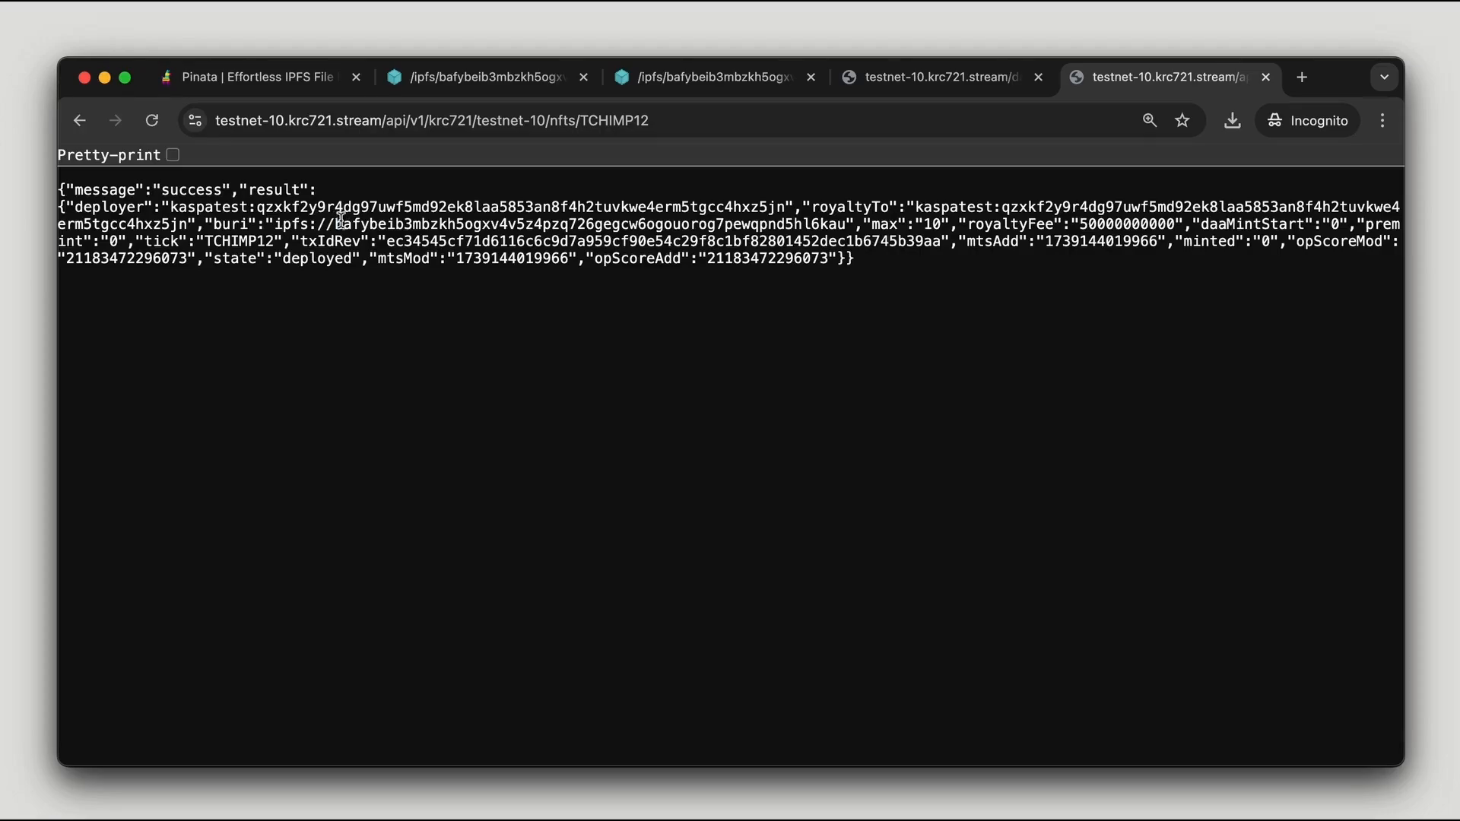
left_click_drag(335, 223, 850, 223)
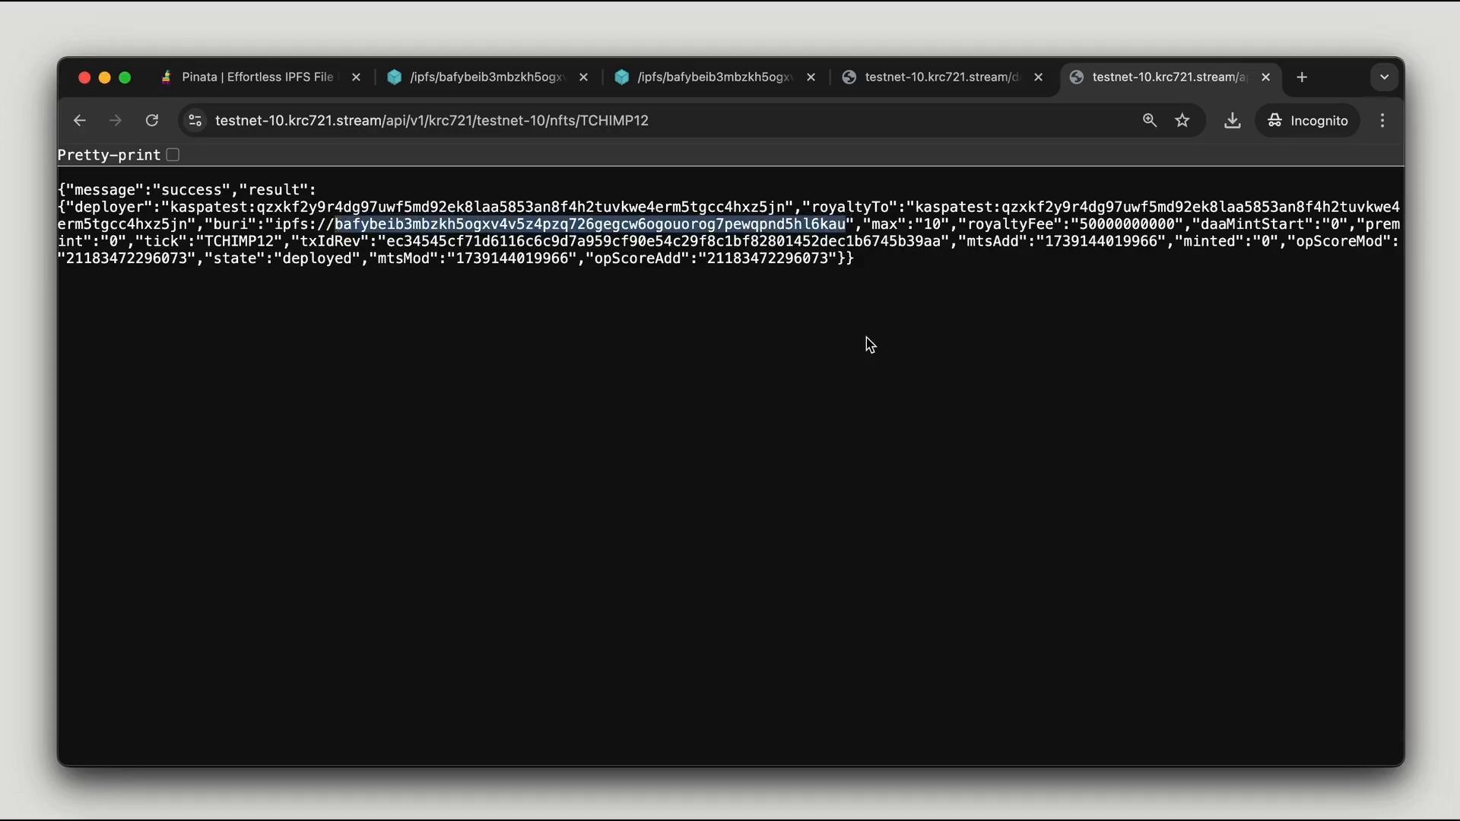
left_click(487, 77)
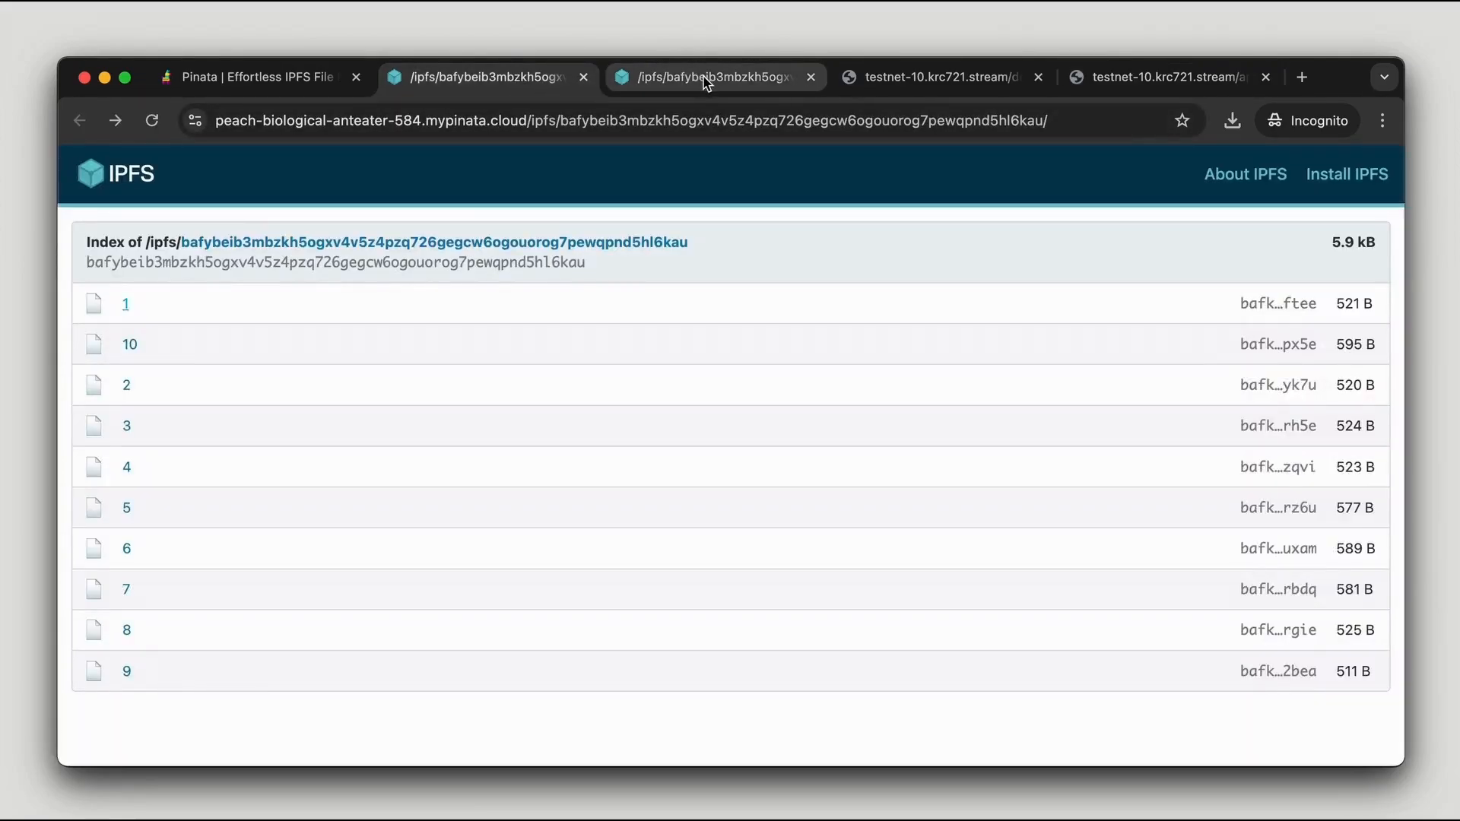
left_click(625, 122)
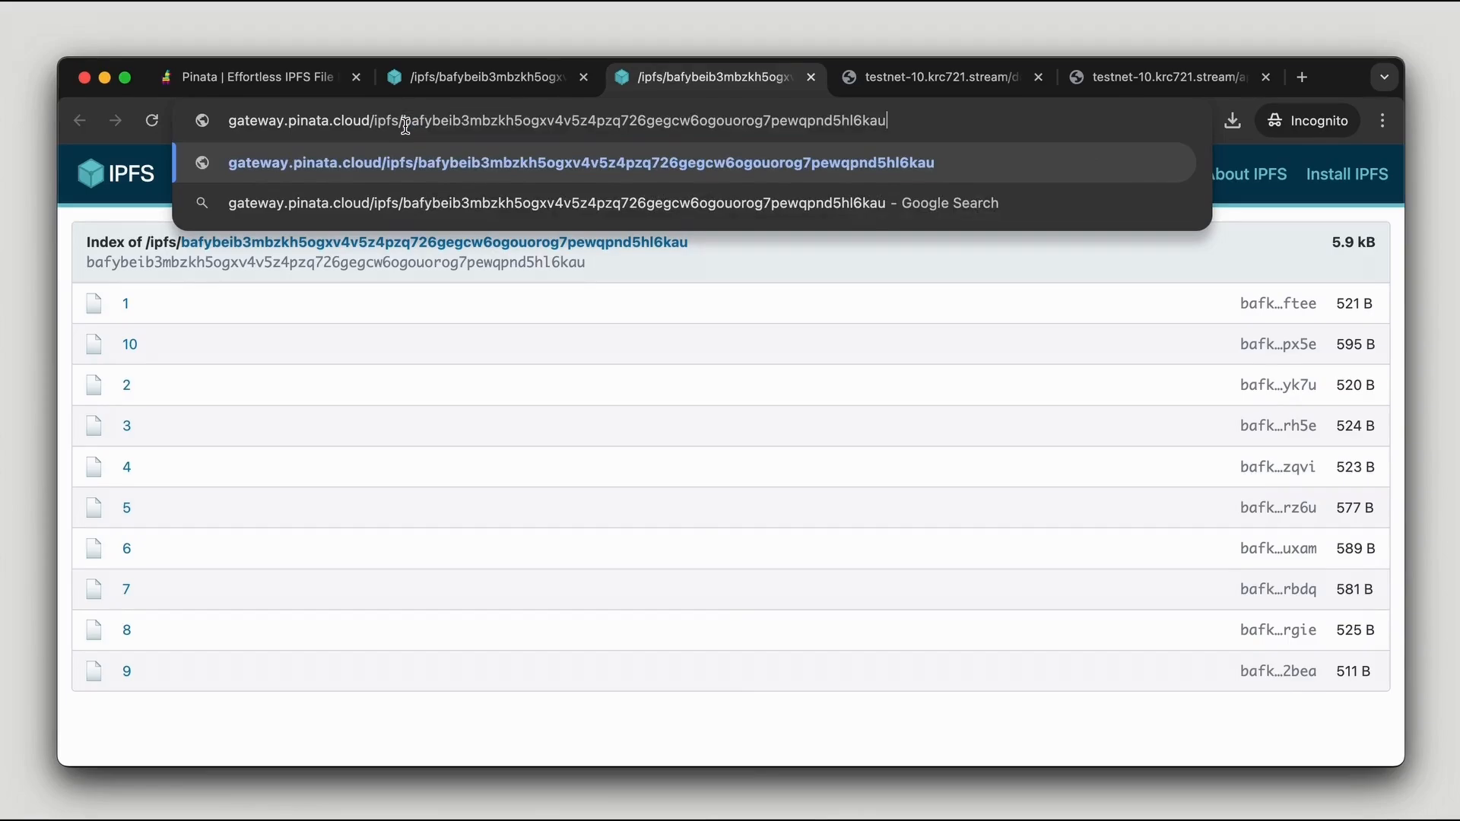
Step: Load coinchimp #9 metadata via gateway.pinata.cloud and select its image IPFS path
left_click(125, 303)
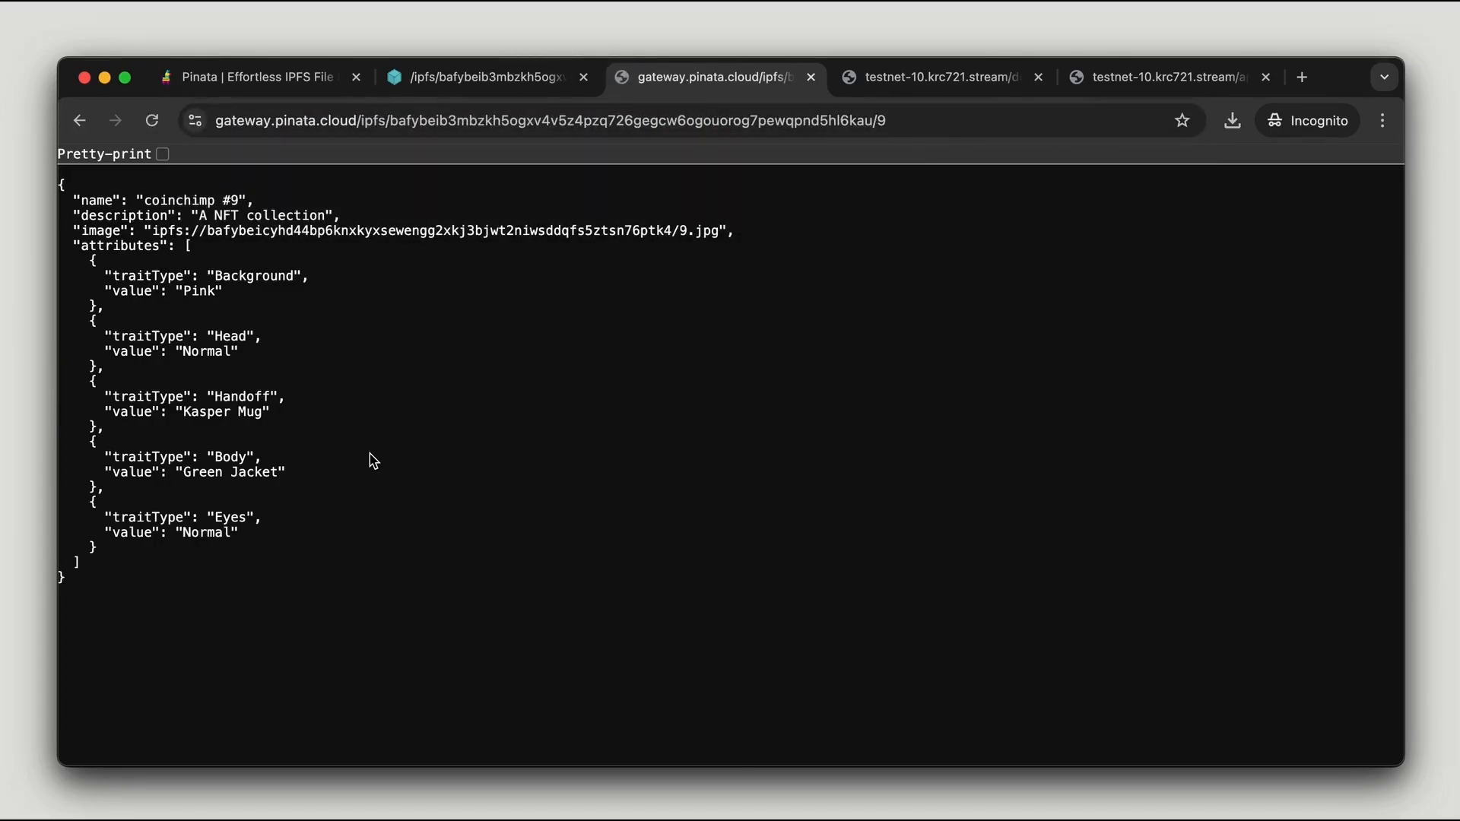
mouse_move(401, 337)
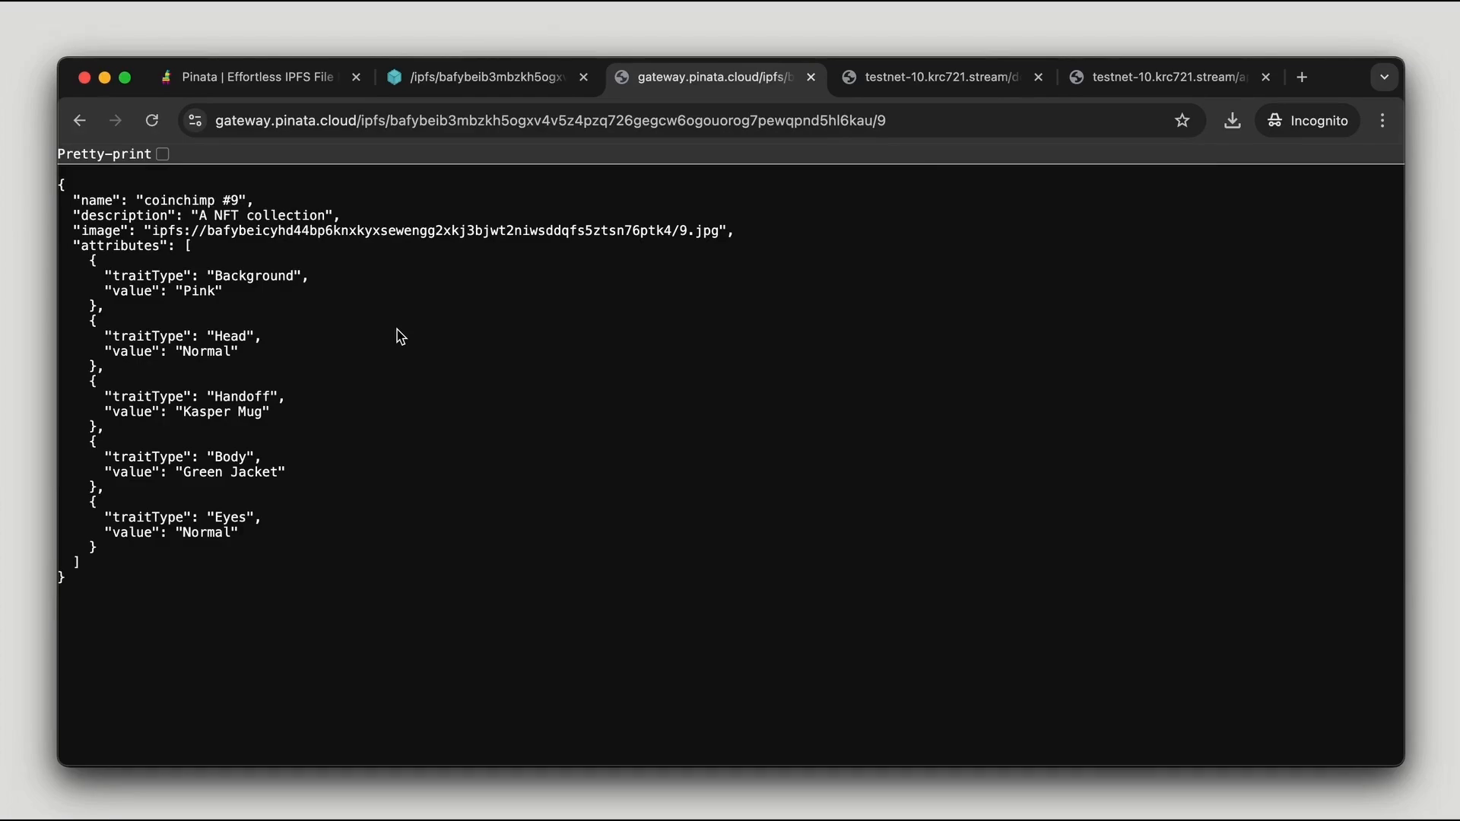
mouse_move(722, 249)
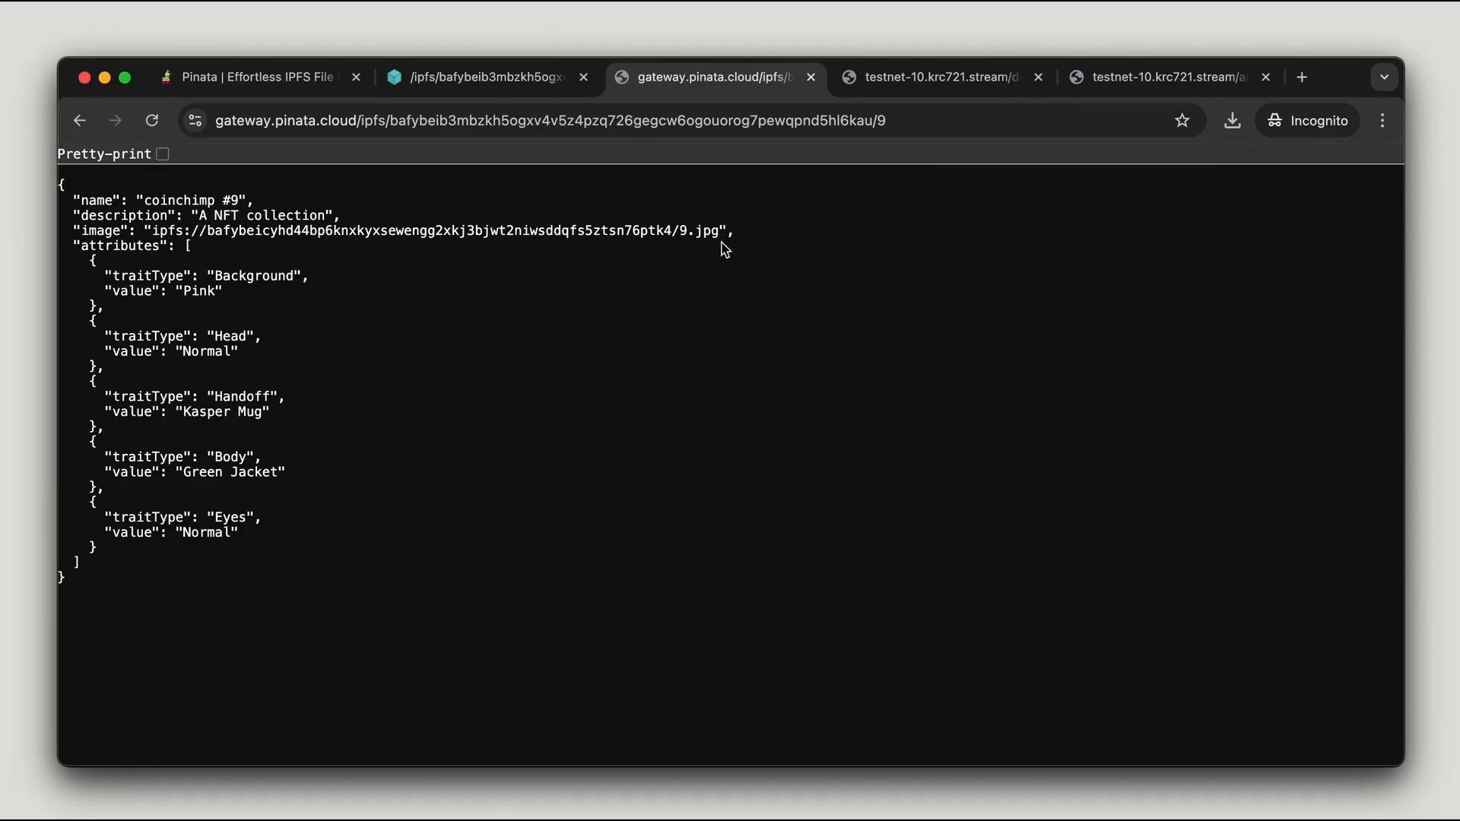
left_click_drag(167, 215, 735, 231)
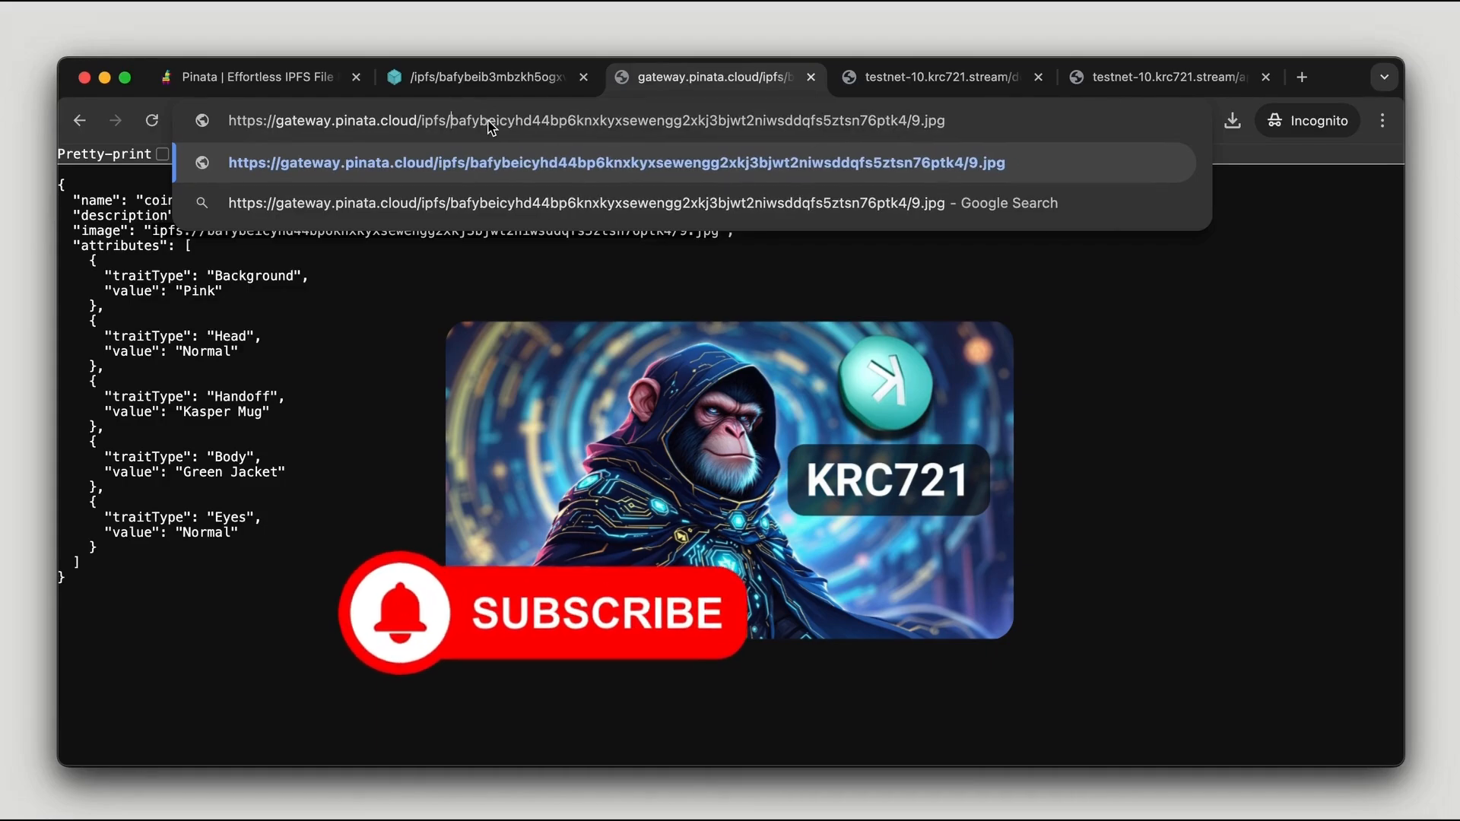
Step: Load 9.jpg for coinchimp #9 from gateway.pinata.cloud
key("Enter")
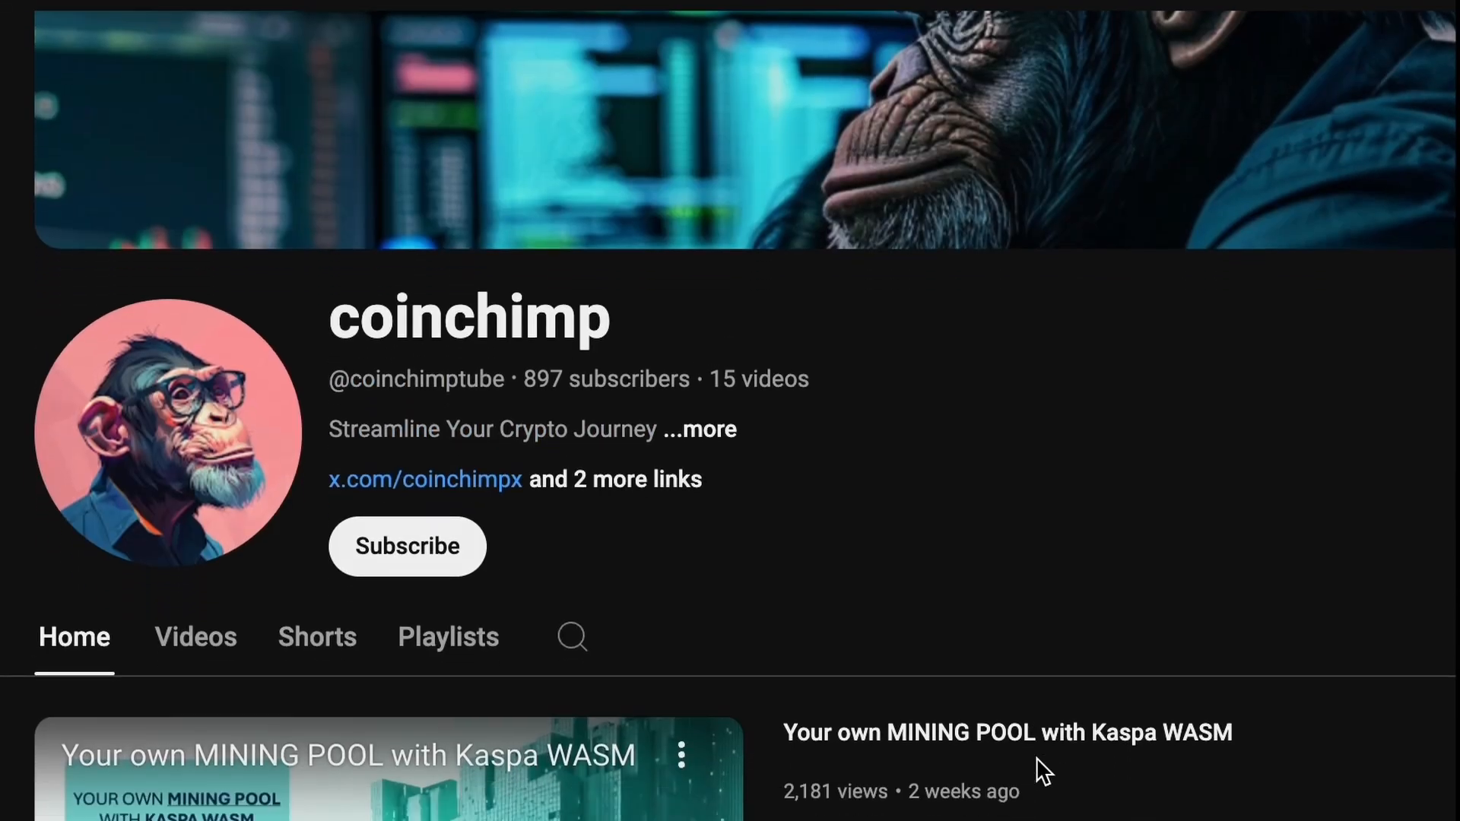
Step: Scroll through the coinchimp YouTube channel home page and the X profile's posts
scroll("down", 3)
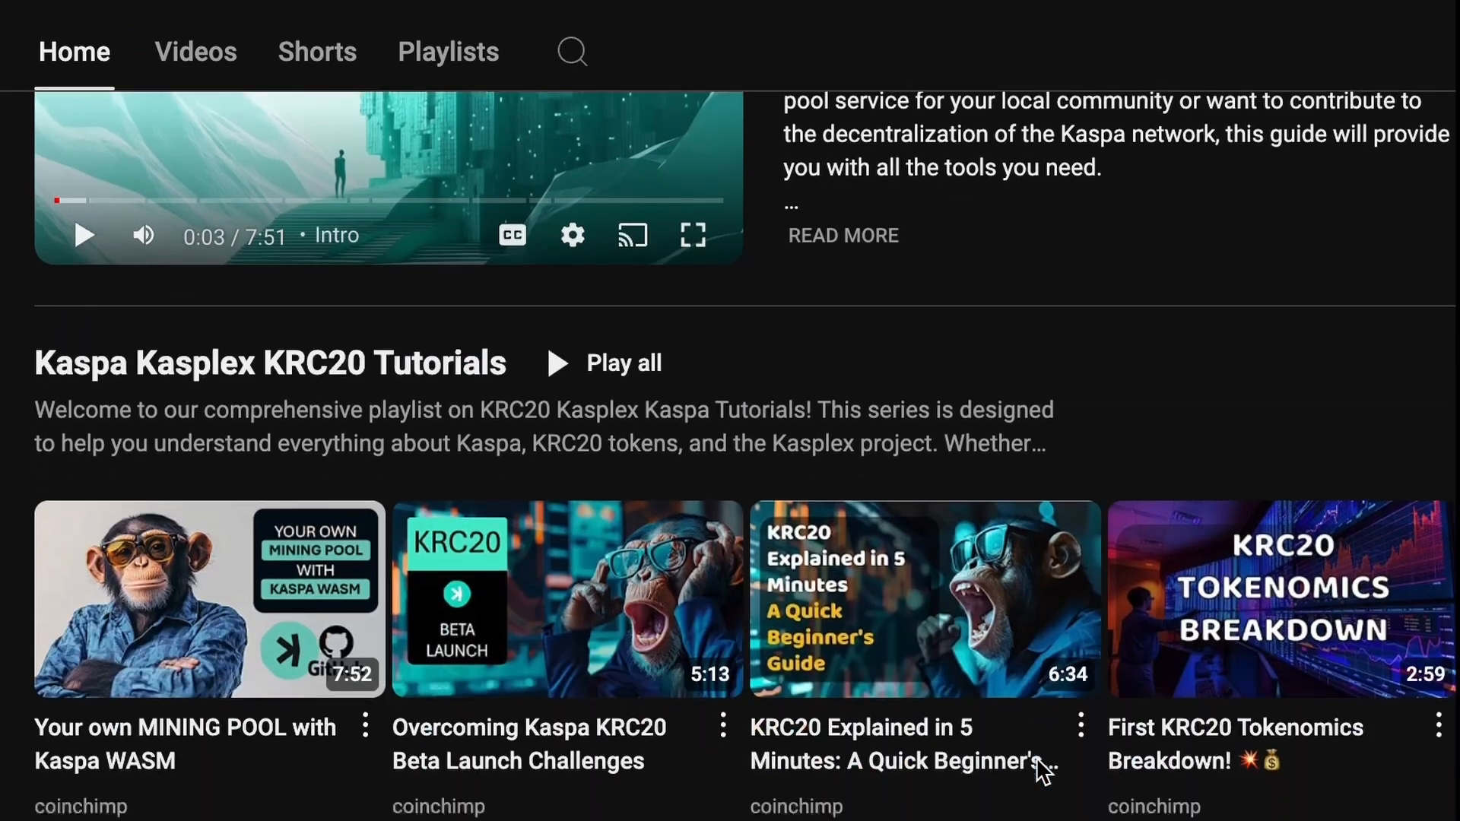
scroll("down", 3)
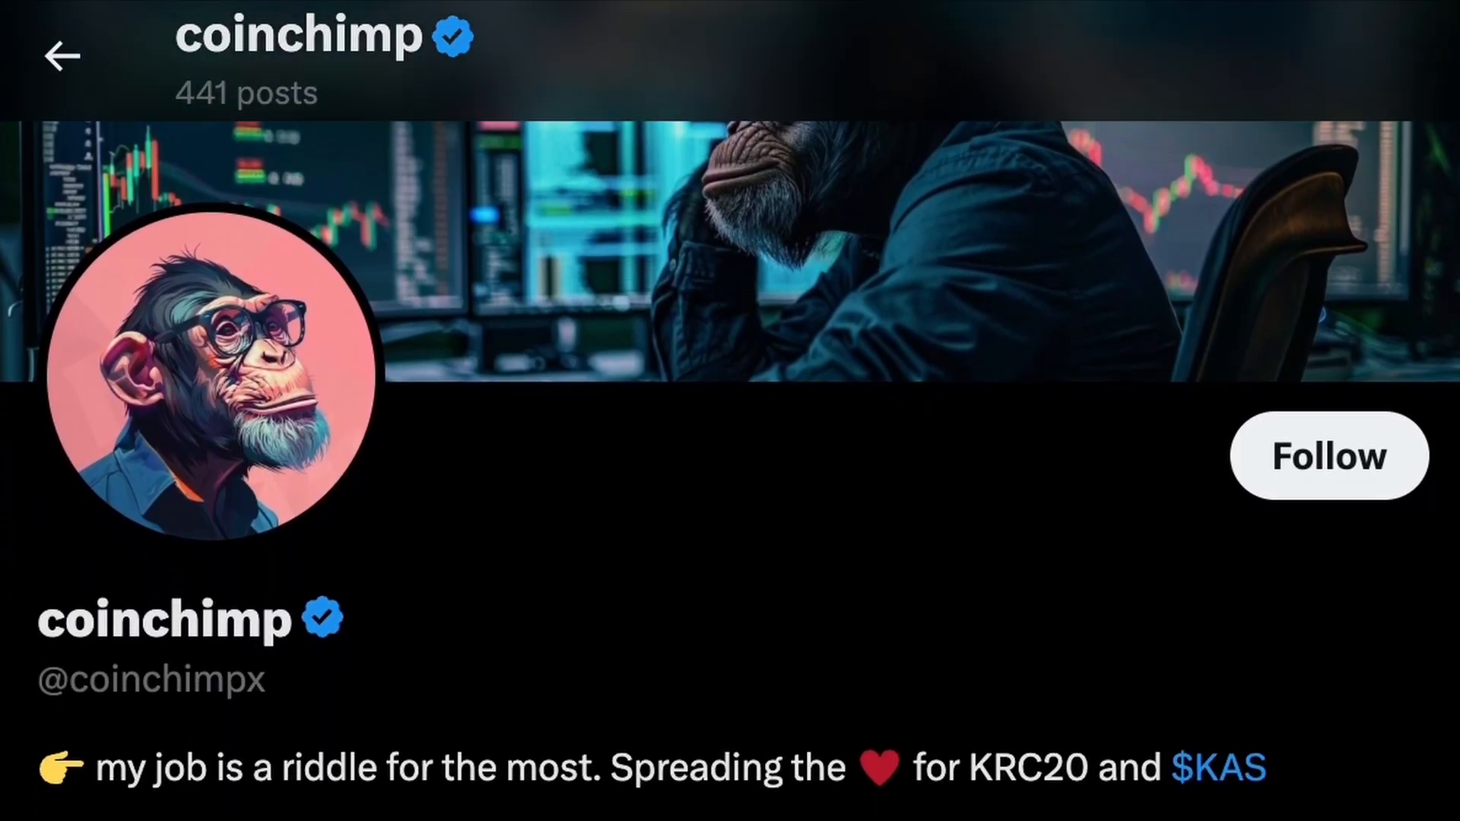
scroll("down", 3)
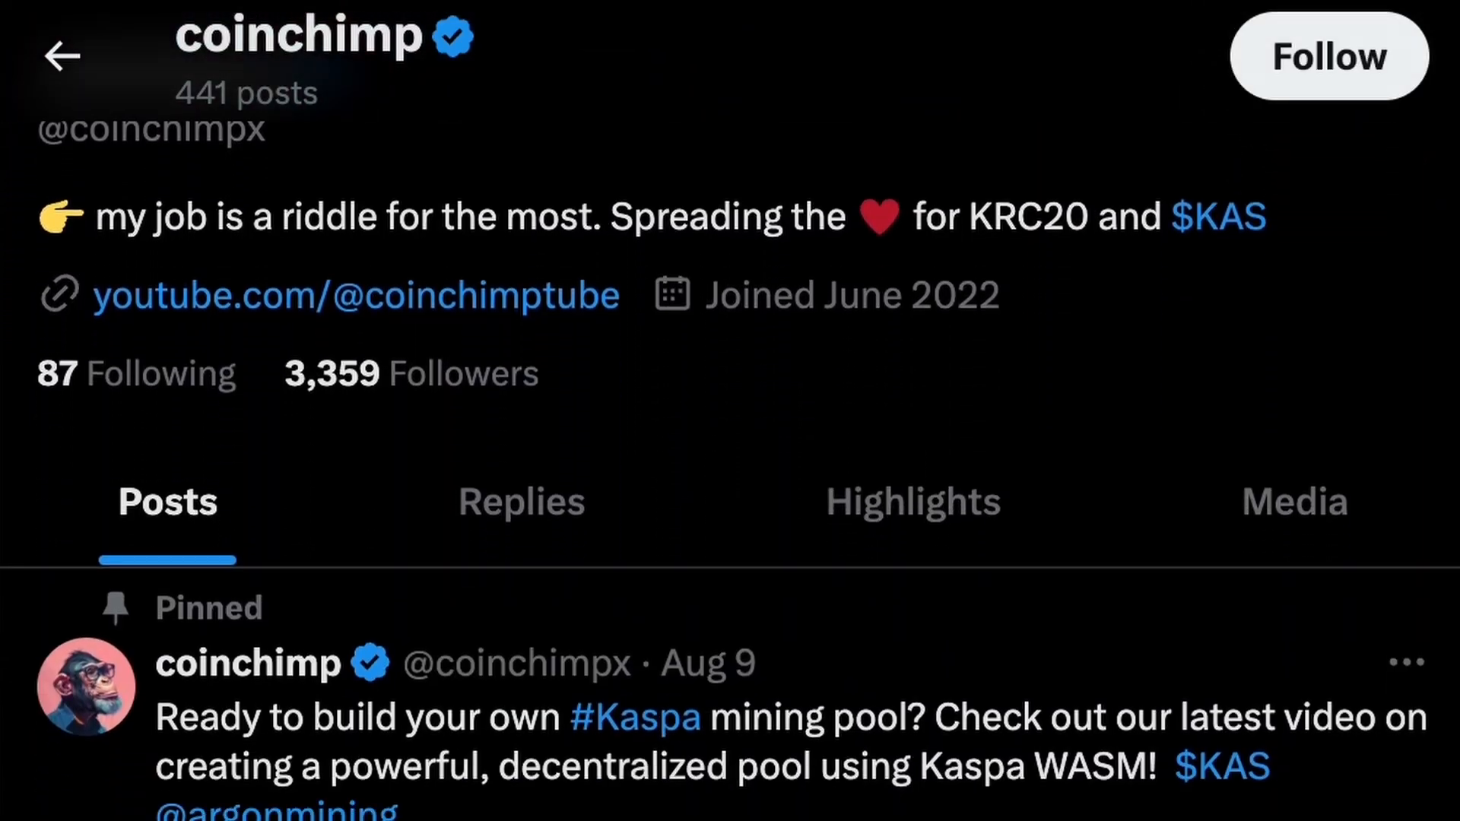
scroll("down", 3)
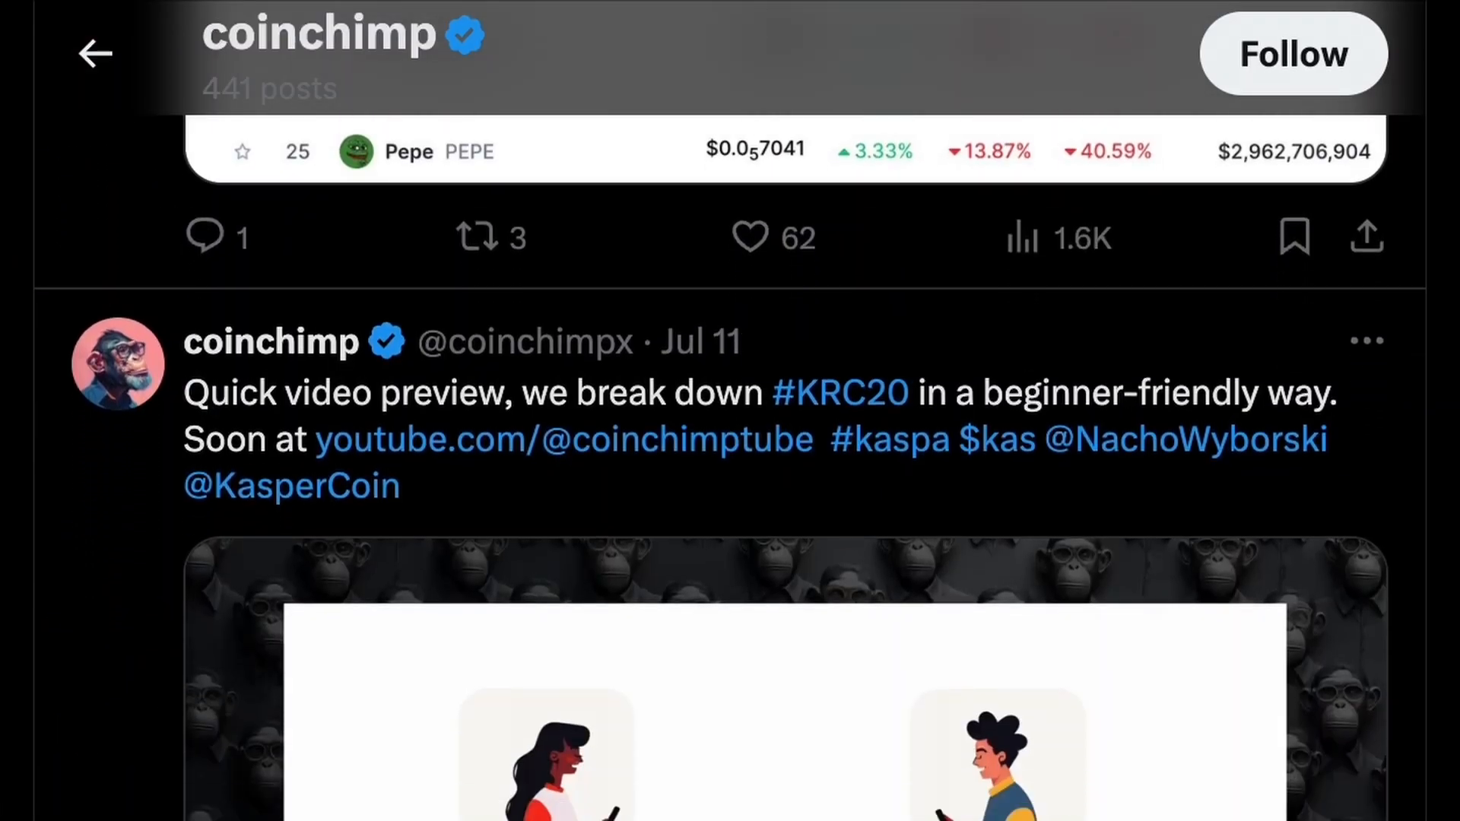
scroll("down", 3)
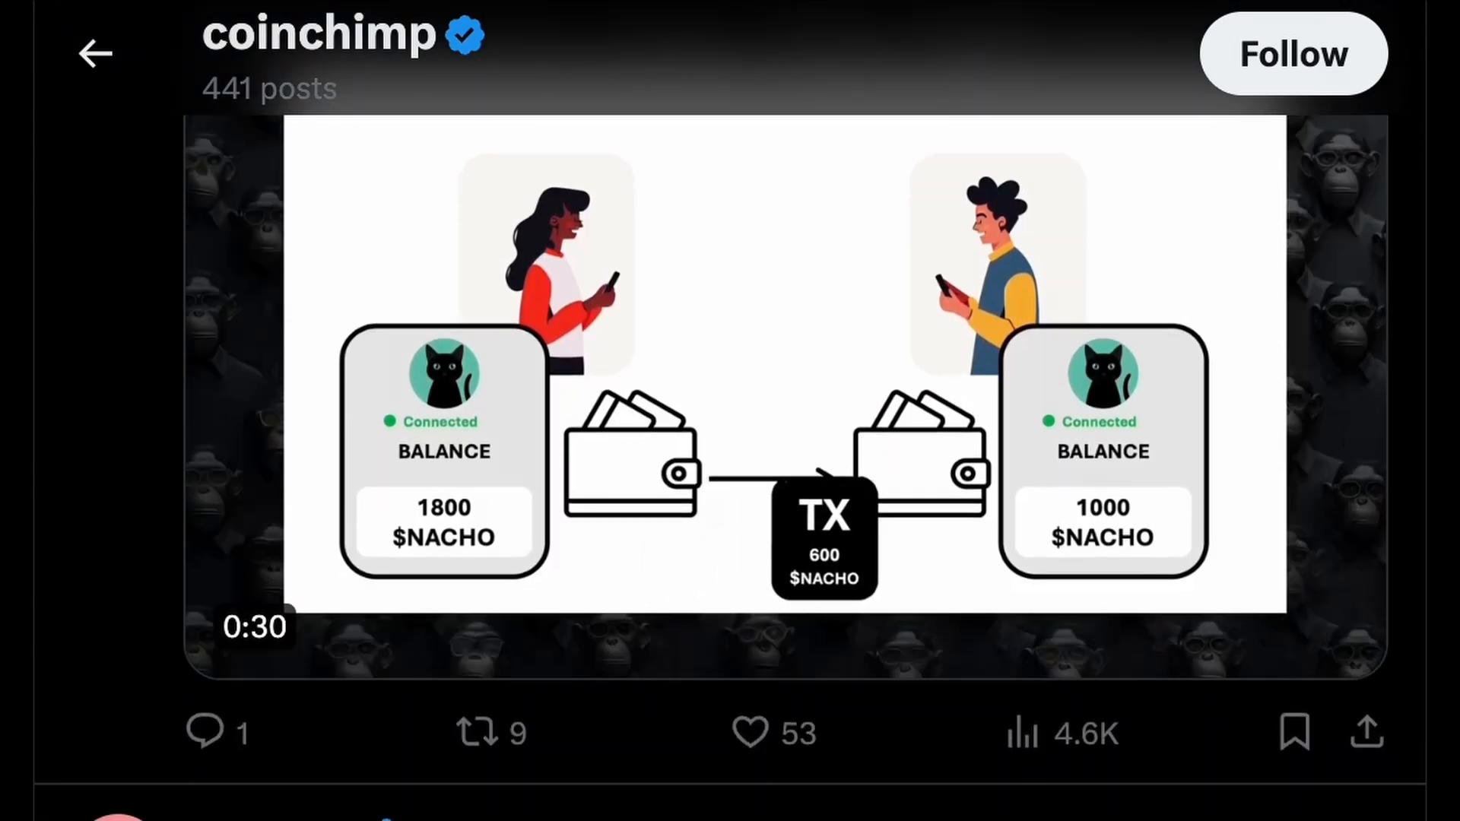